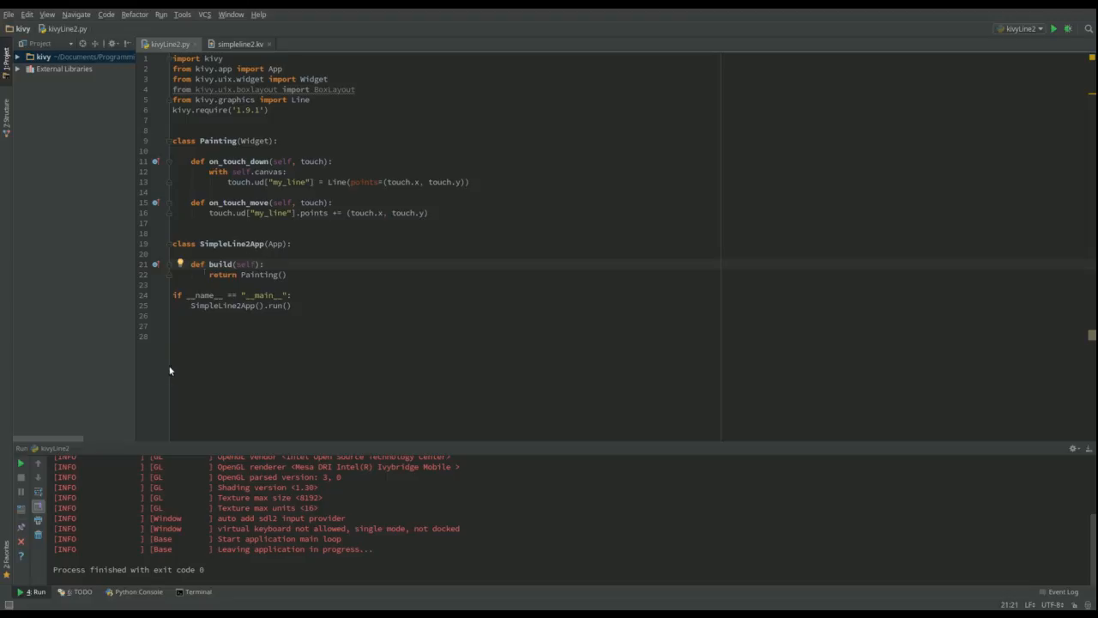
Step: Declare 'class Controller(BoxLayout' below on_touch_move, accepting the BoxLayout auto-import
left_click(271, 329)
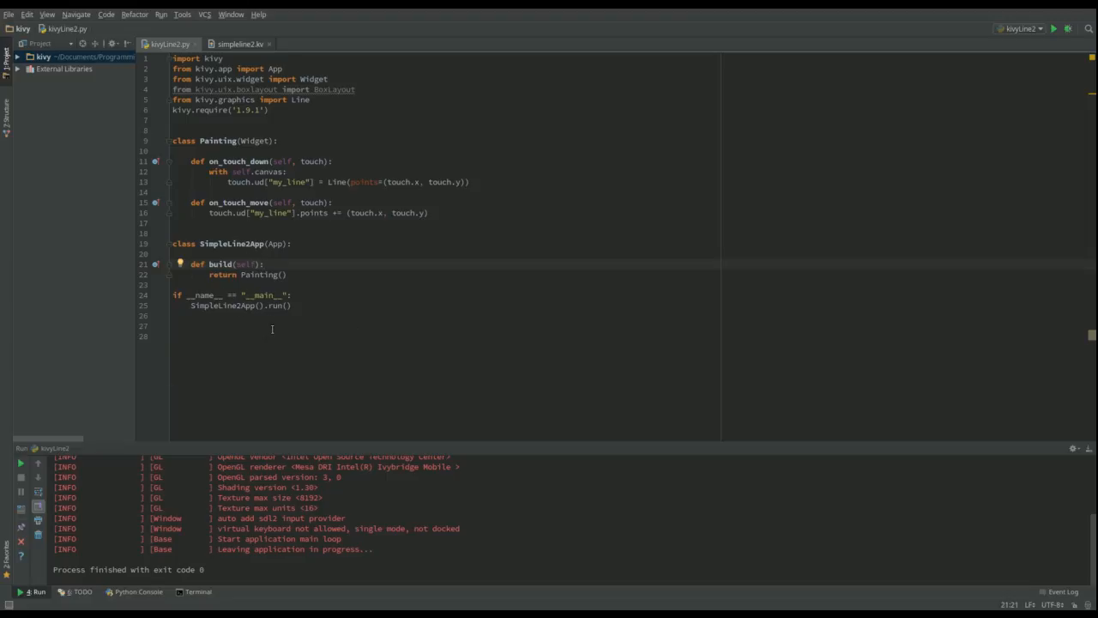
mouse_move(340, 267)
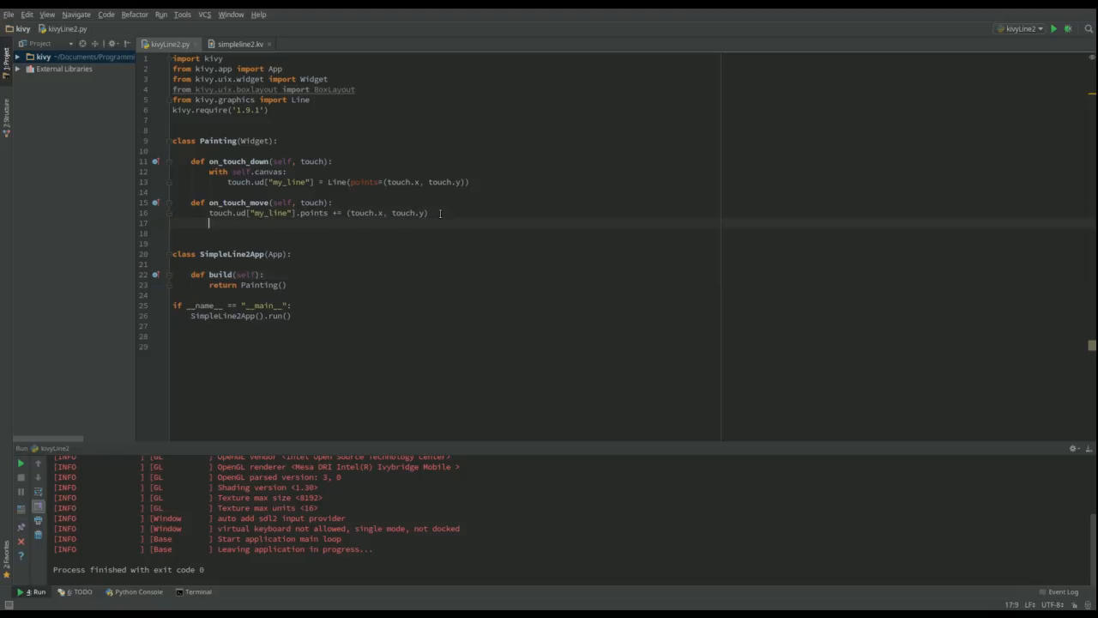
key("Return")
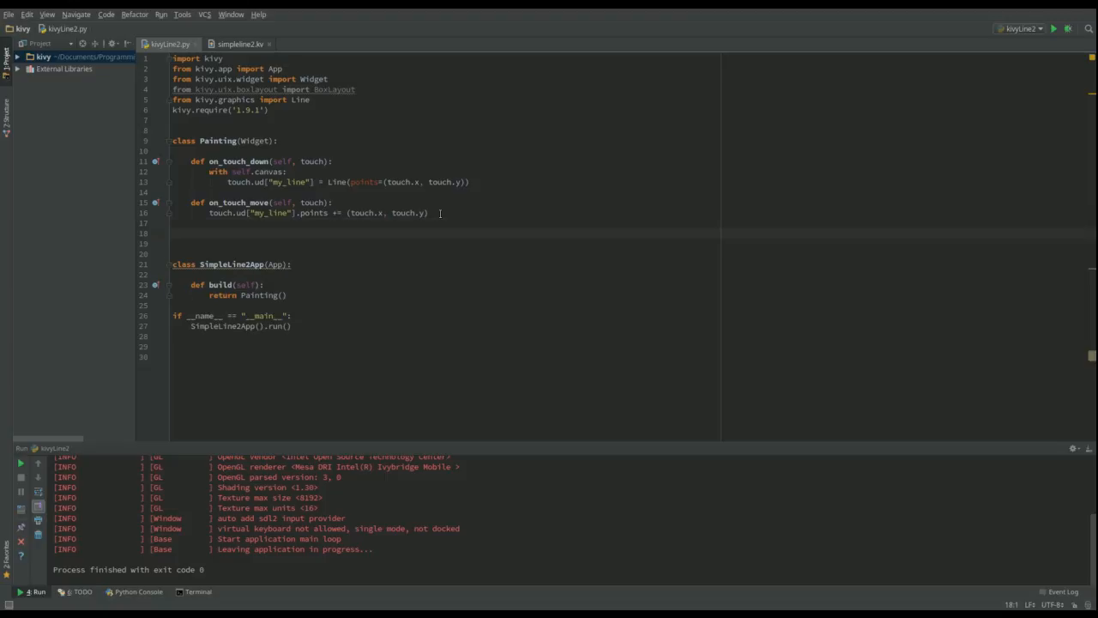
type("class")
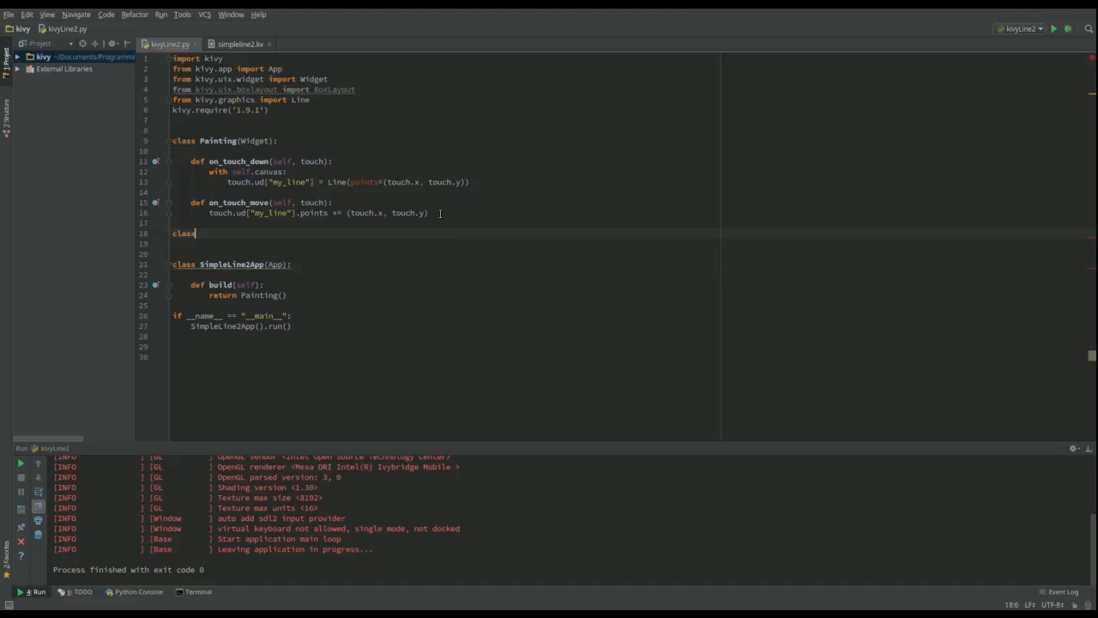
type("Contro")
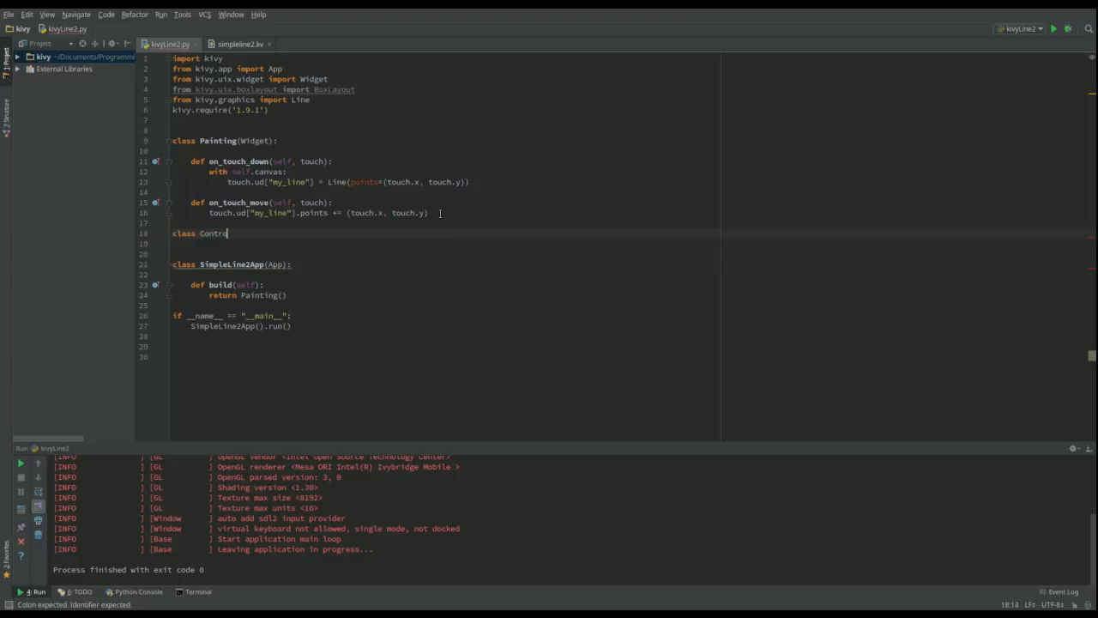
type("ller")
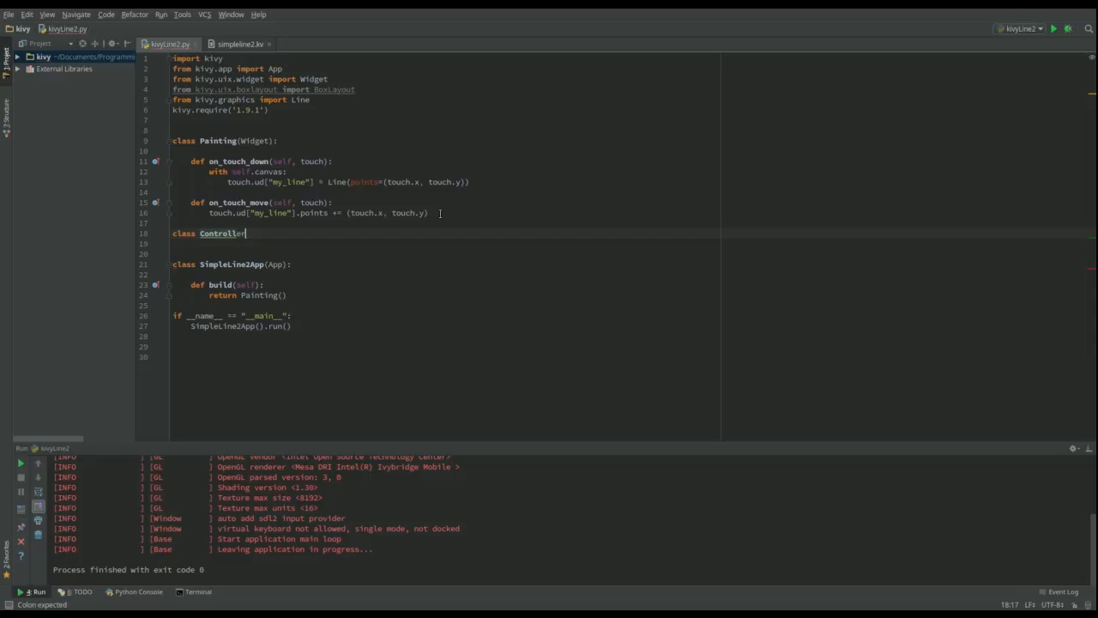
type("()")
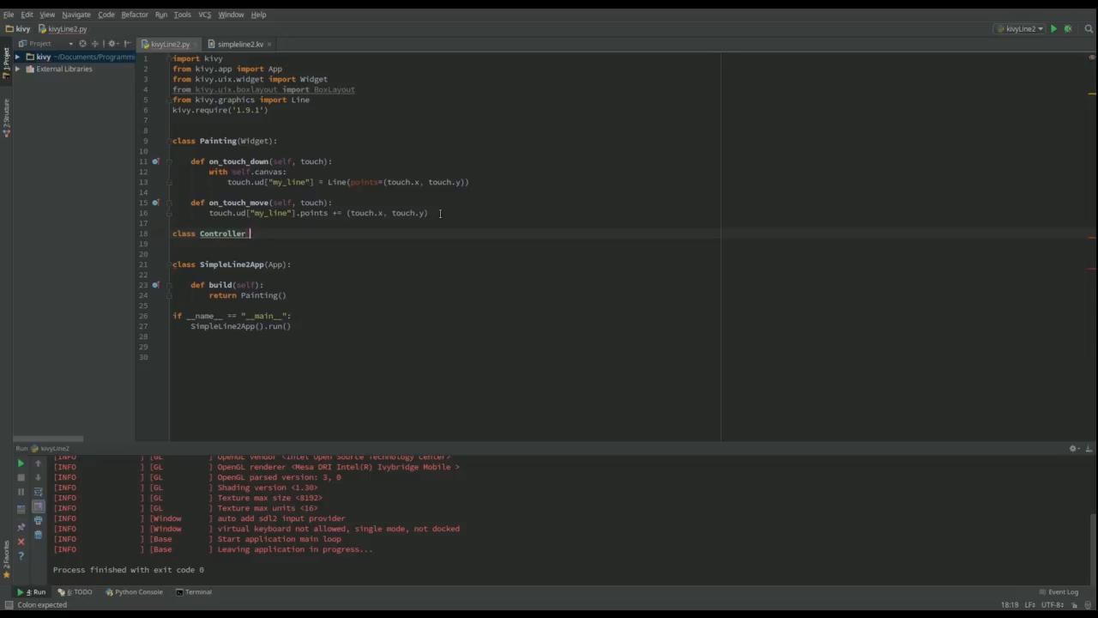
type("(BoxLayout")
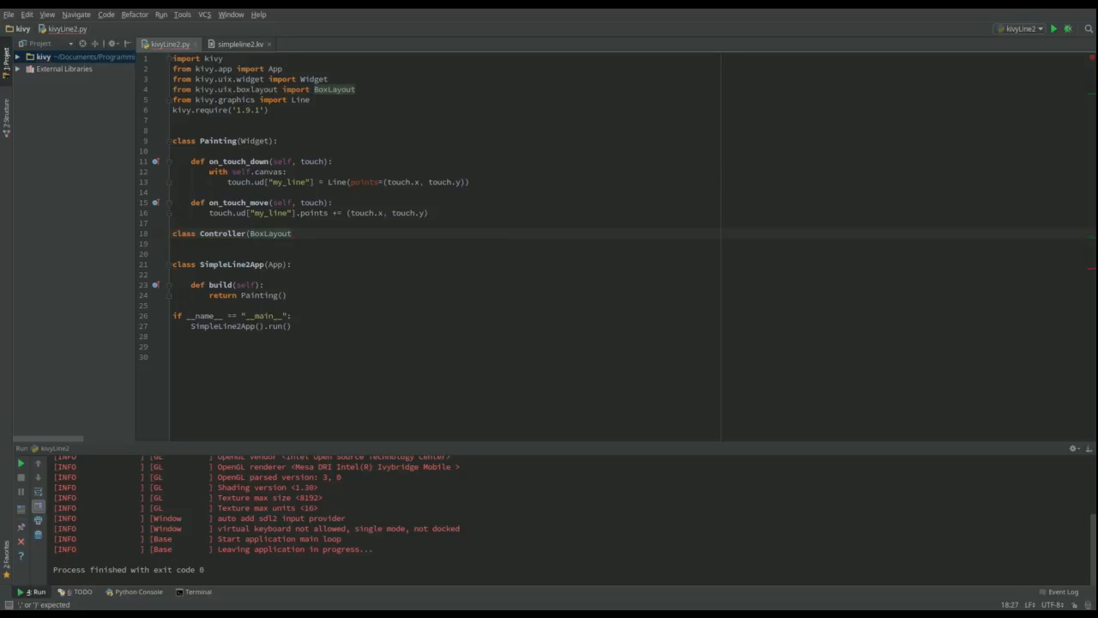
Step: Write __init__(self) calling super(Controller, self).__init__(), then begin the next method
left_click(312, 233)
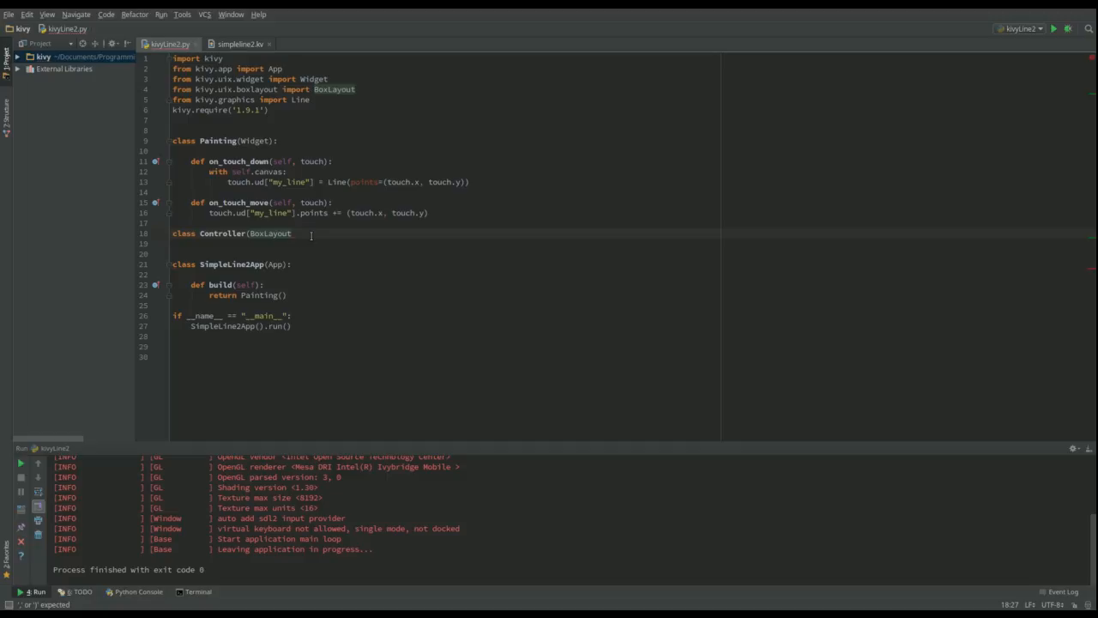
type(":")
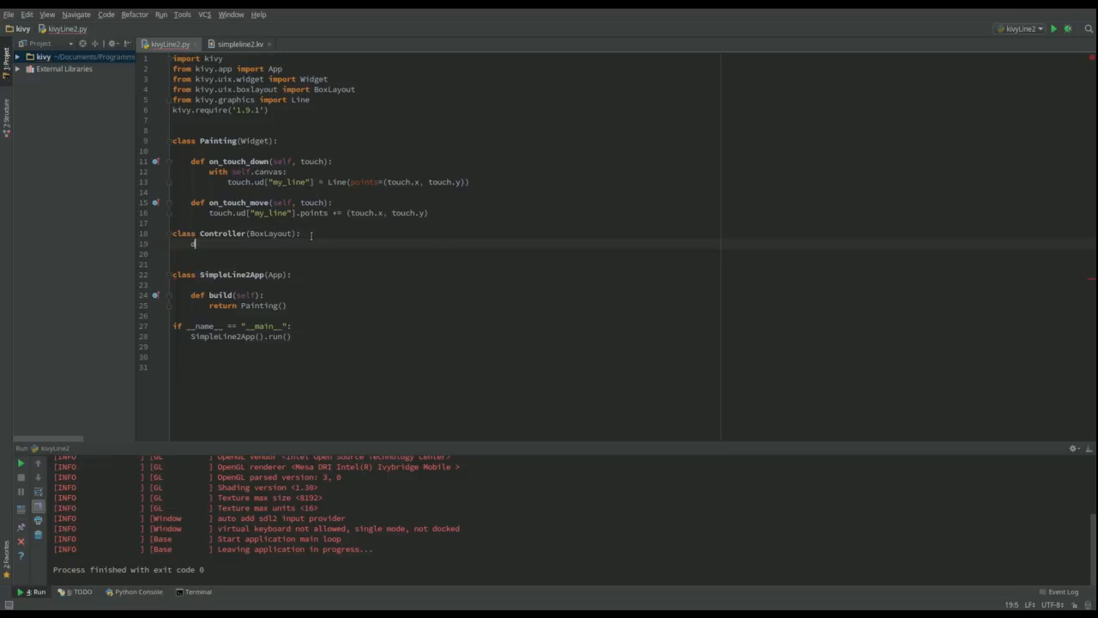
type("def")
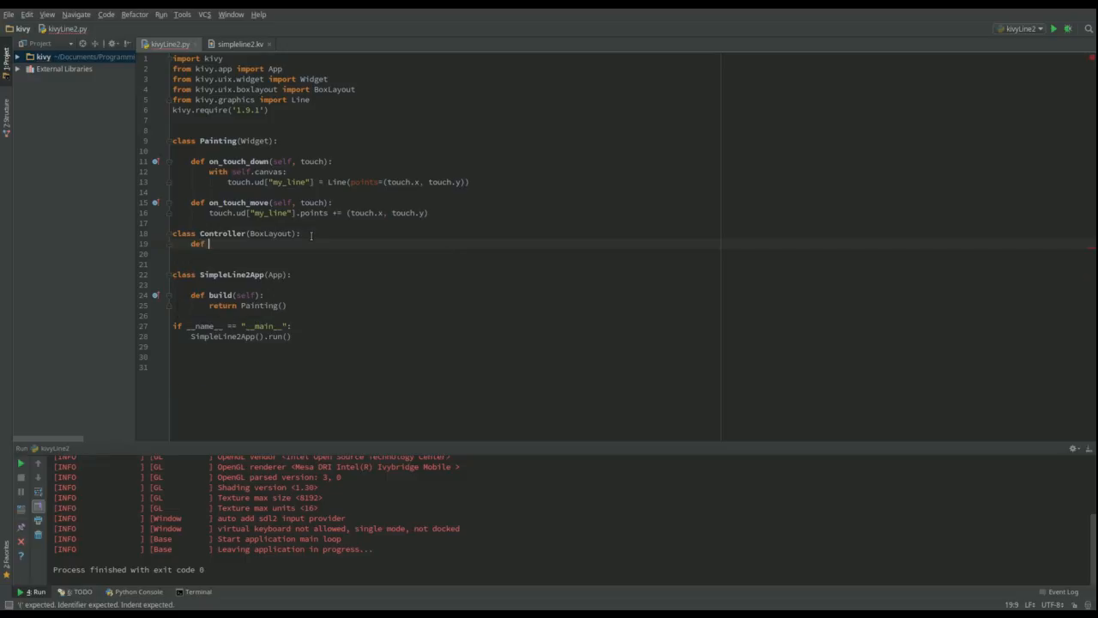
type("__init__(self):")
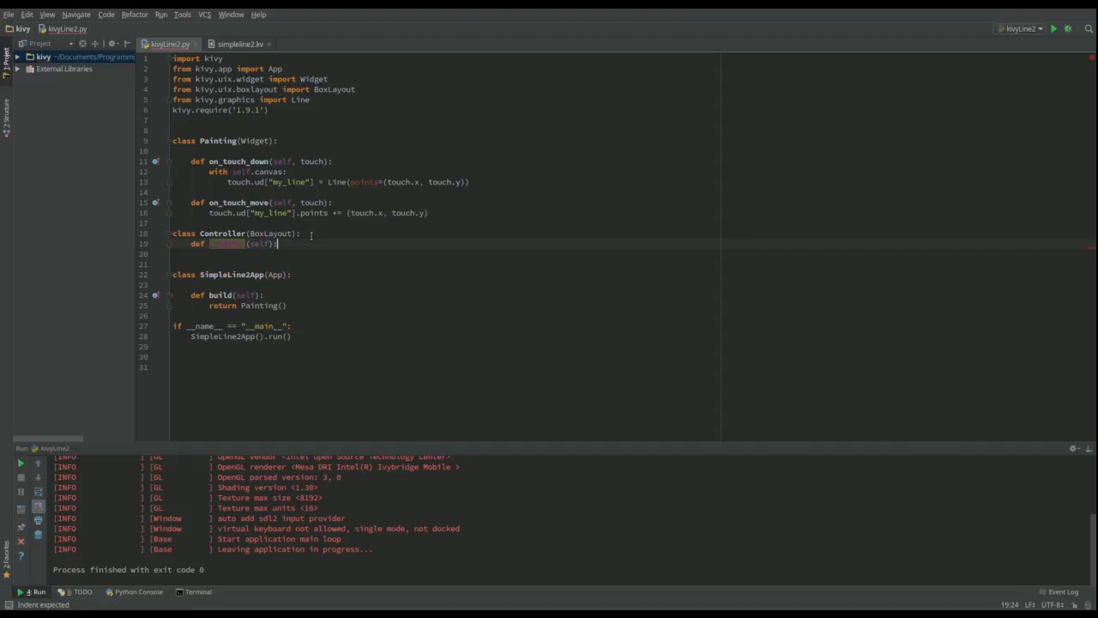
type("super(C")
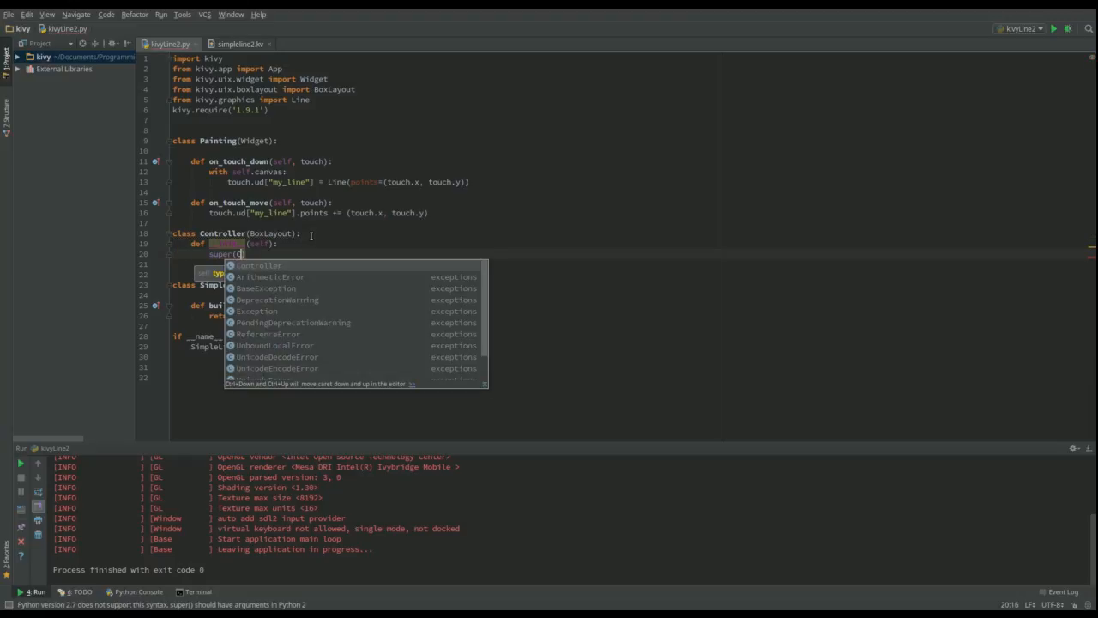
type("Controller, self")
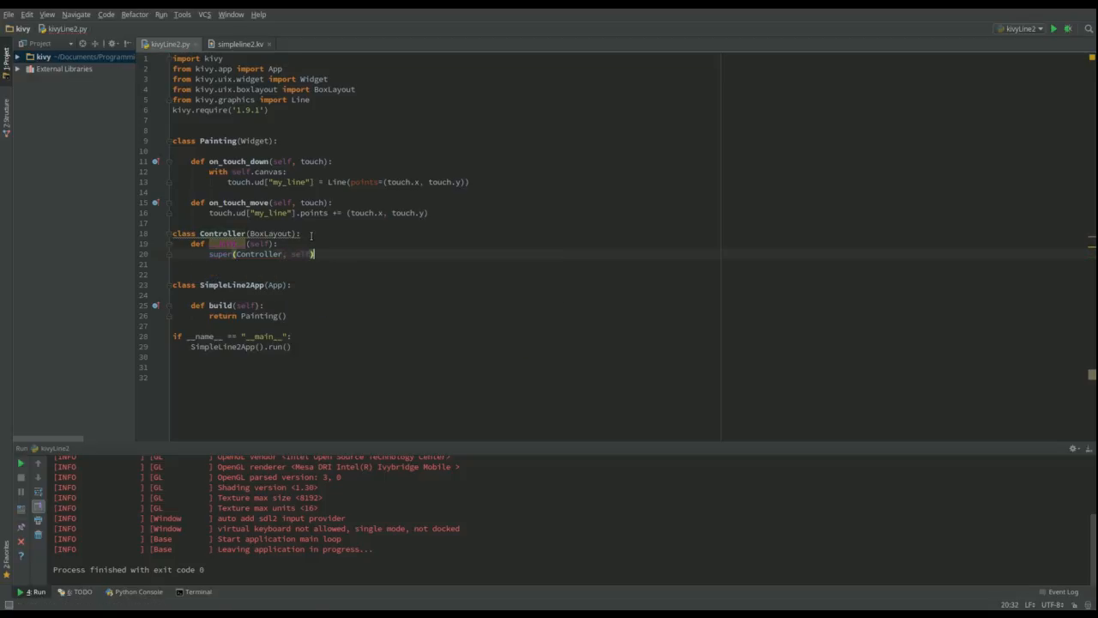
type(".__init__(")
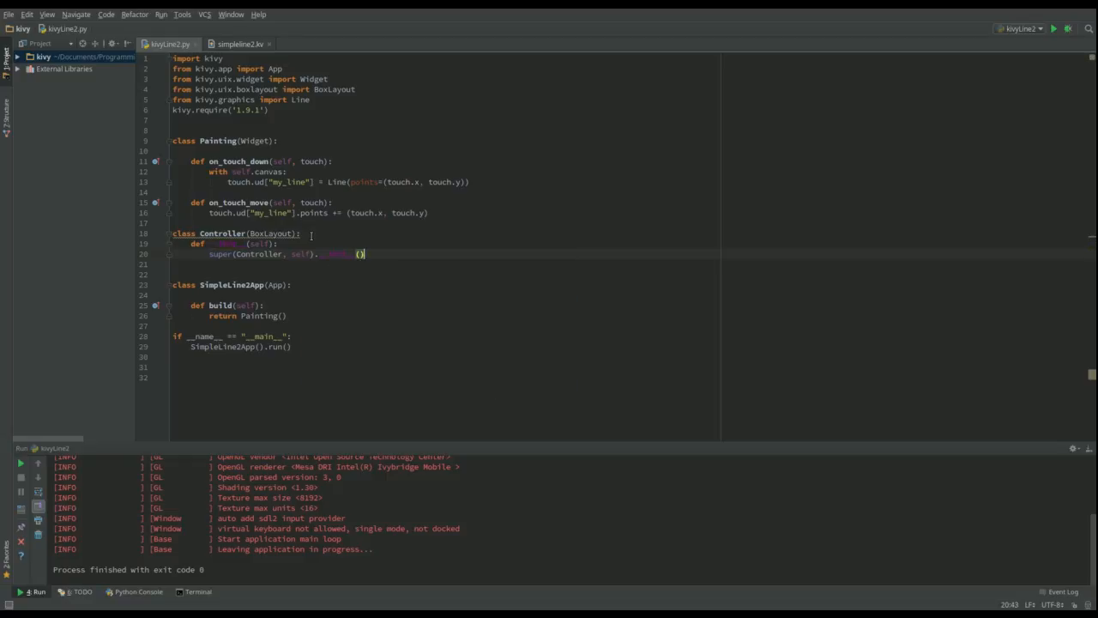
key("Enter")
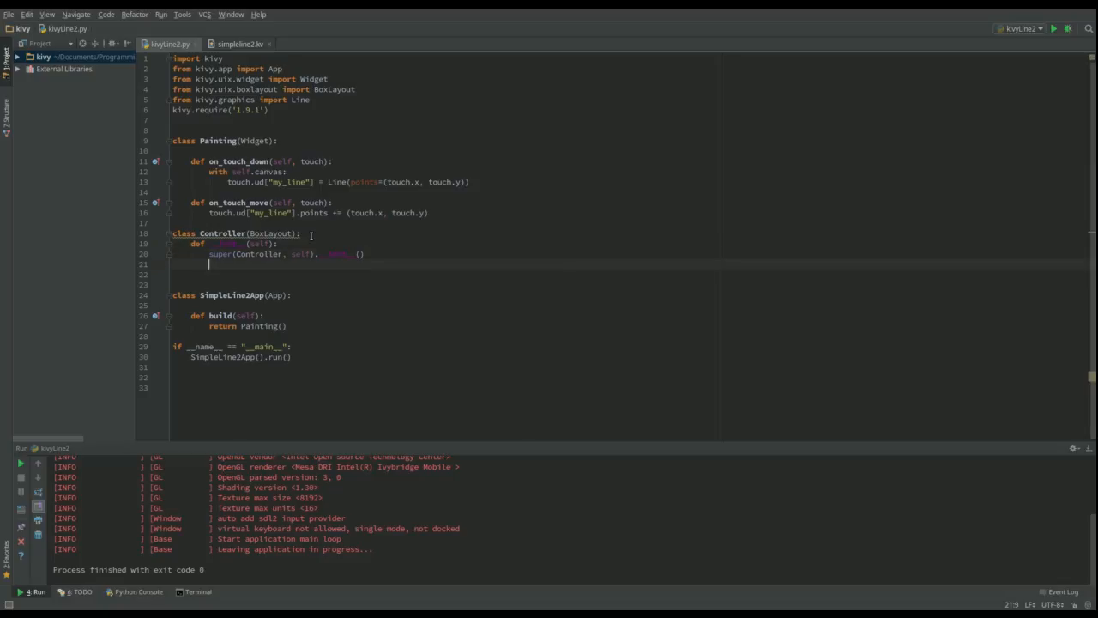
type("def")
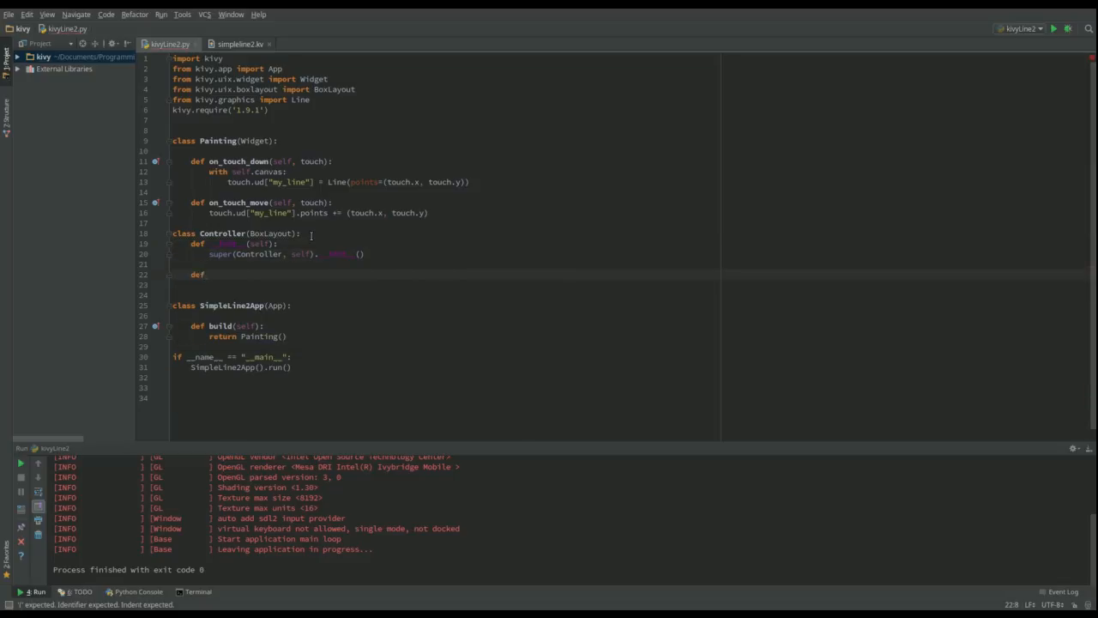
Step: Stub 'def new_thickness(self, *args):' with a pass body inside Controller
type("new")
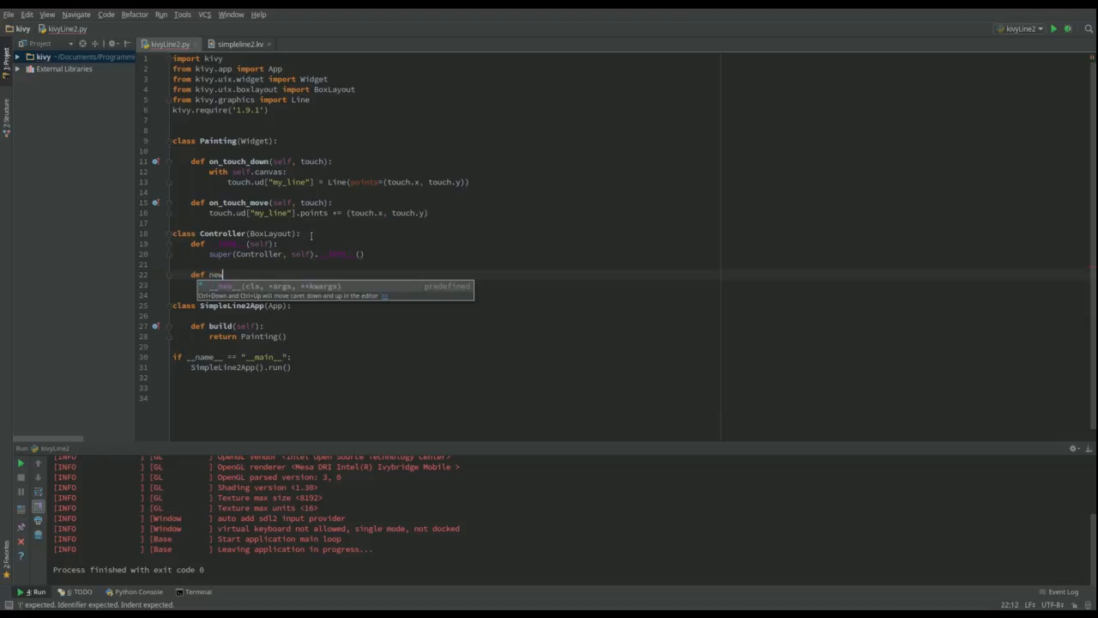
type("_t")
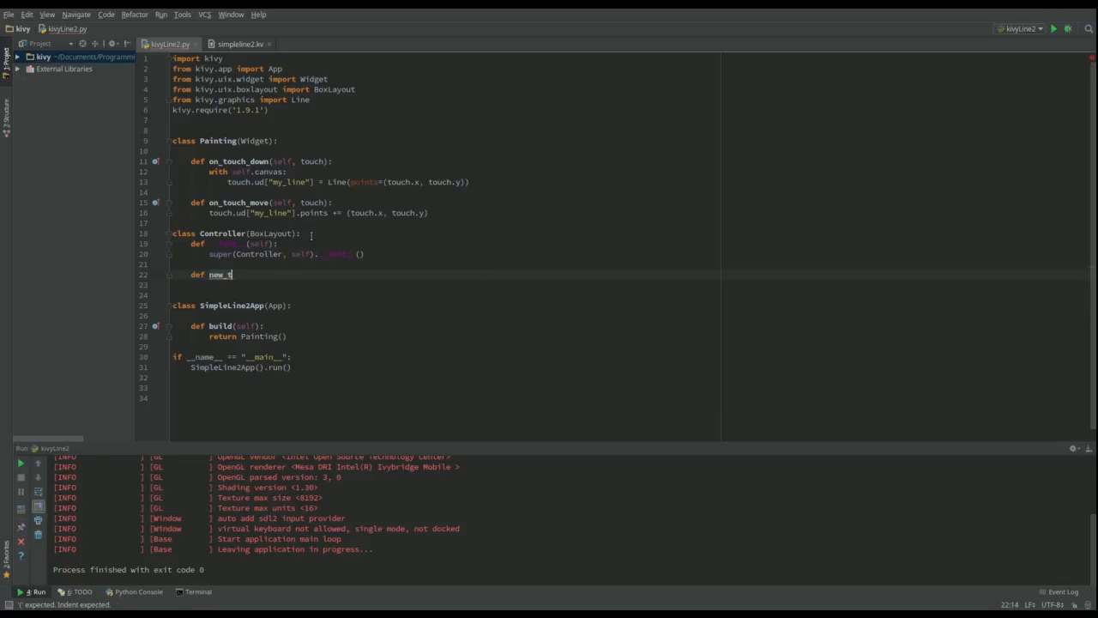
type("hick")
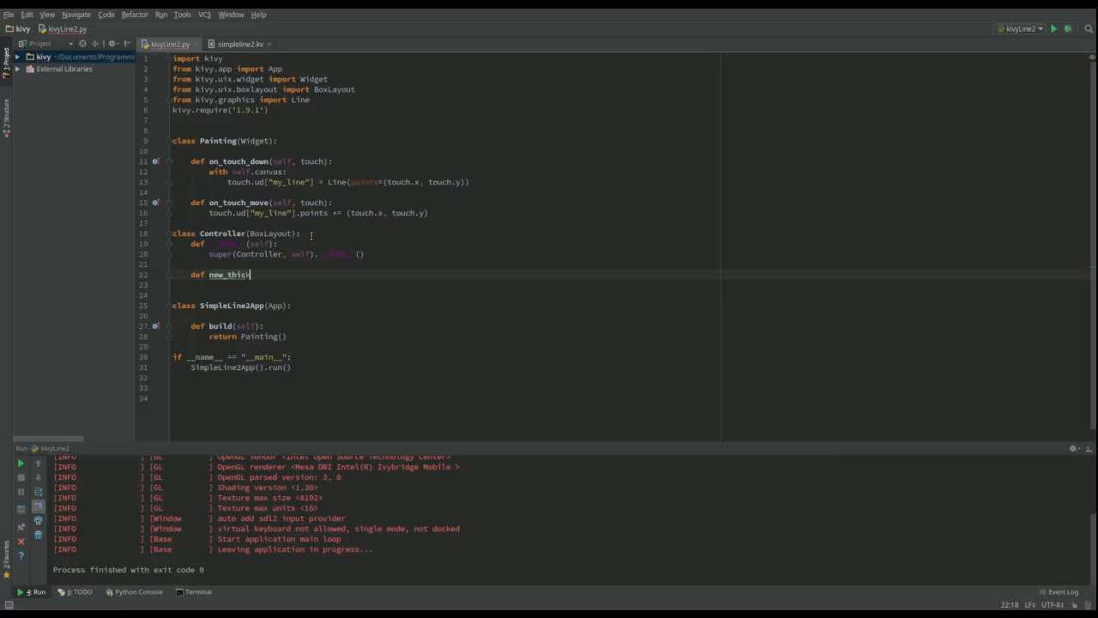
type("ness")
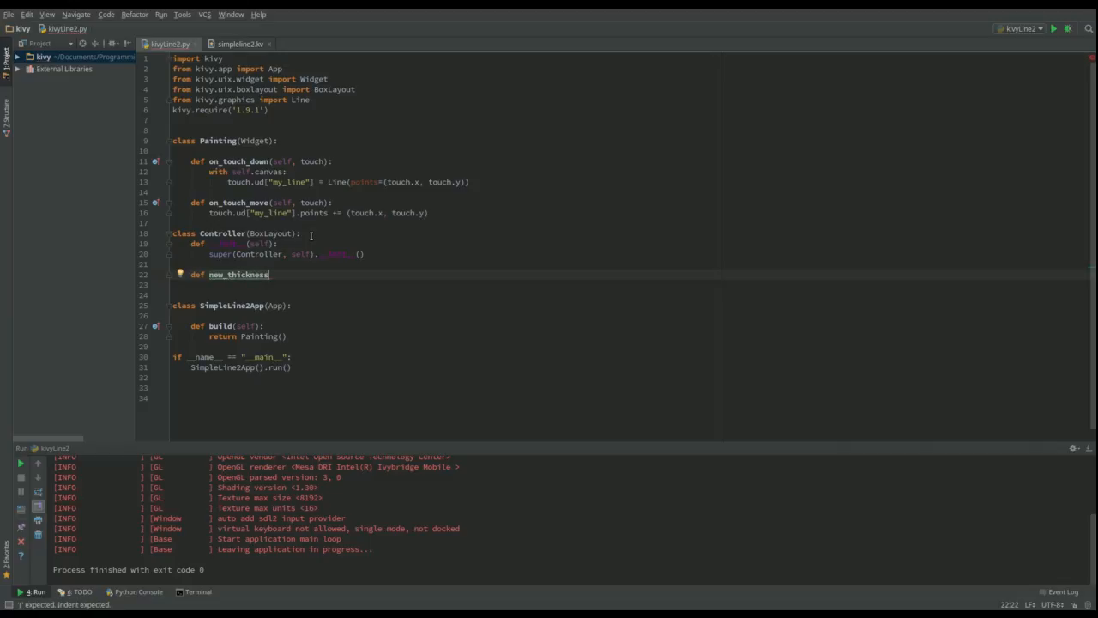
type("(self):")
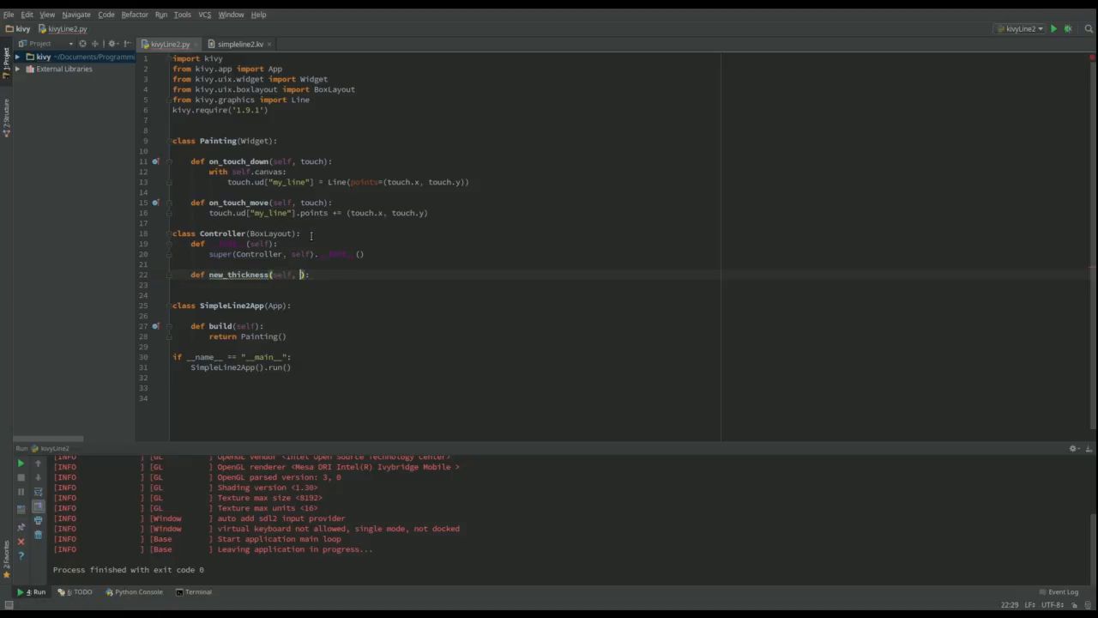
type("*args")
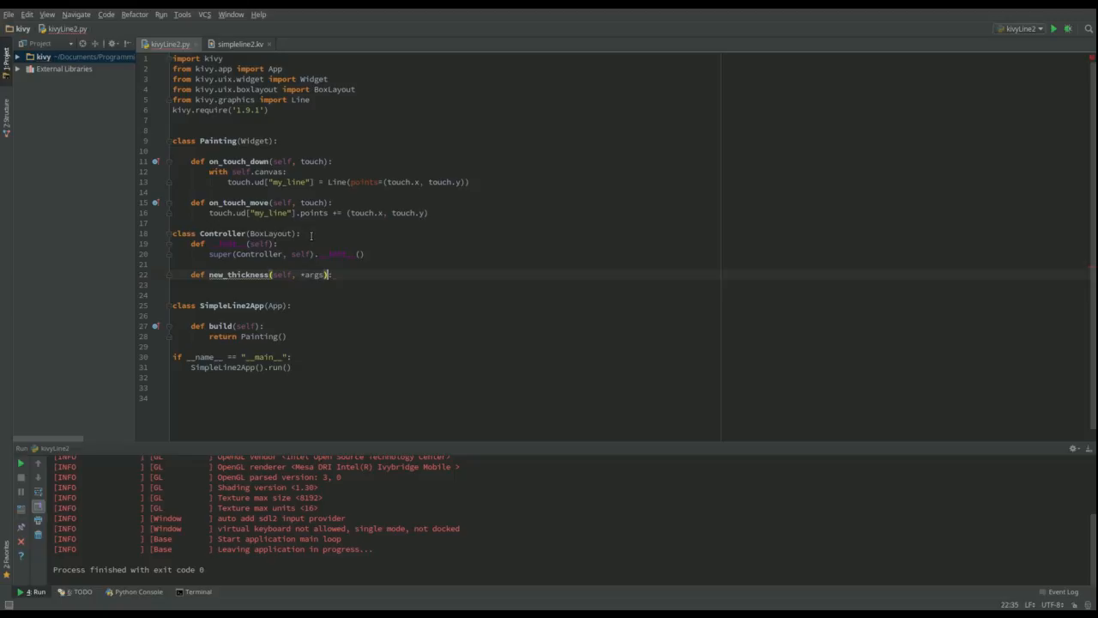
type("pass")
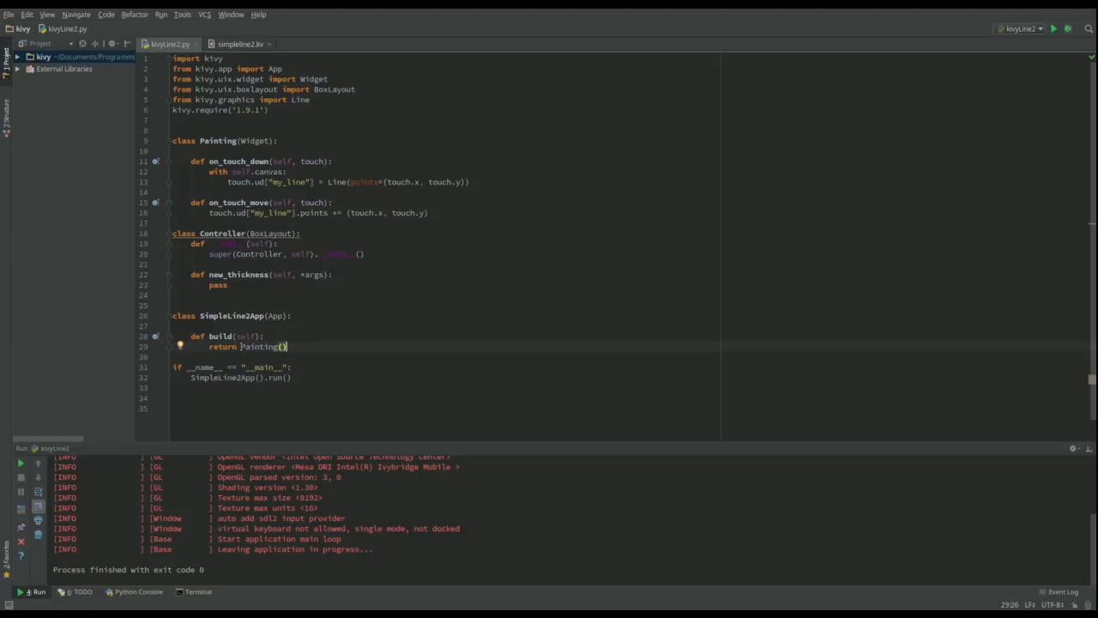
Step: Make SimpleLineApp.build return Controller() instead of Painting()
double_click(259, 346)
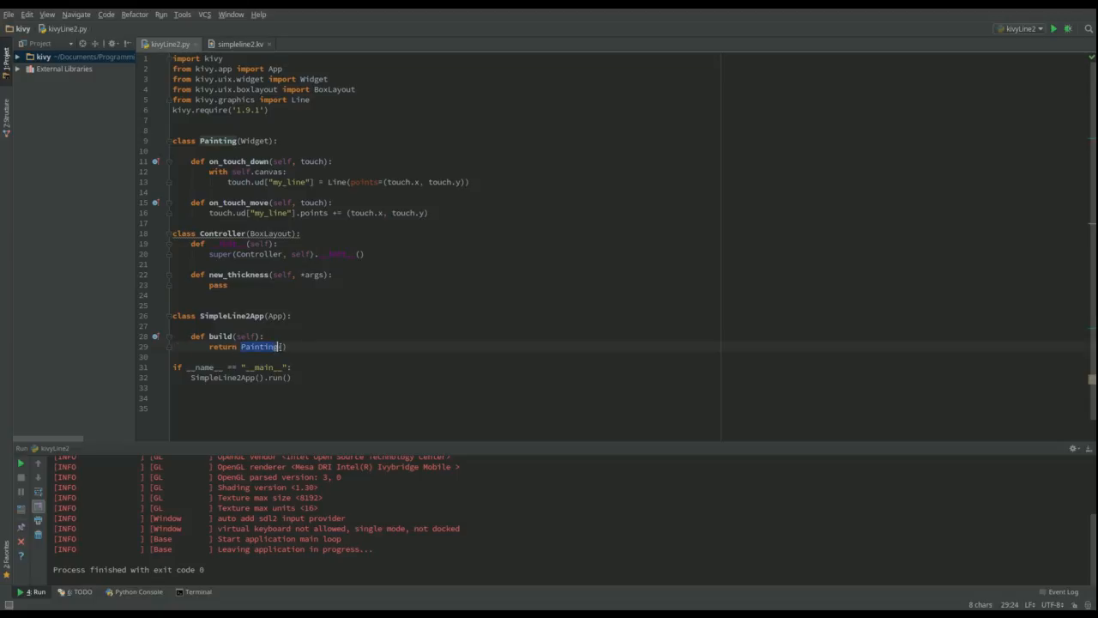
type("Controller")
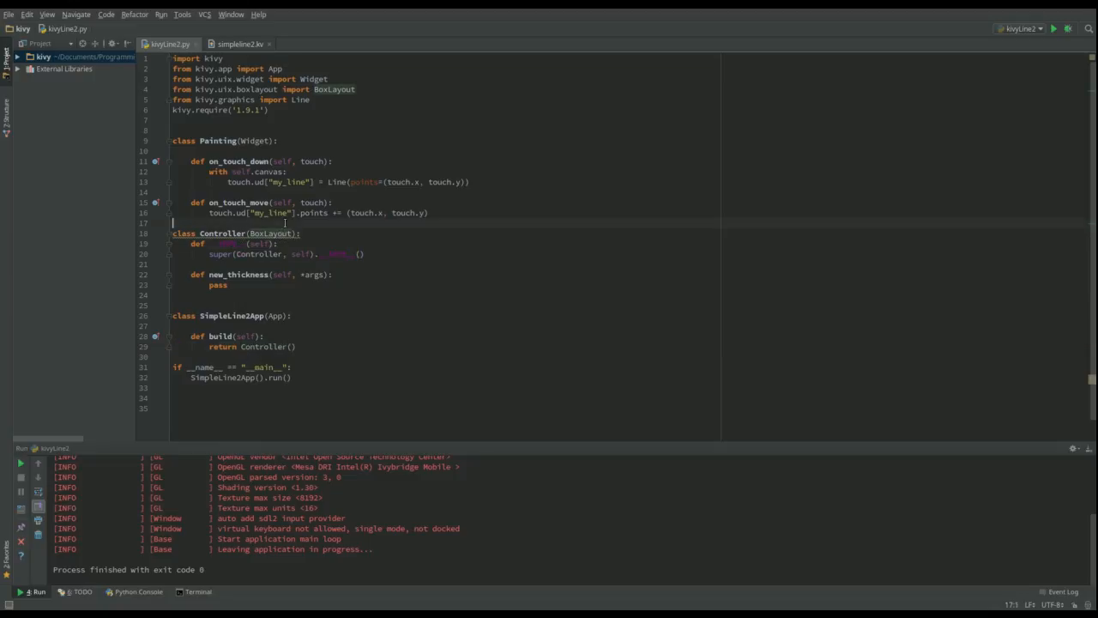
key("Backspace")
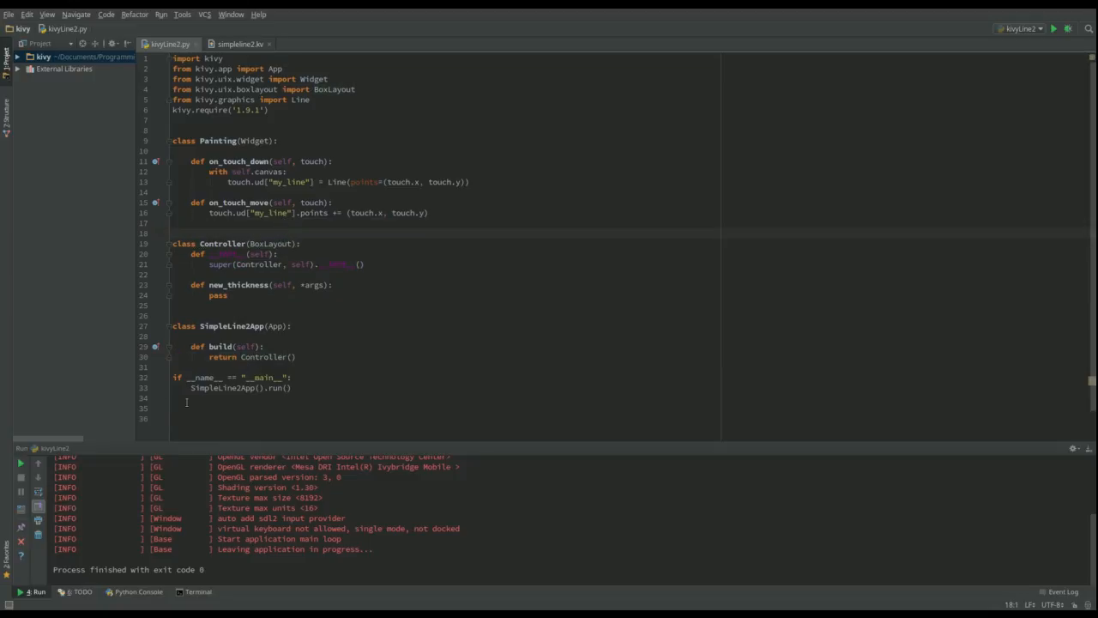
Step: Review the Slider's on_value in simpleline2.kv, then return to kivyLine2.py and run it
left_click(247, 43)
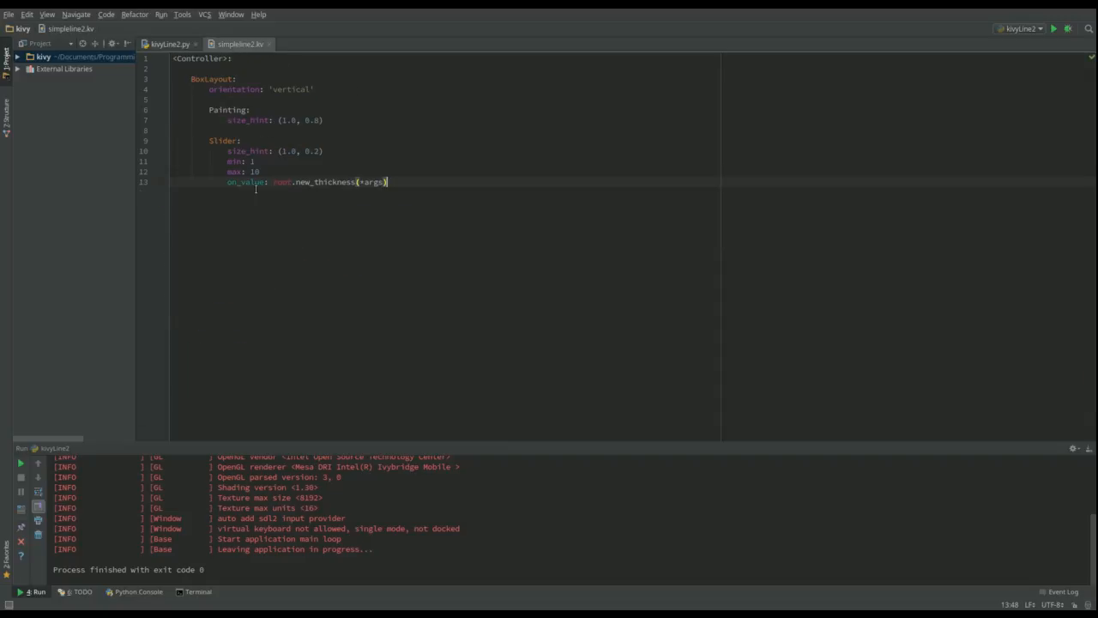
mouse_move(317, 218)
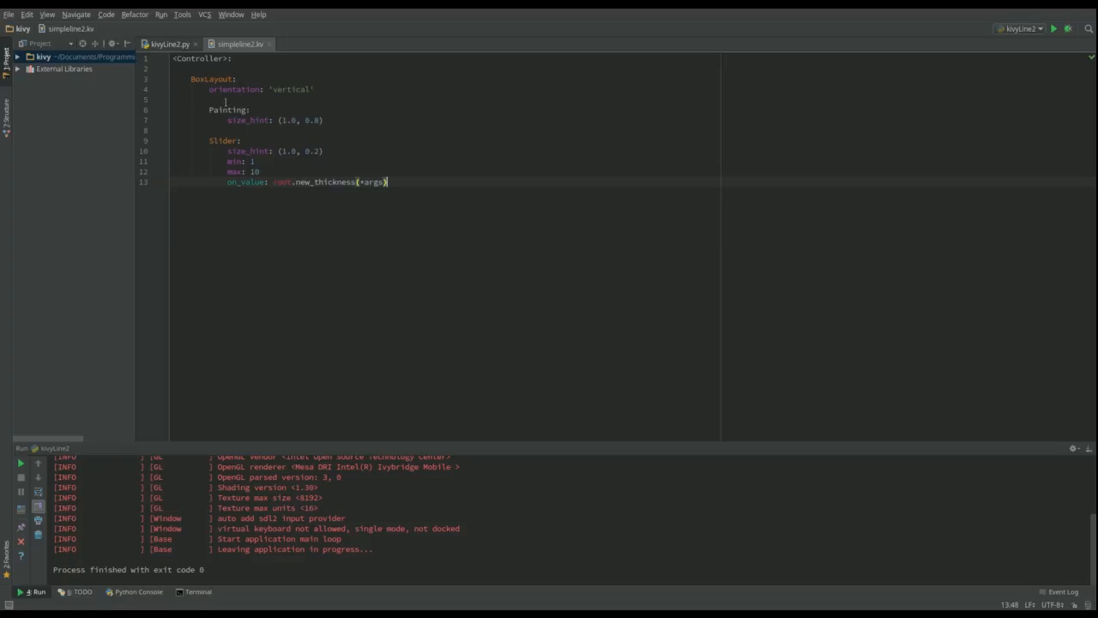
left_click(168, 41)
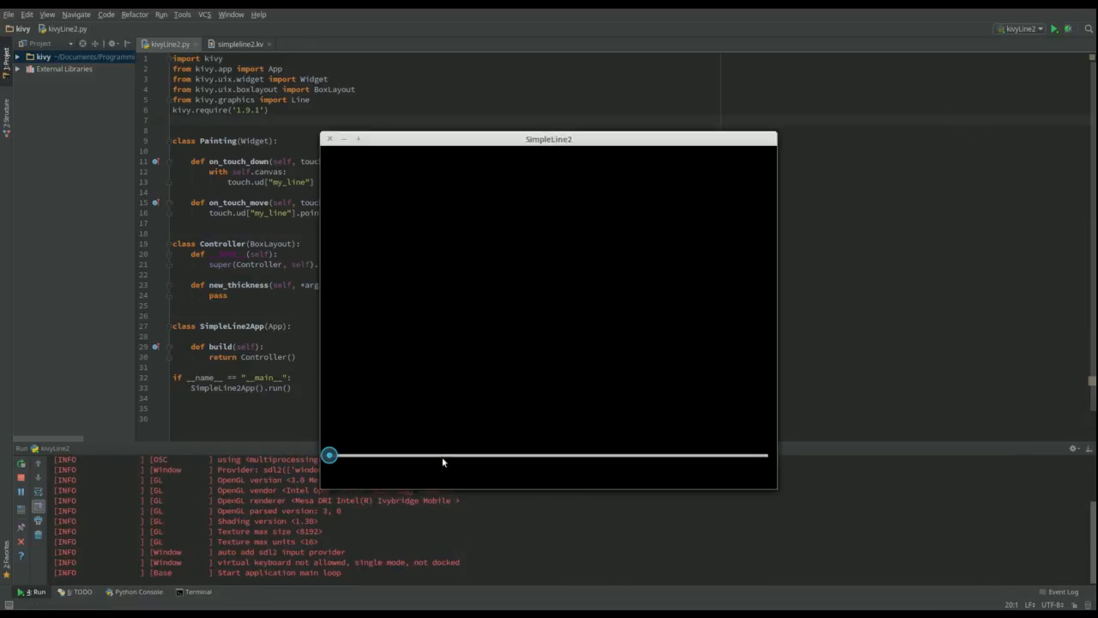
Step: Drag the slider (KeyError crash), relaunch, draw freehand lines, then close the app
left_click_drag(330, 455, 514, 455)
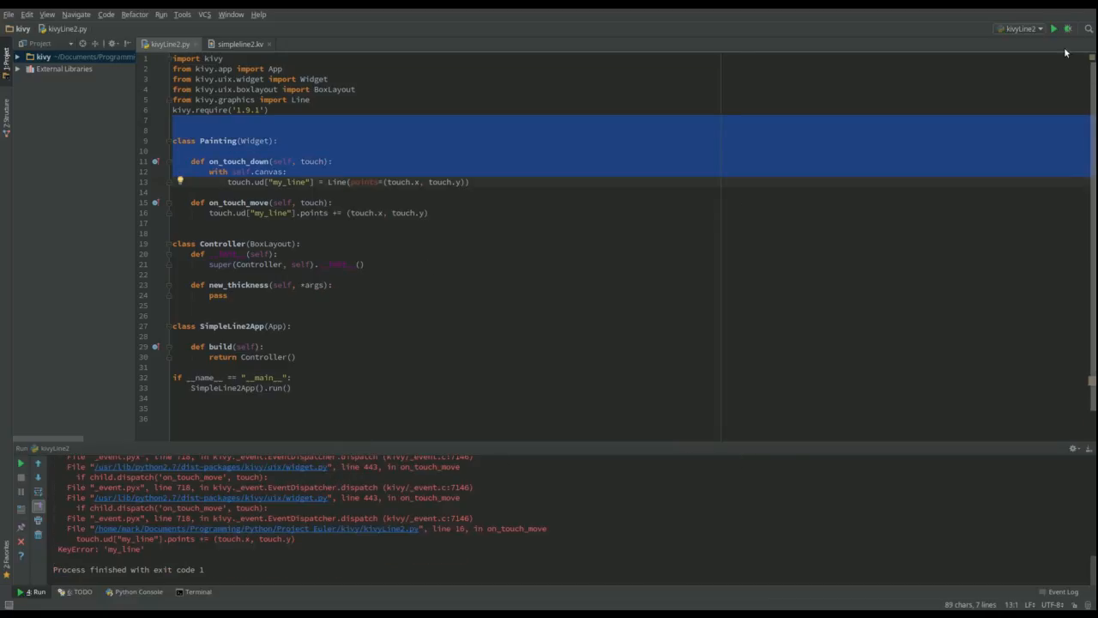
left_click(1057, 31)
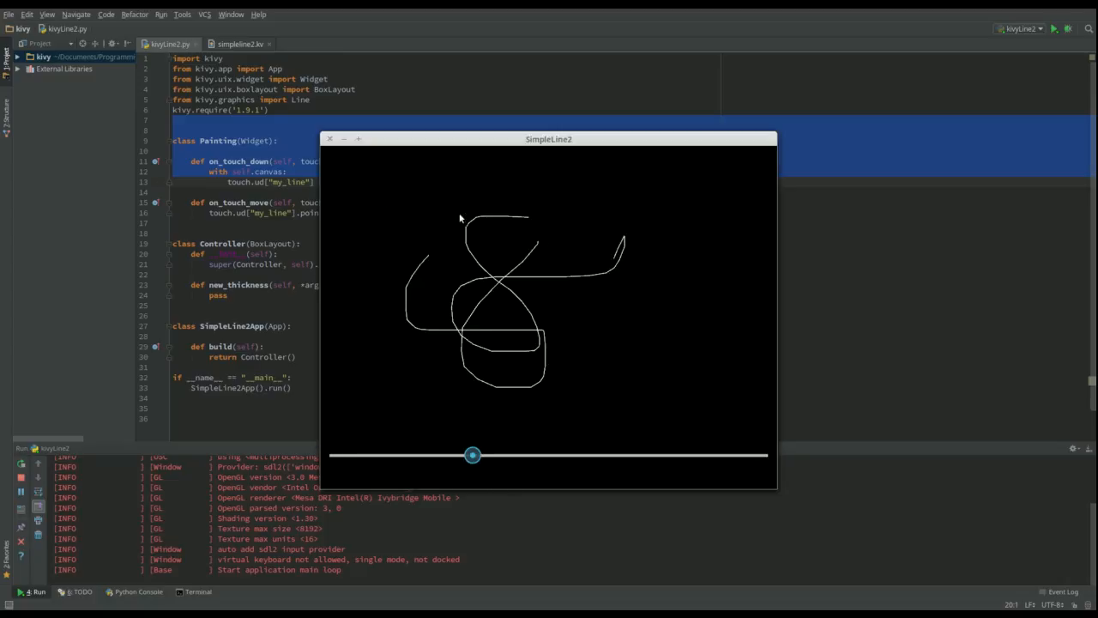
left_click(329, 138)
type("t =")
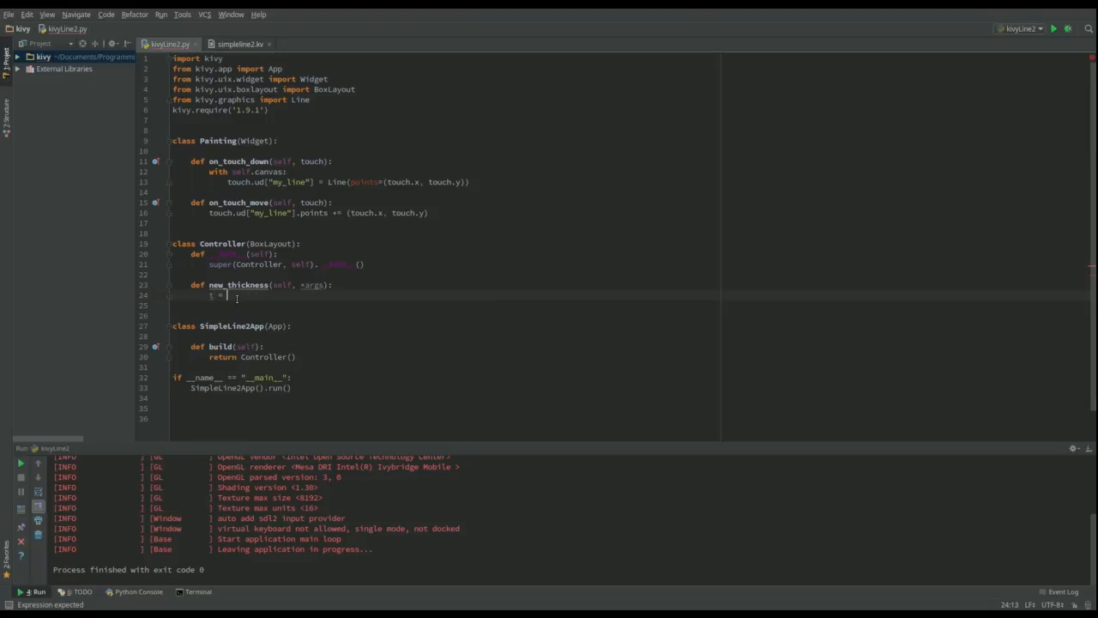
Step: Set t = args[1] in new_thickness and add a module-level thickness = 1
type("args[1")
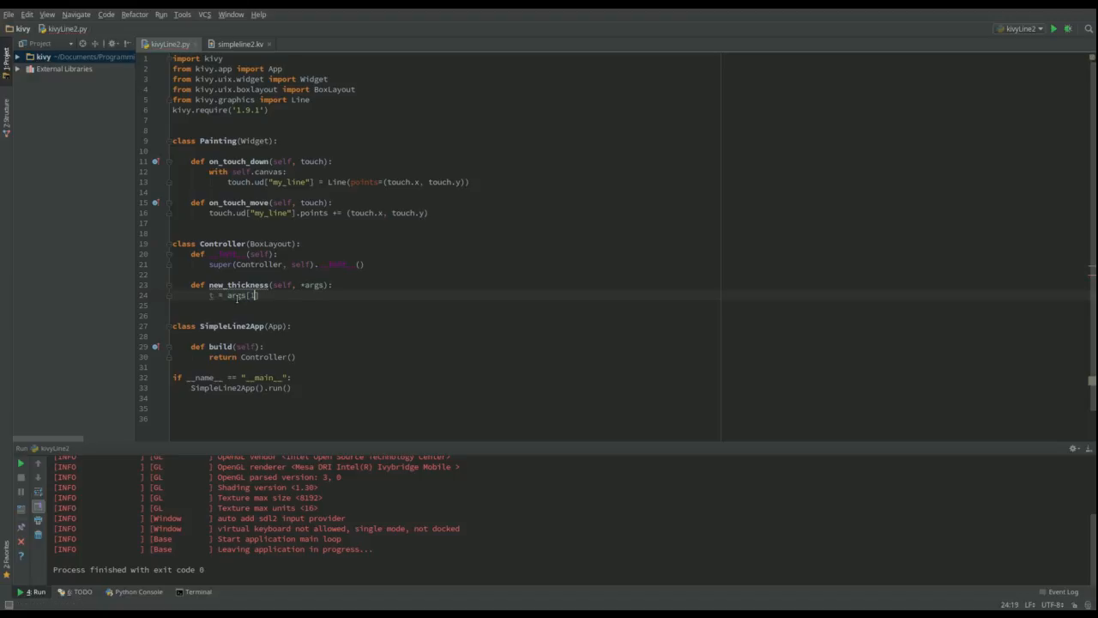
type("1")
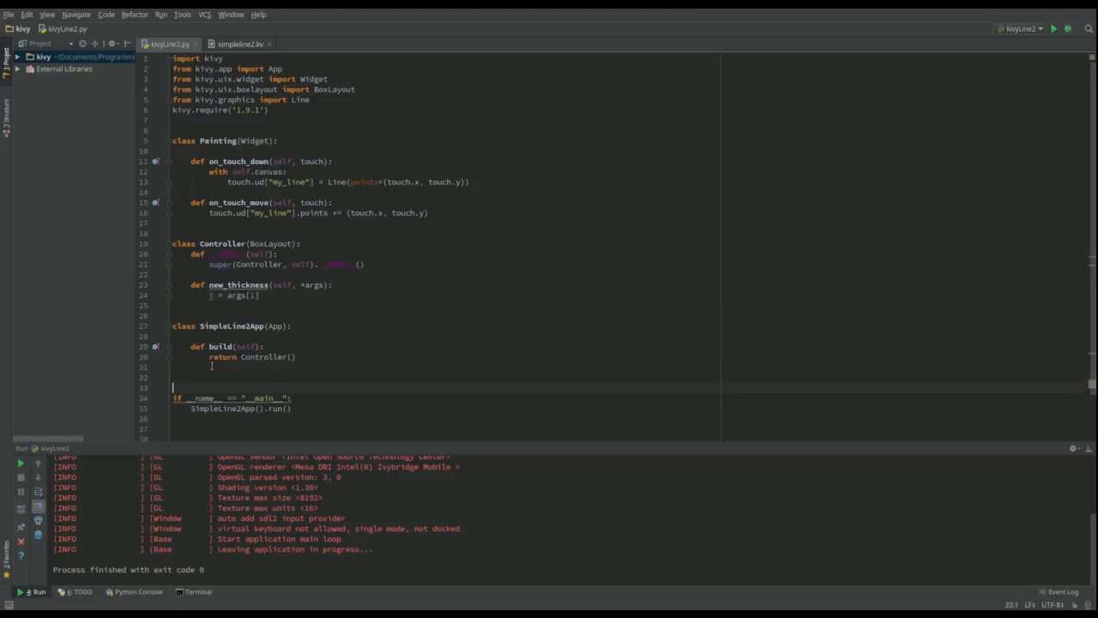
type("t")
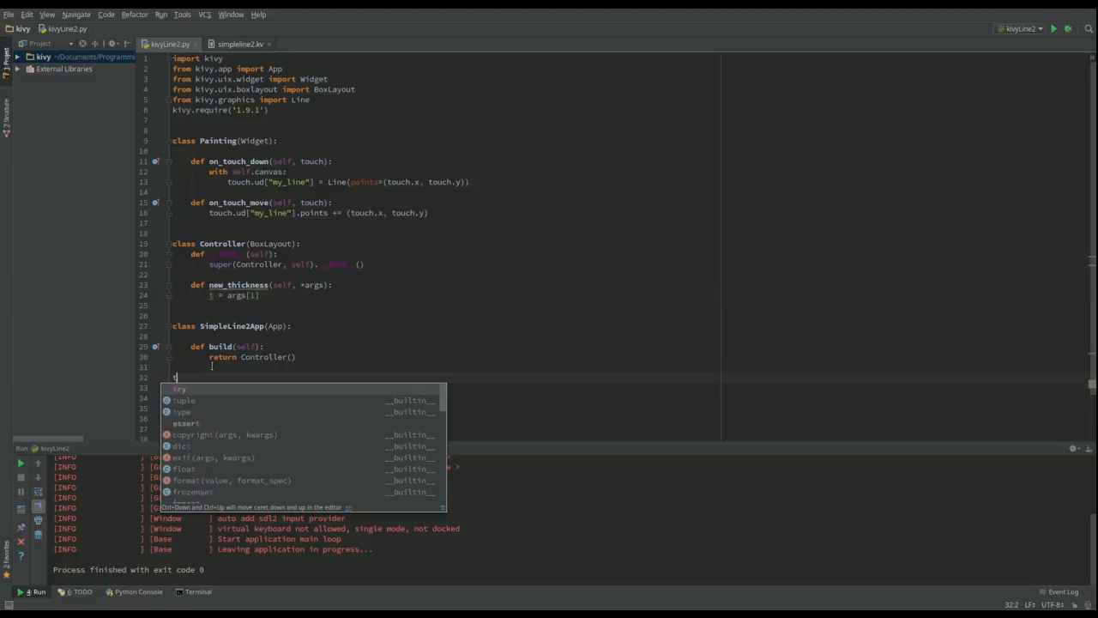
type("thickness =")
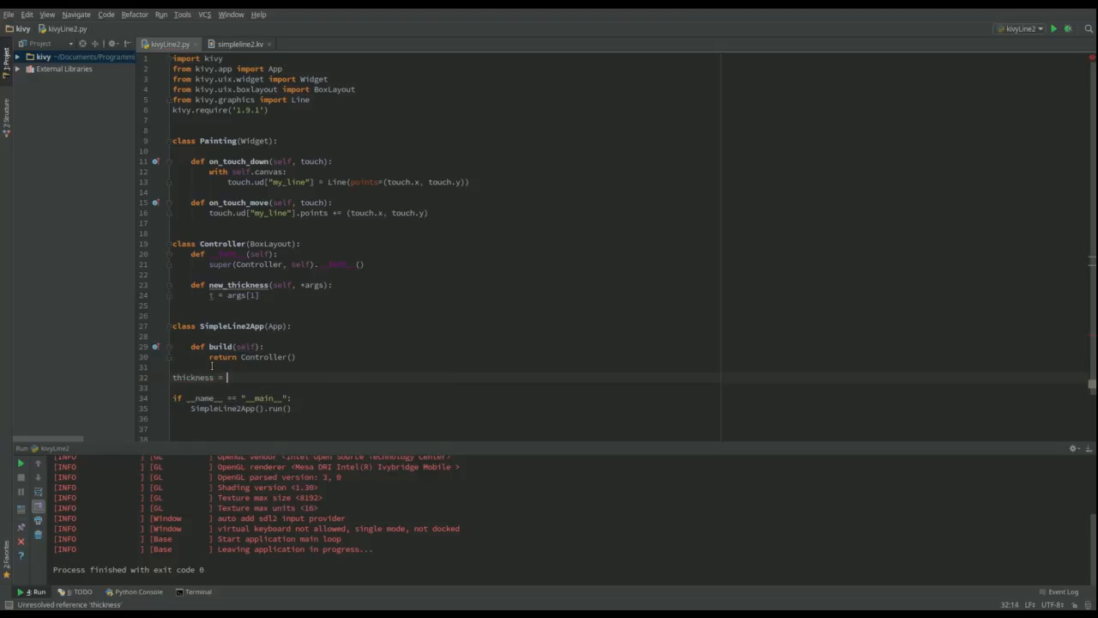
type("1")
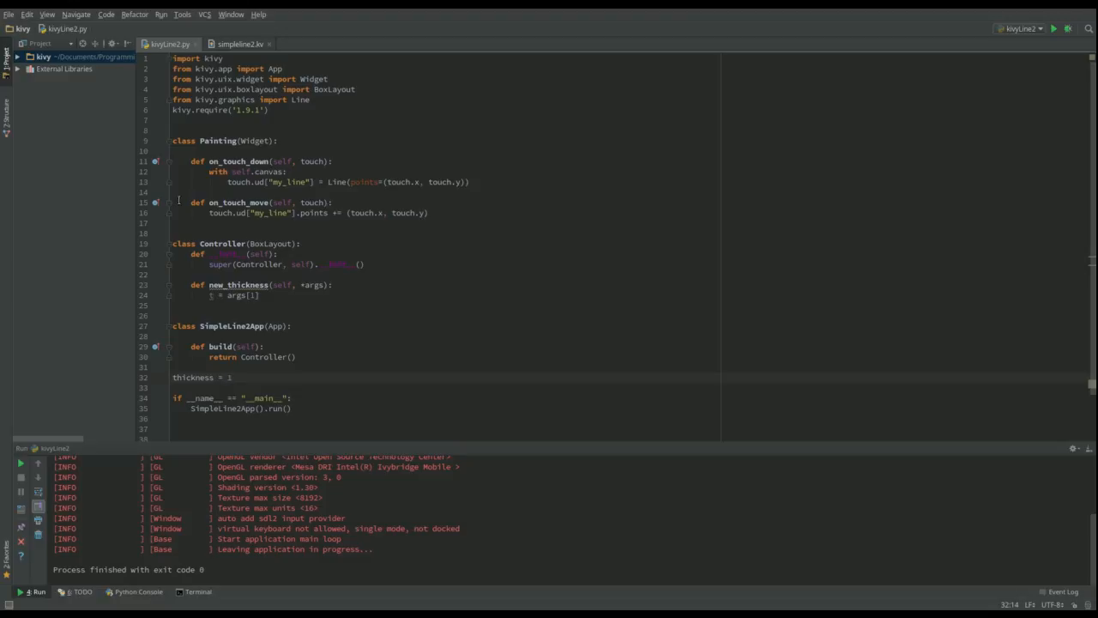
mouse_move(352, 175)
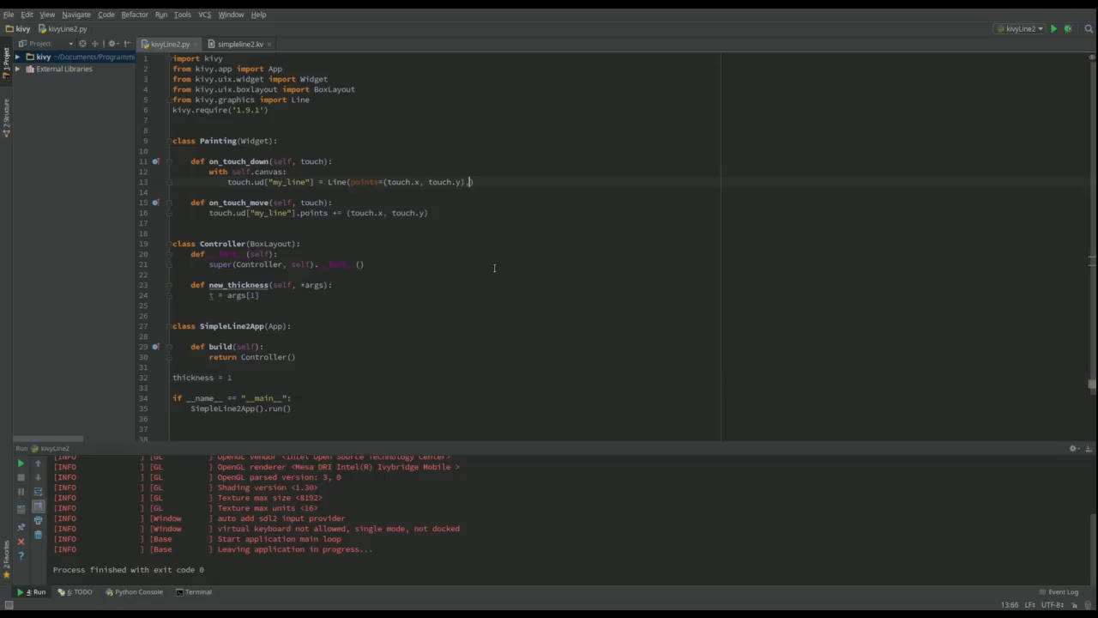
Step: Pass width=thickness to the Line() created in on_touch_down
type(", width")
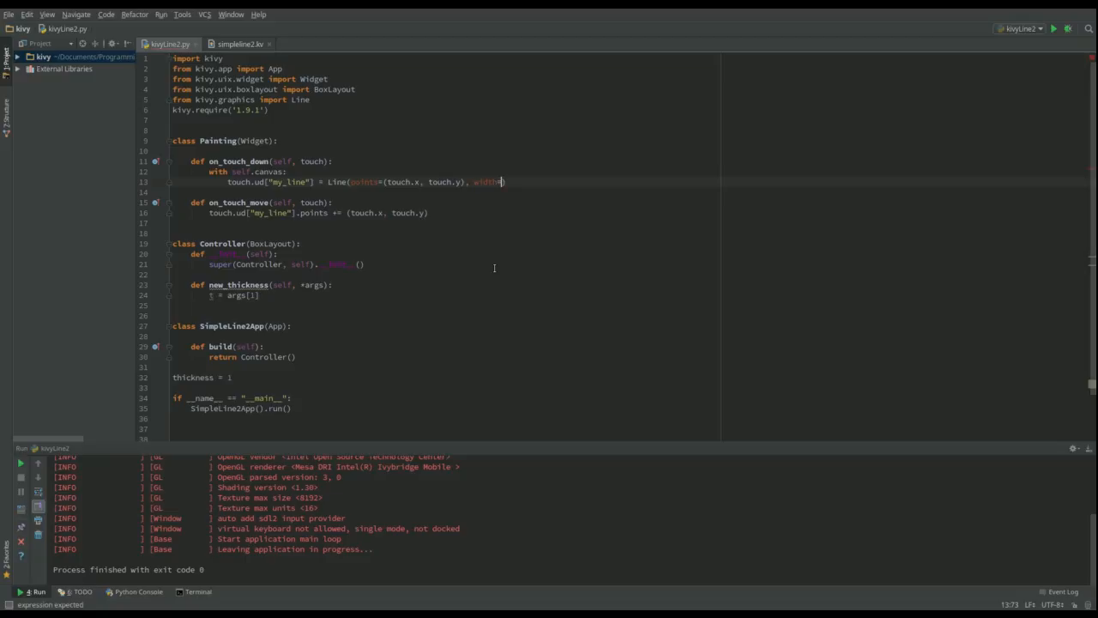
type("=thickness")
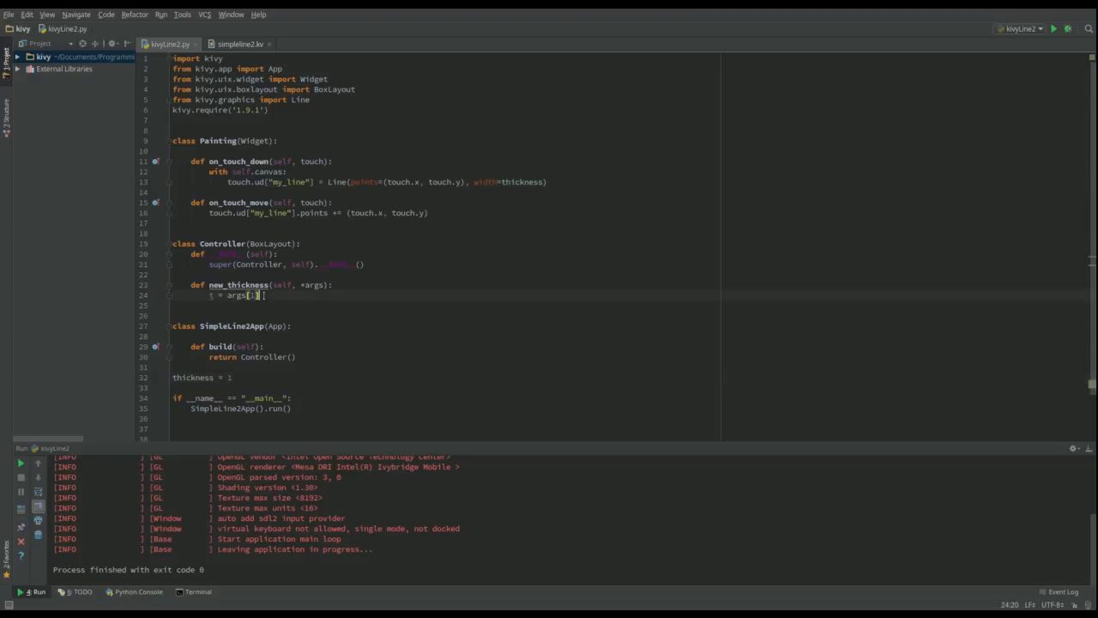
Step: In new_thickness declare 'global thickness' and assign thickness = t
type("g")
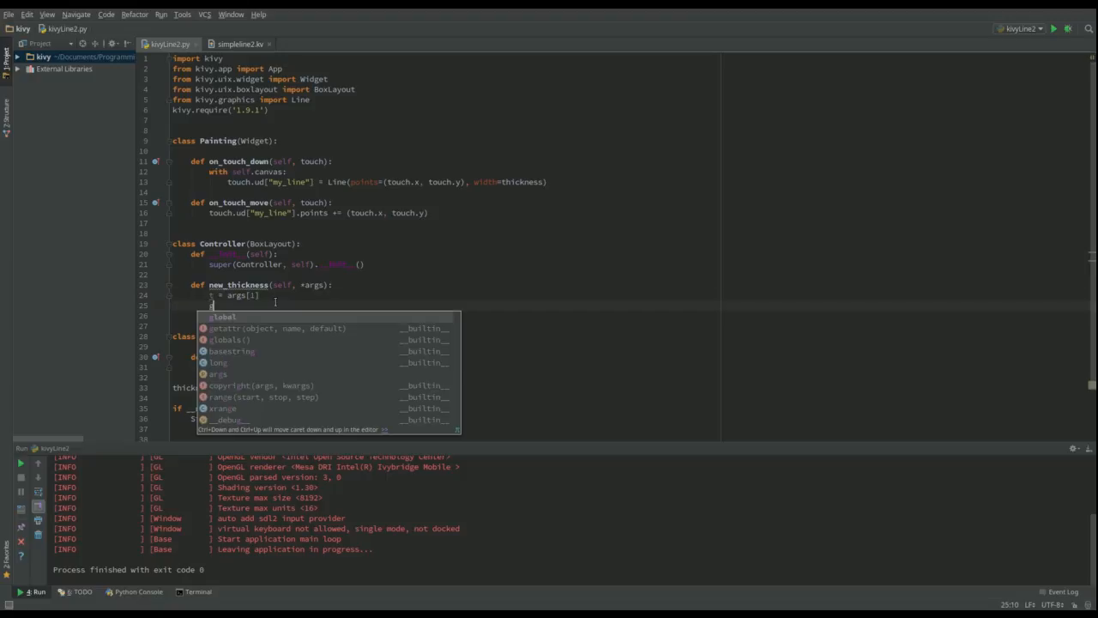
type("global th")
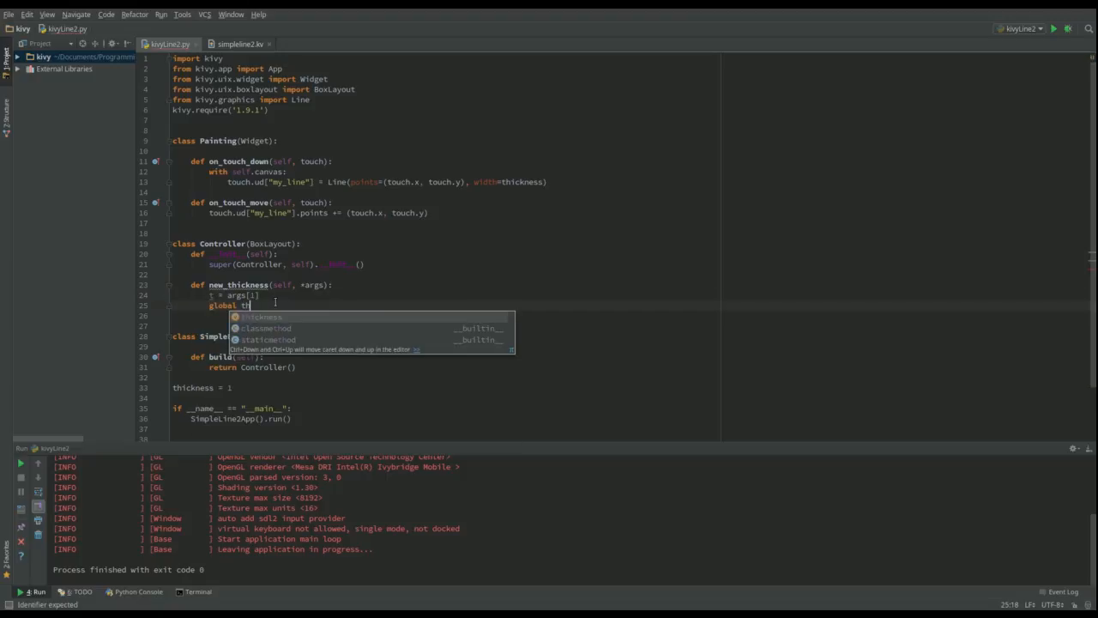
type("ickness")
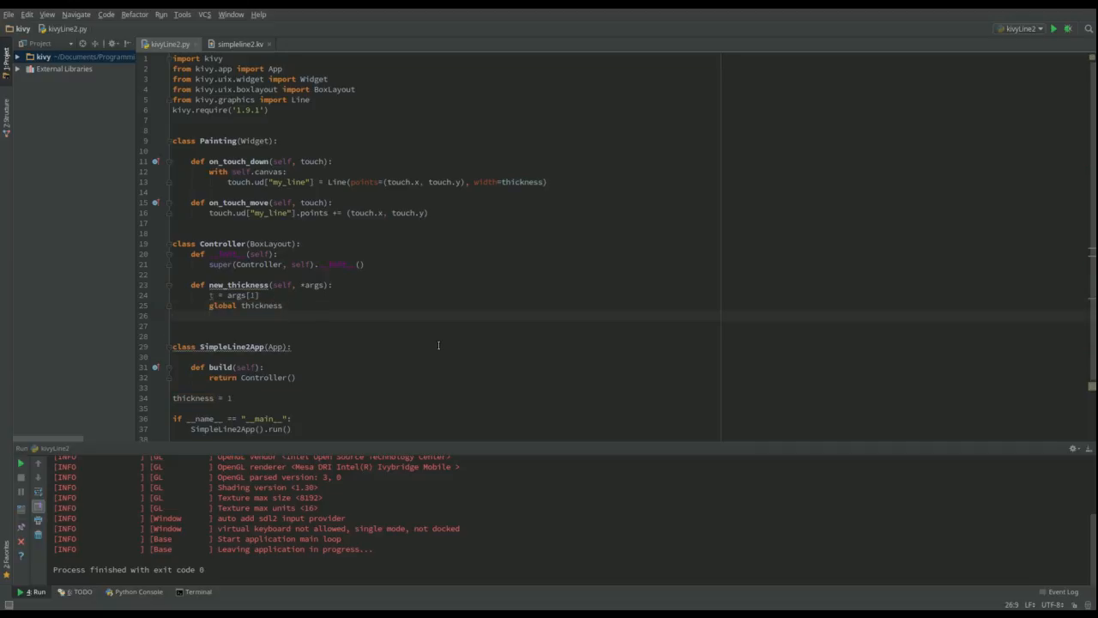
type("t")
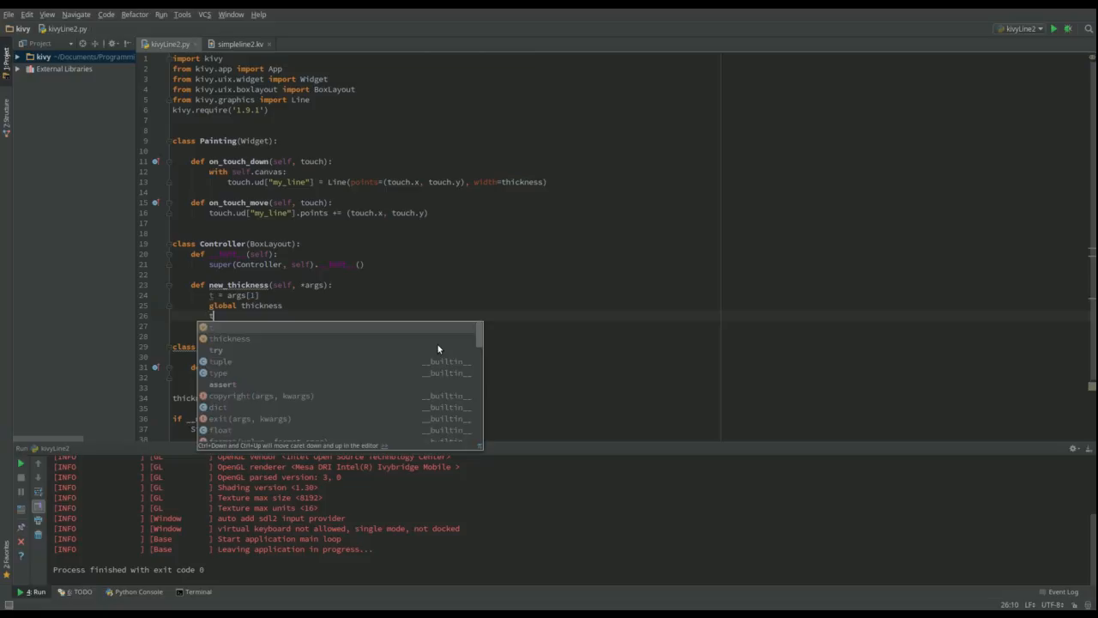
type("thickness = t")
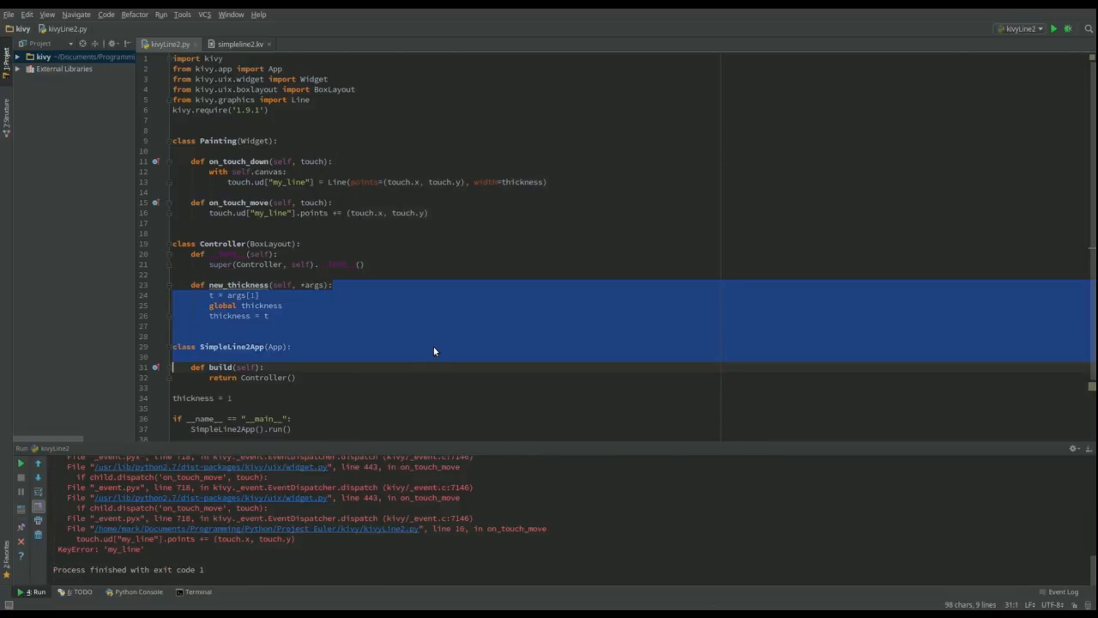
Step: Relaunch the drawing app from the Run button to try the thickness code
left_click(292, 346)
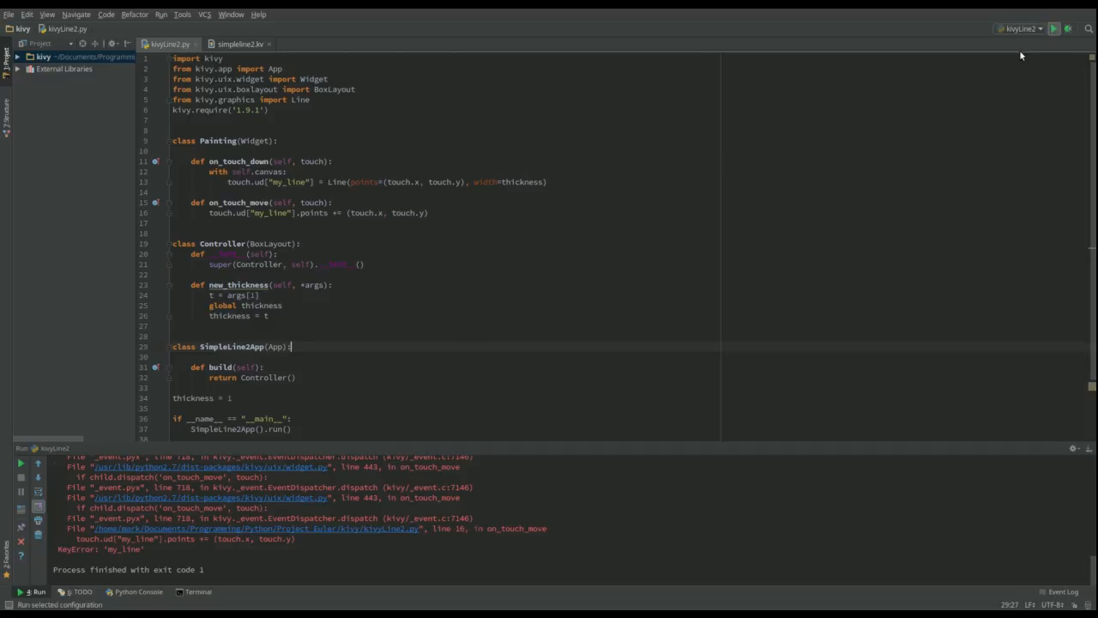
left_click(1057, 31)
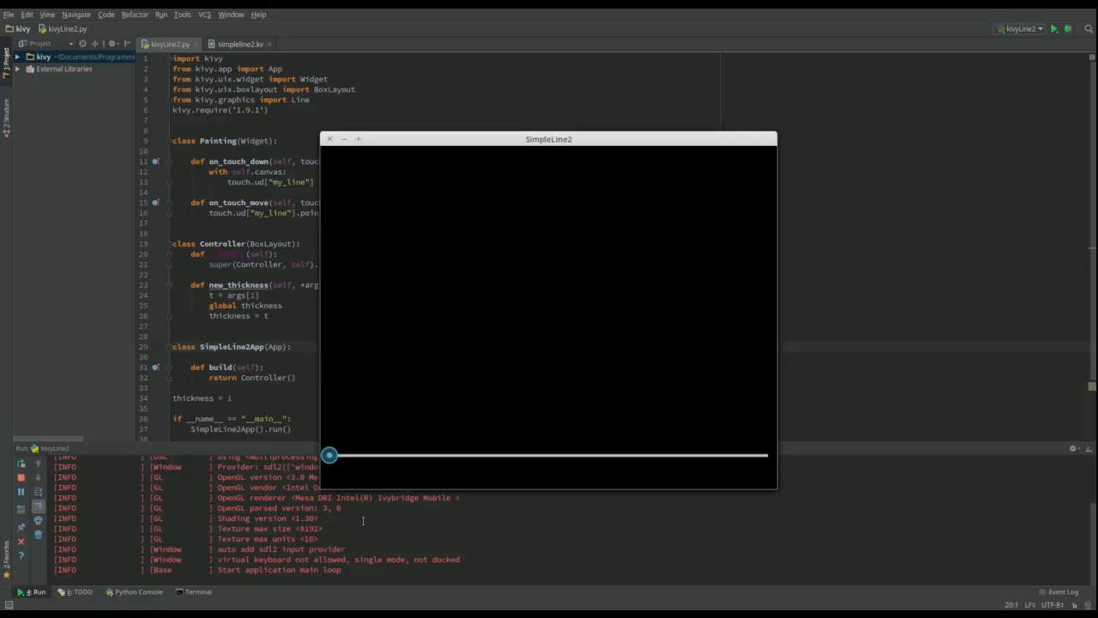
mouse_move(350, 311)
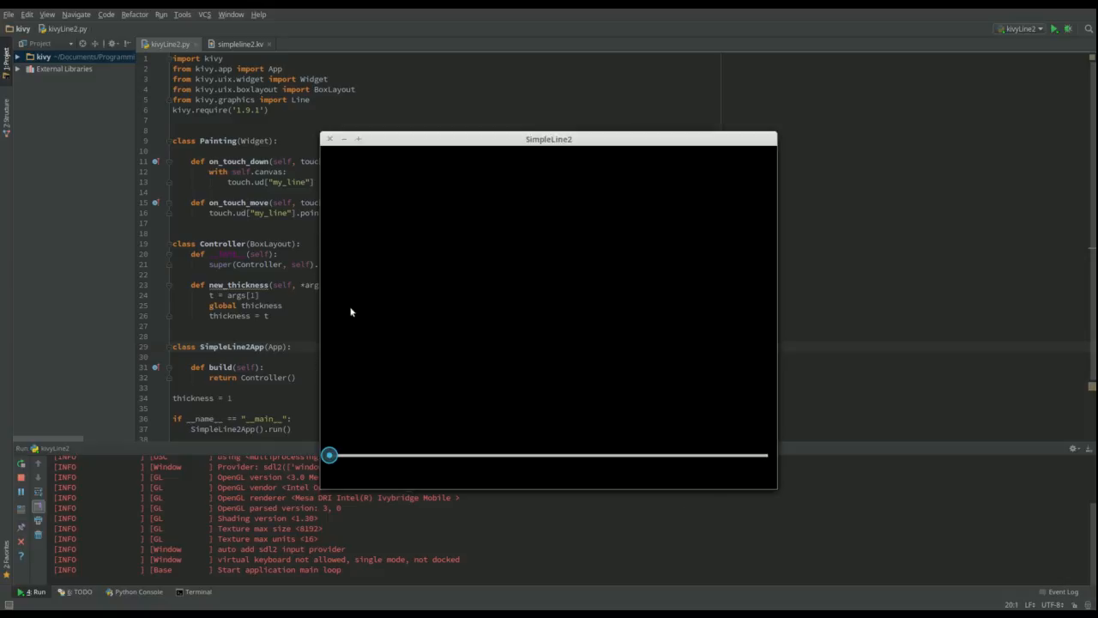
mouse_move(325, 148)
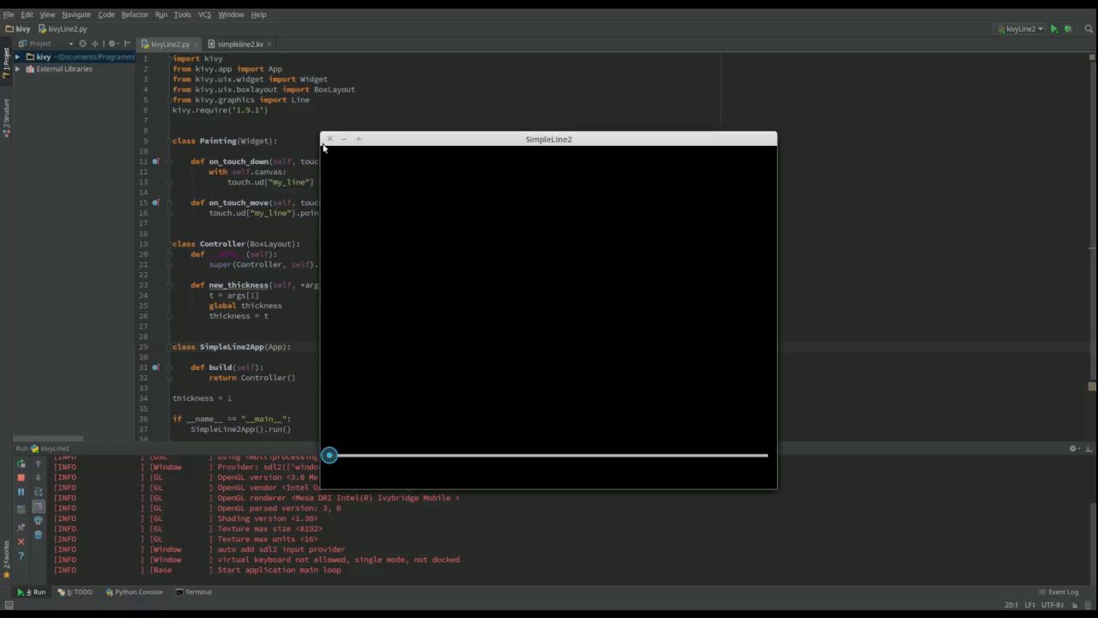
mouse_move(329, 140)
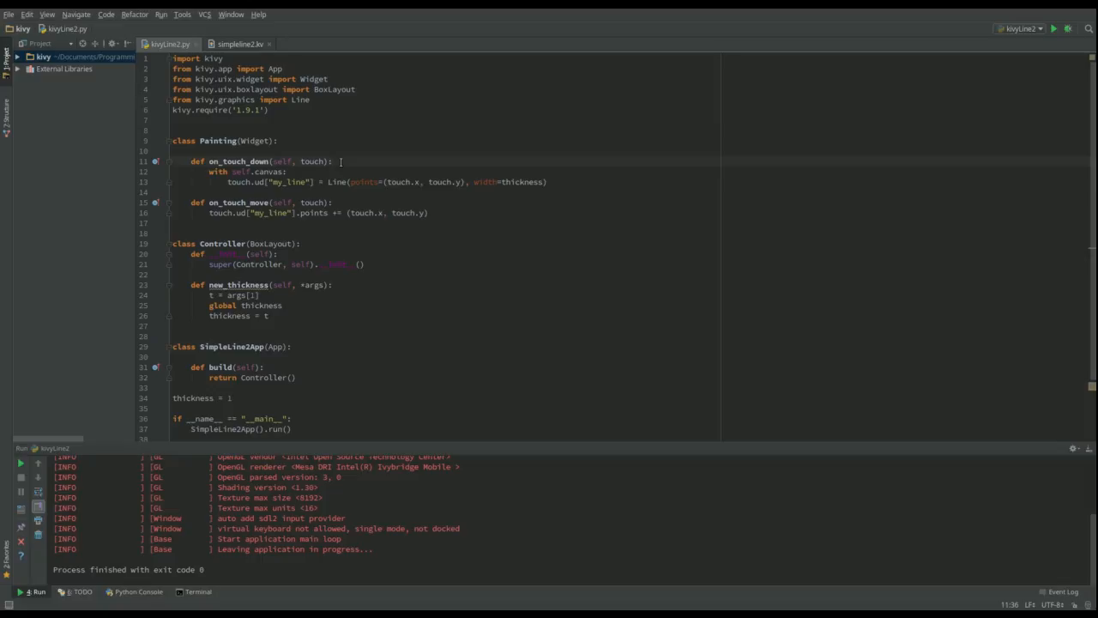
Step: Guard on_touch_down and on_touch_move with 'if self.collide_point(*touch.pos):'
type("if")
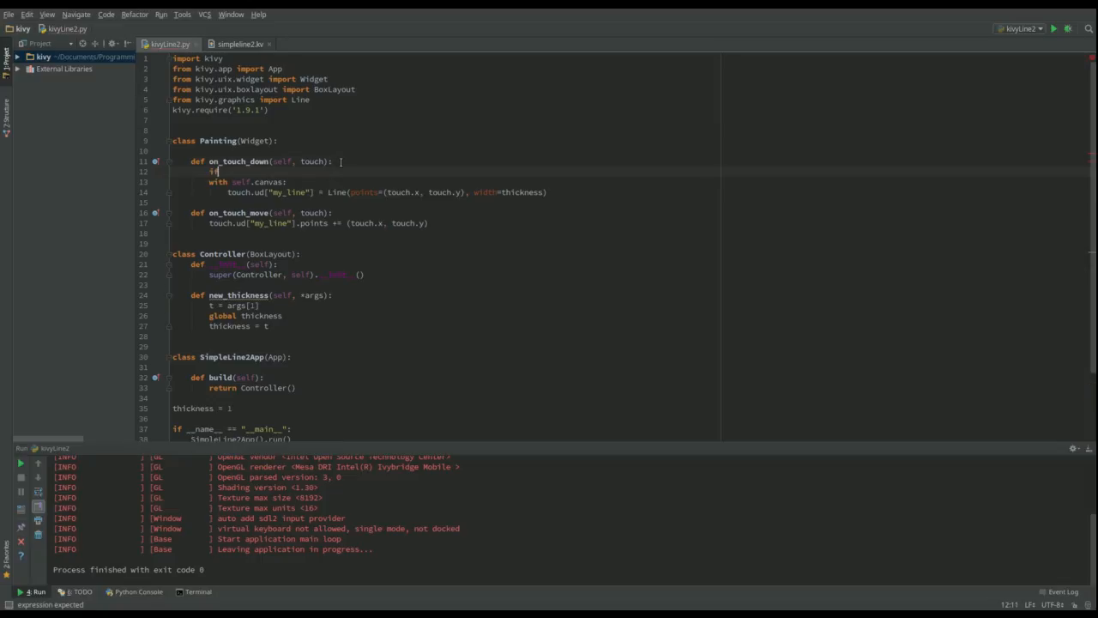
type("self.collide_point(")
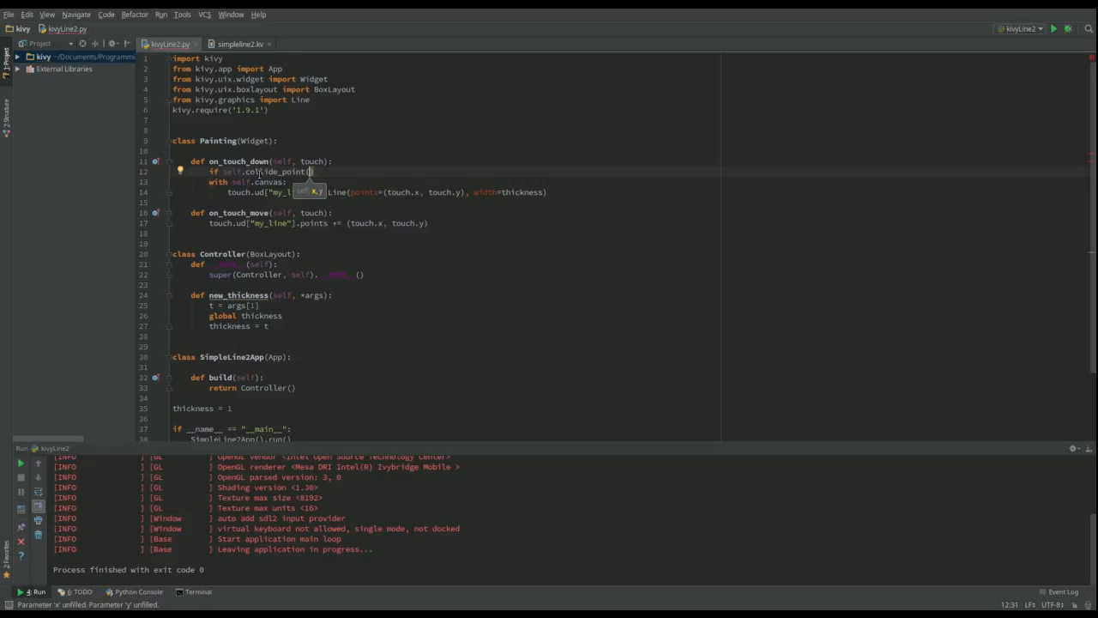
mouse_move(410, 240)
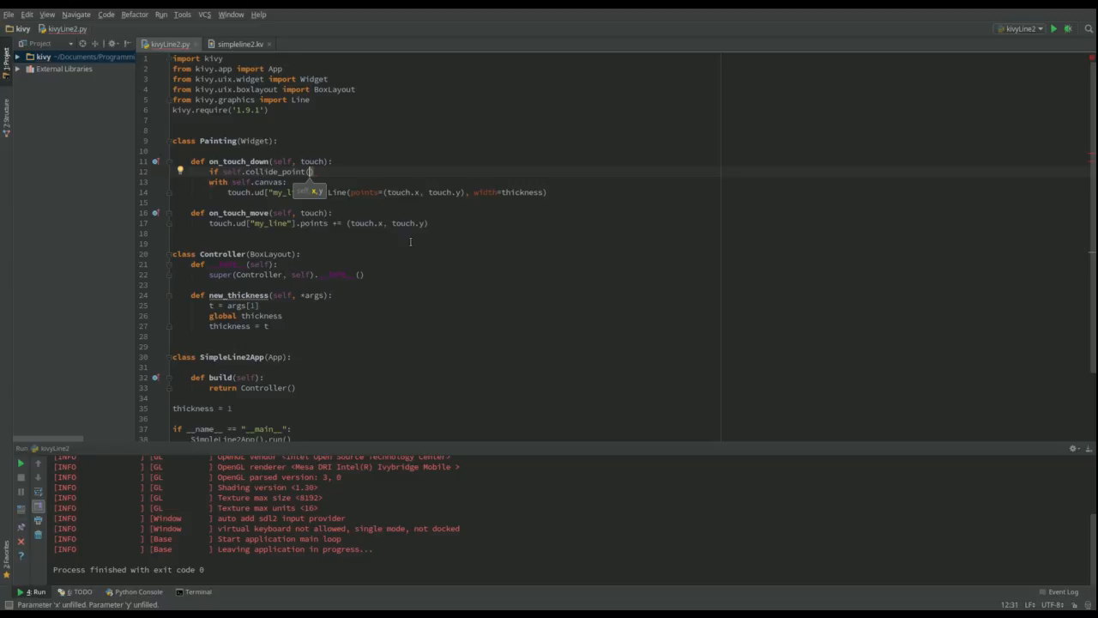
type("*touch.pos")
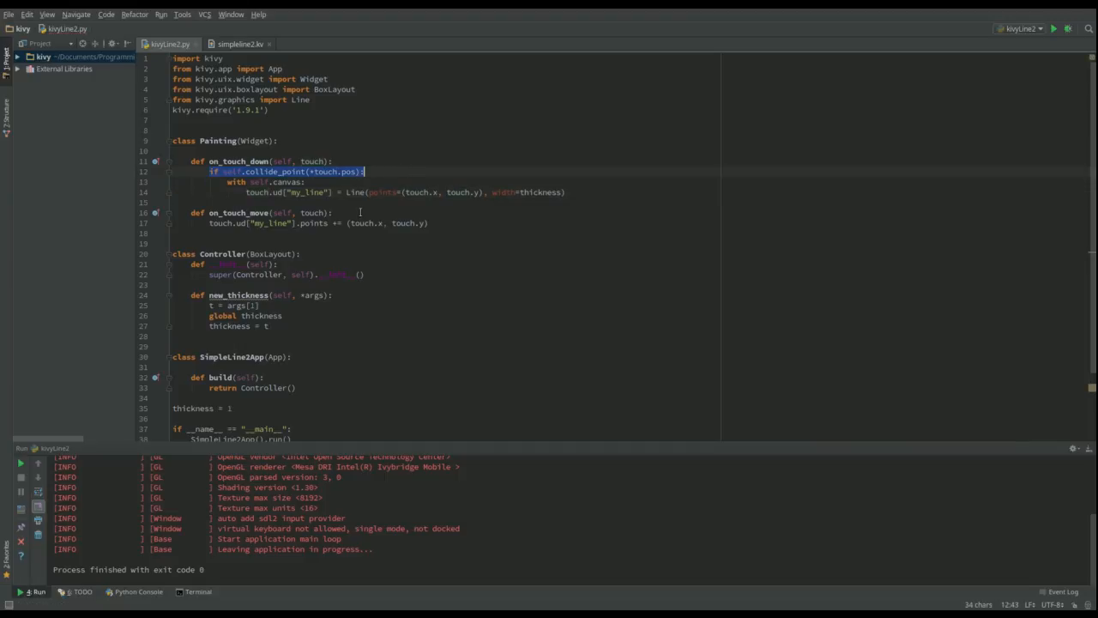
type("if self.collide_point(*touch.pos):")
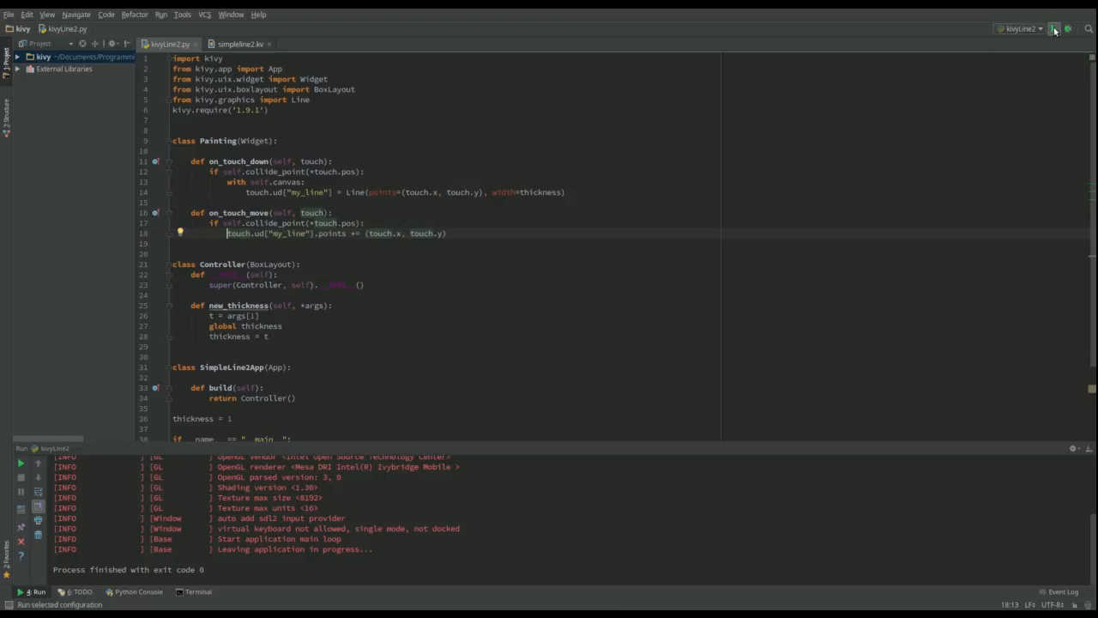
Step: Run the app, raise the slider width and draw a thick stroke, hitting the KeyError 'my_line'
left_click(1057, 29)
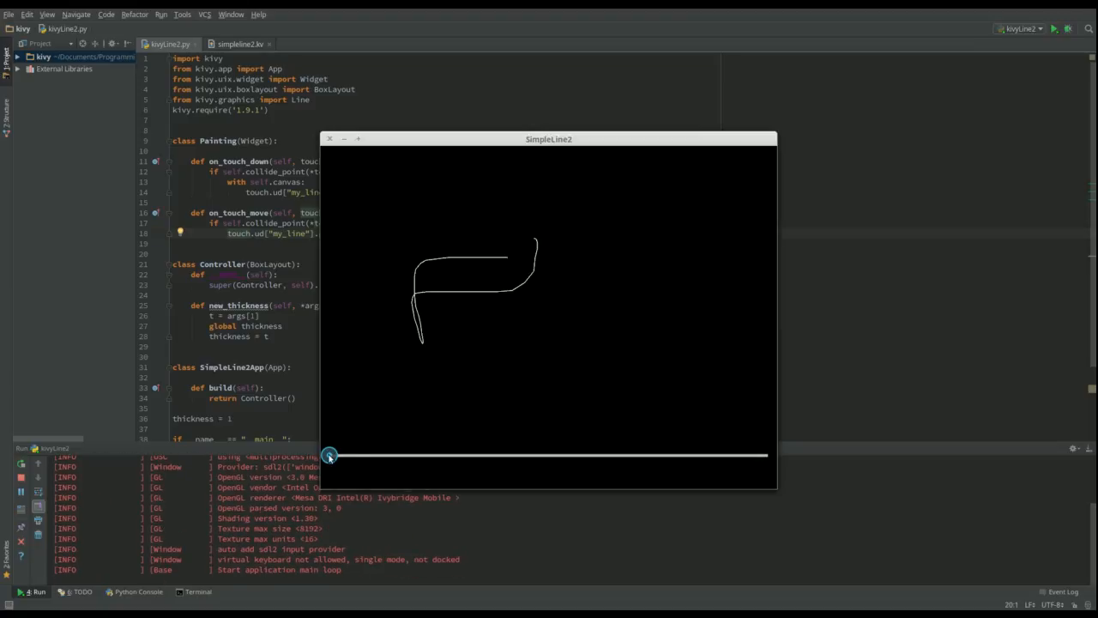
left_click_drag(330, 454, 405, 455)
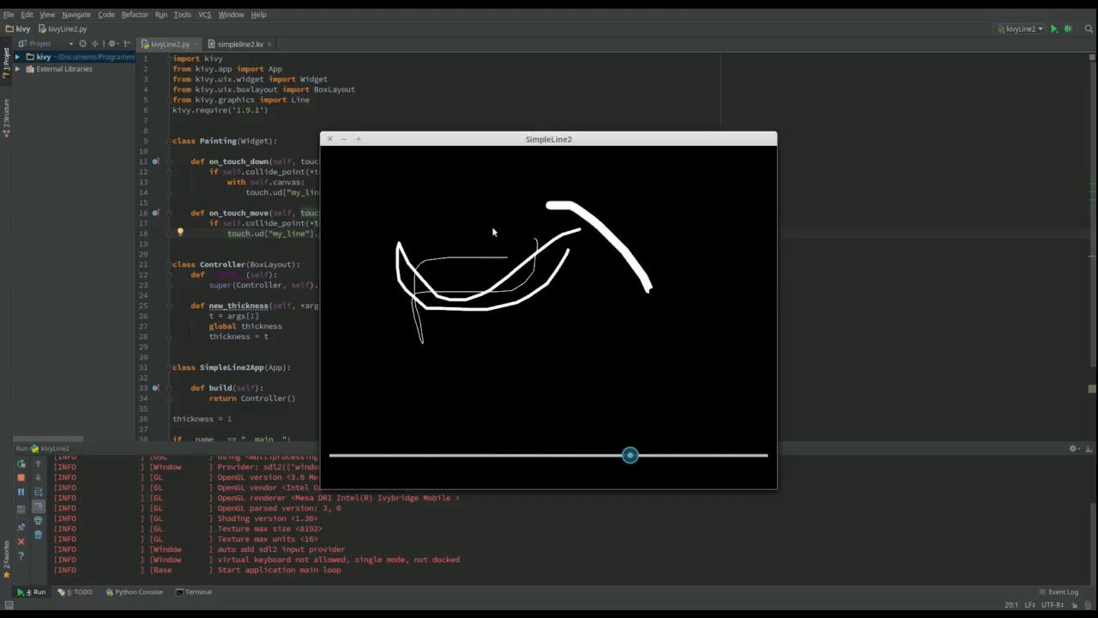
left_click_drag(630, 454, 767, 455)
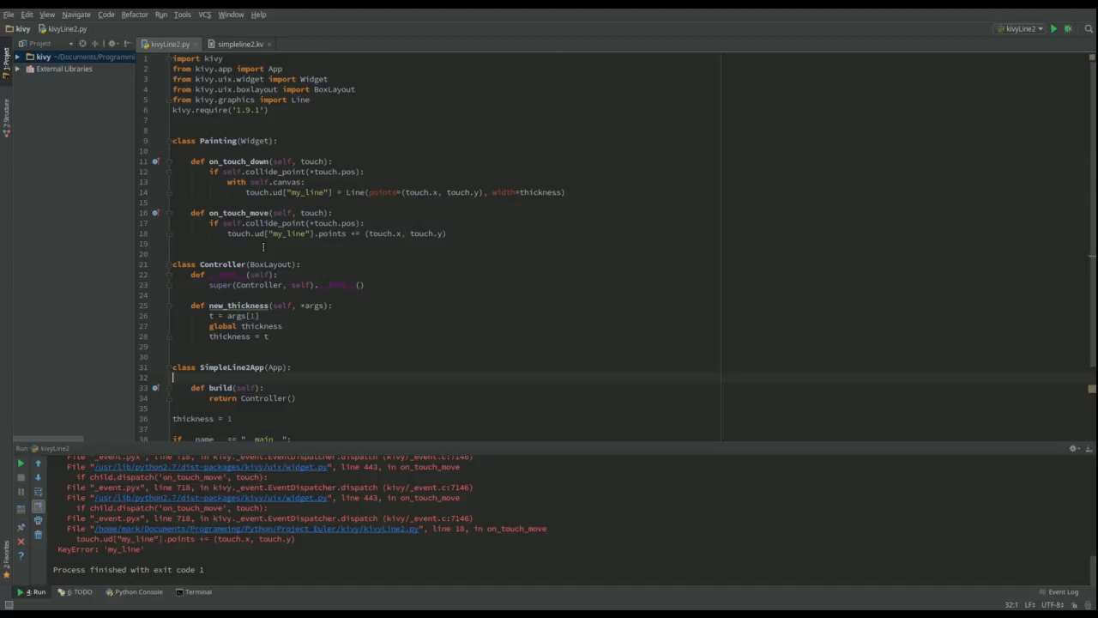
mouse_move(276, 239)
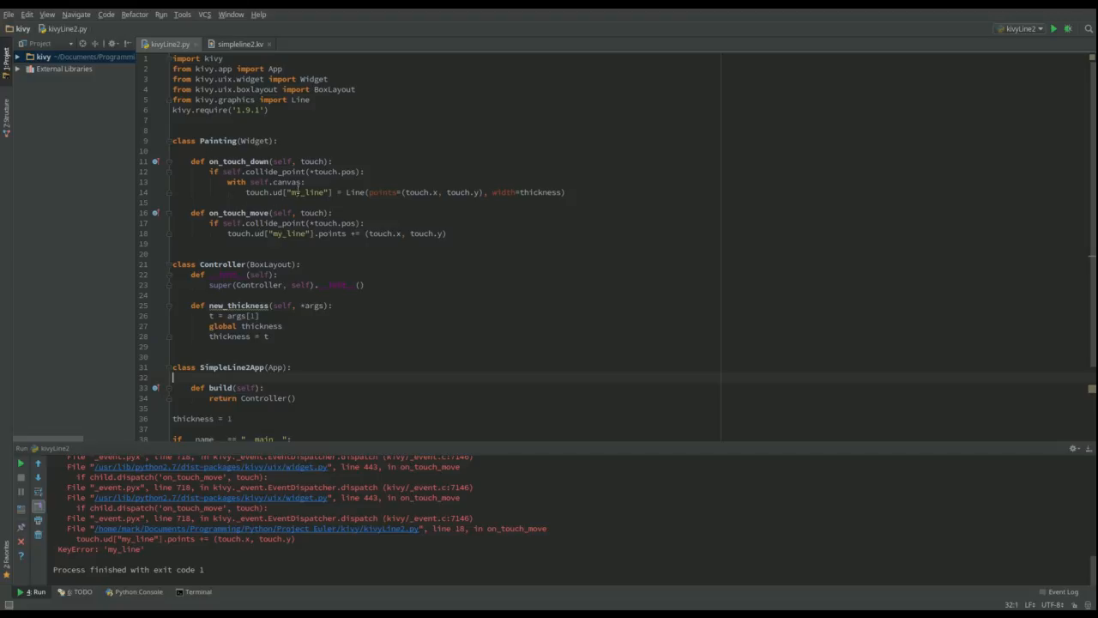
mouse_move(371, 249)
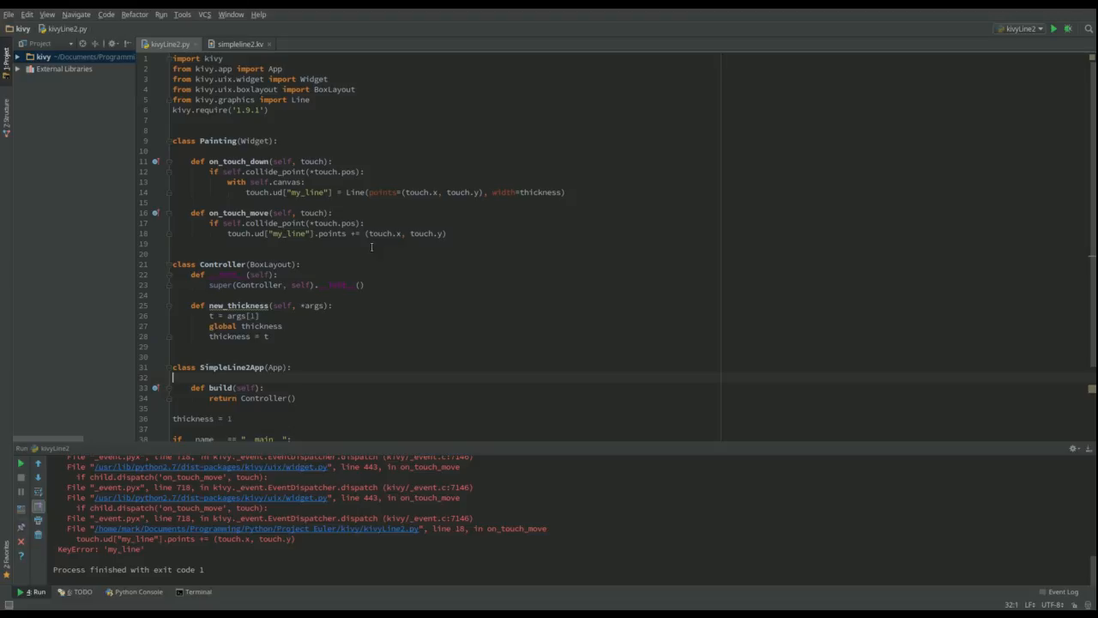
mouse_move(380, 254)
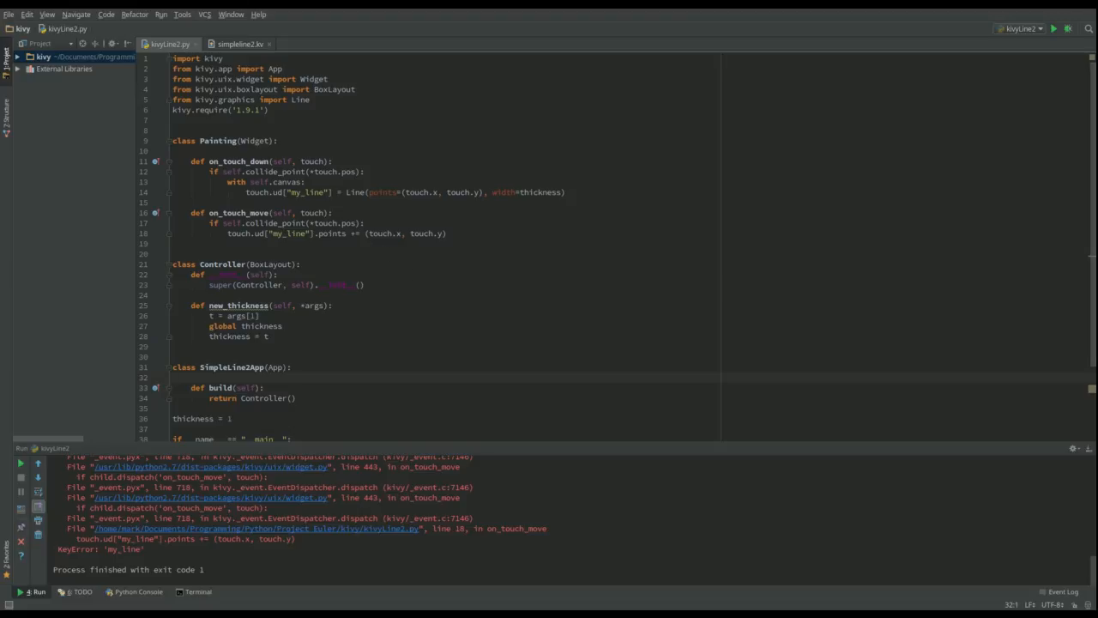
Step: In simpleline2.kv, give the Slider a canvas.before with Color rgba 1, 1, 1, 1
left_click(247, 45)
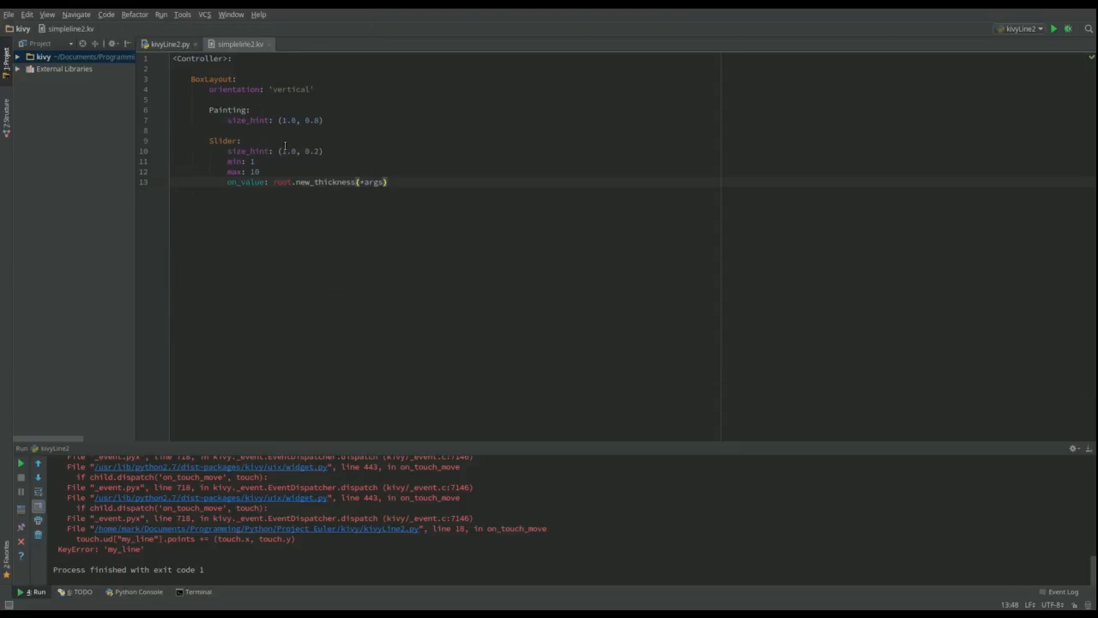
left_click(243, 140)
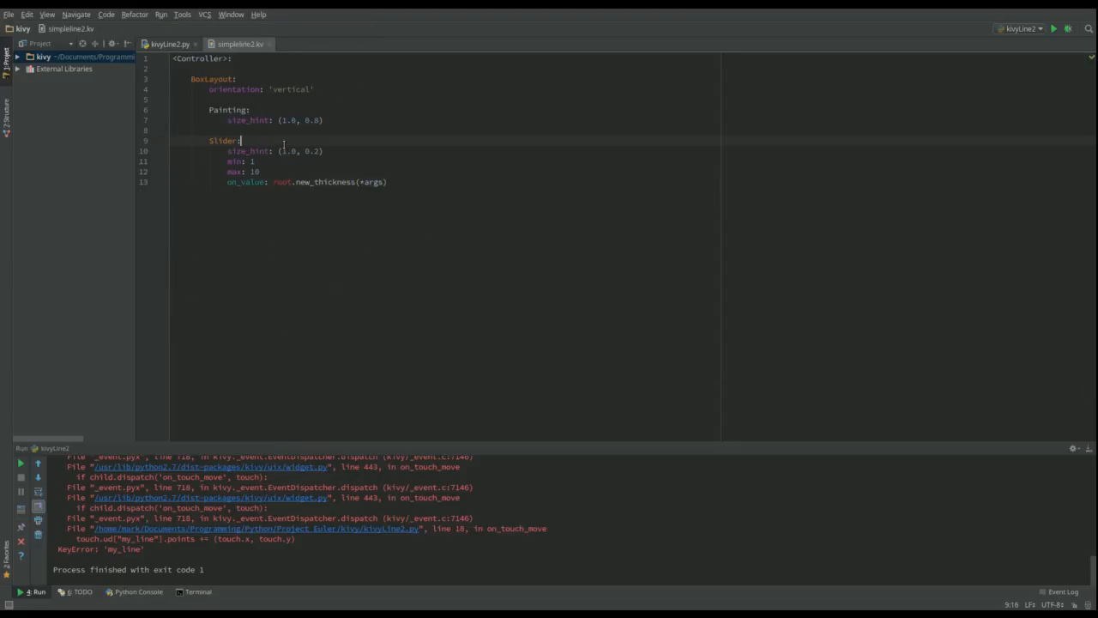
key("Enter")
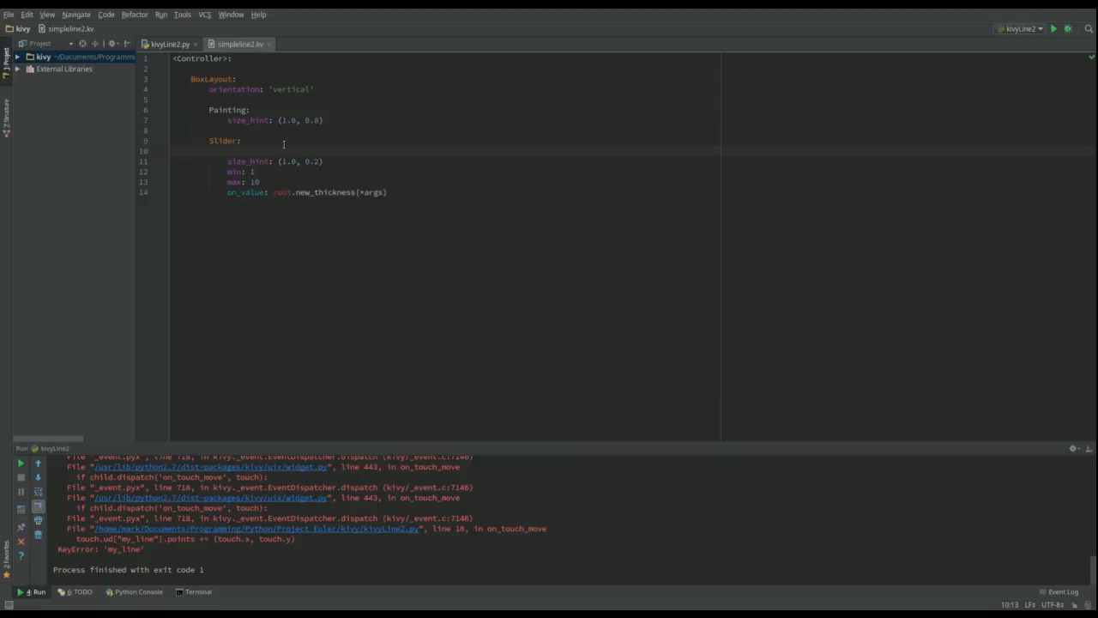
type("canvas.before:")
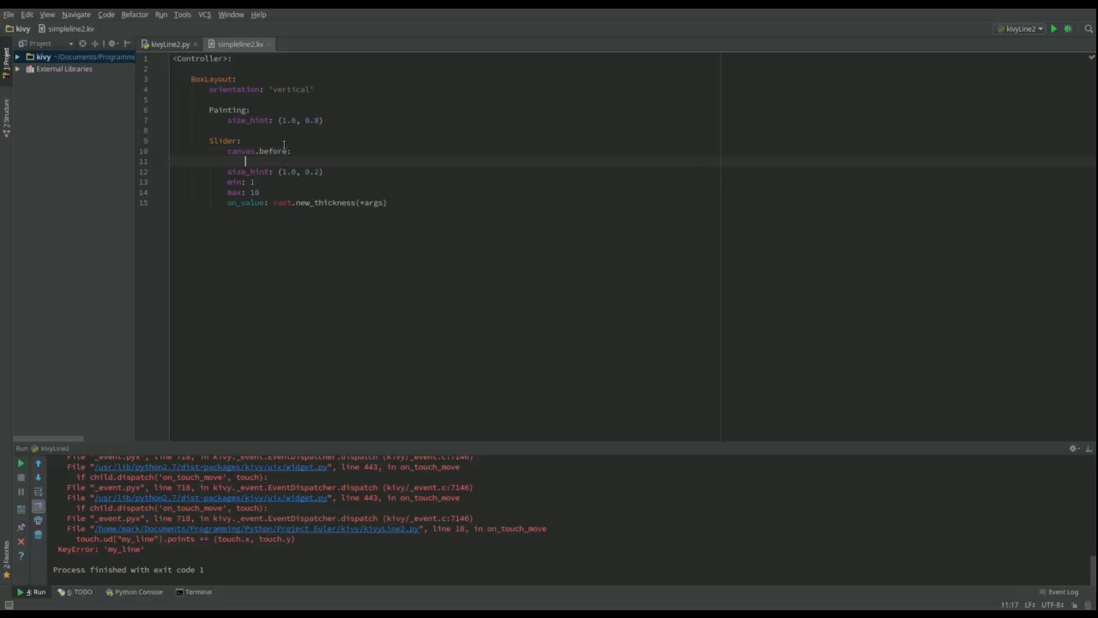
type("Color")
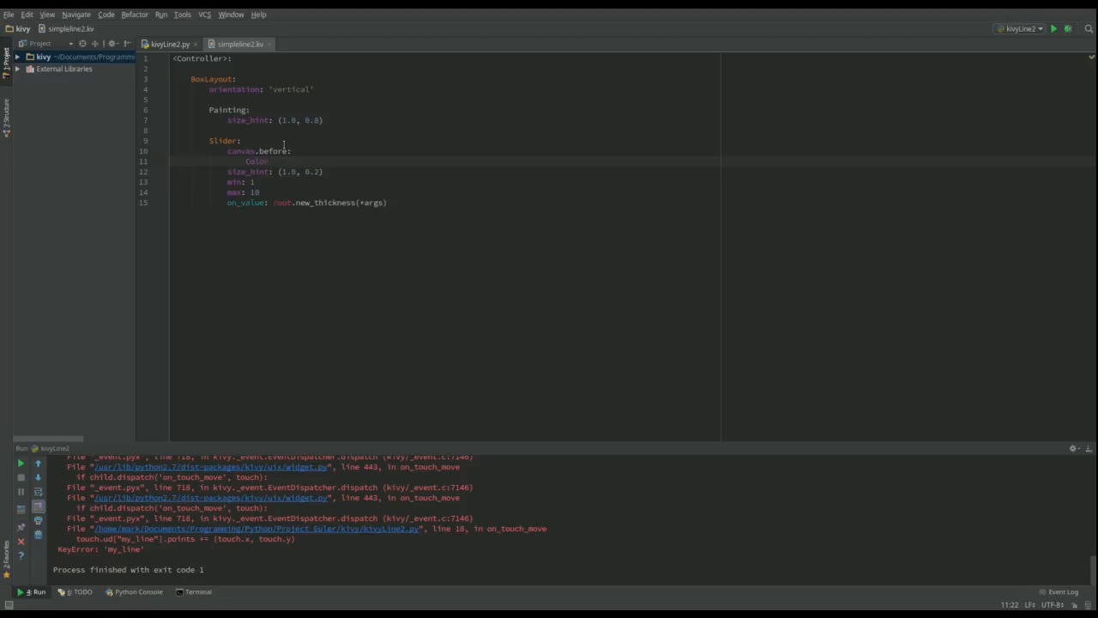
key("Return")
type("rgba:")
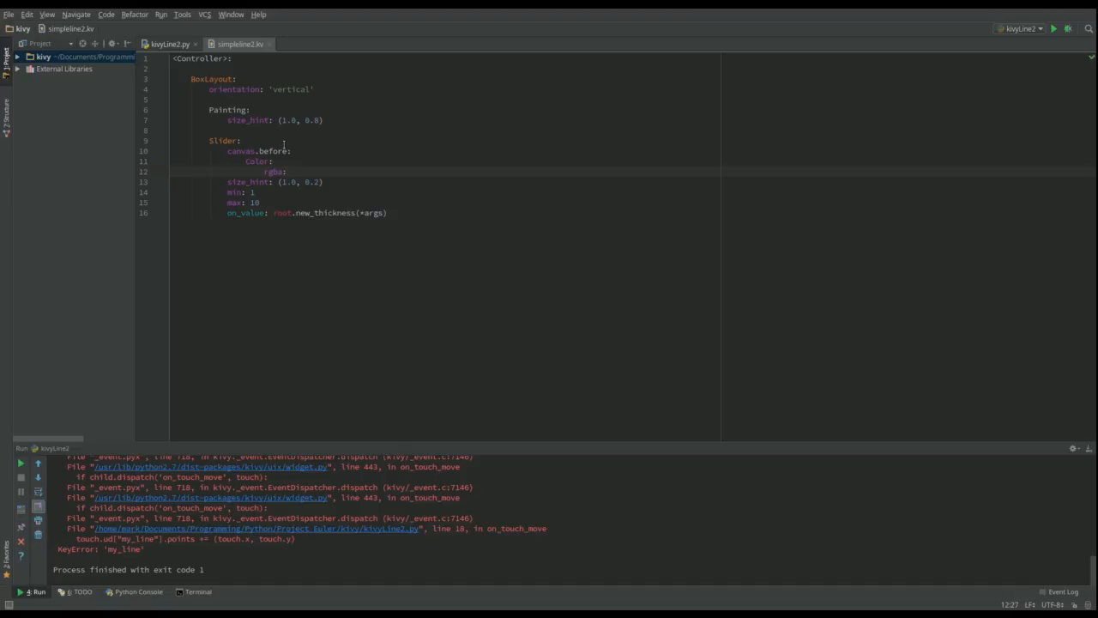
type("1, 1, 1, 1")
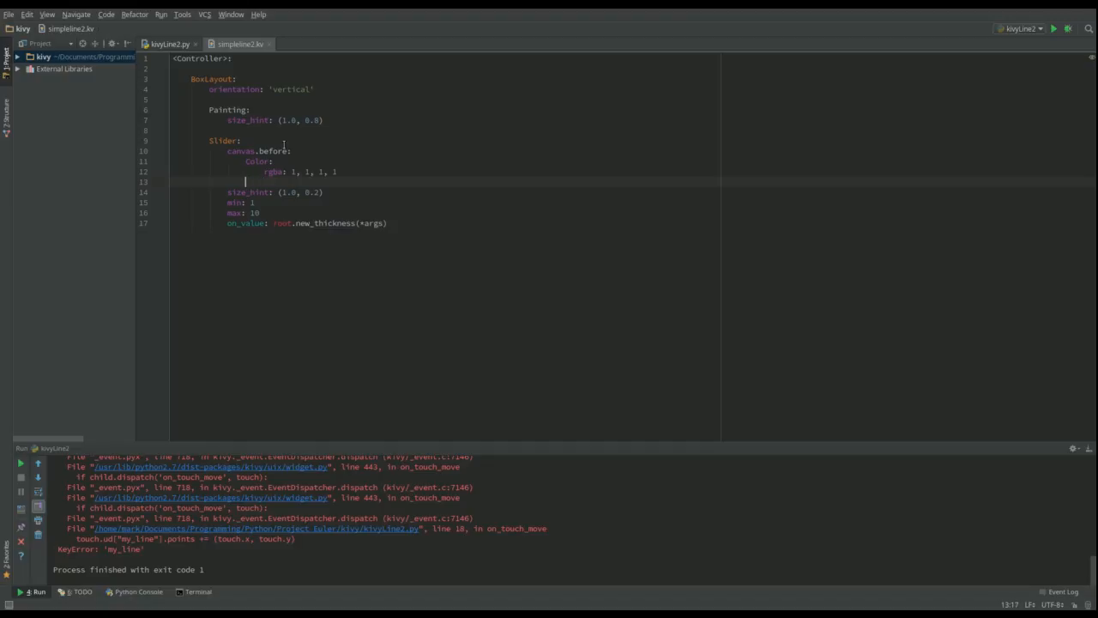
Step: Add a Rectangle under it with pos: self.pos and size: self.size
type("Rectangle:")
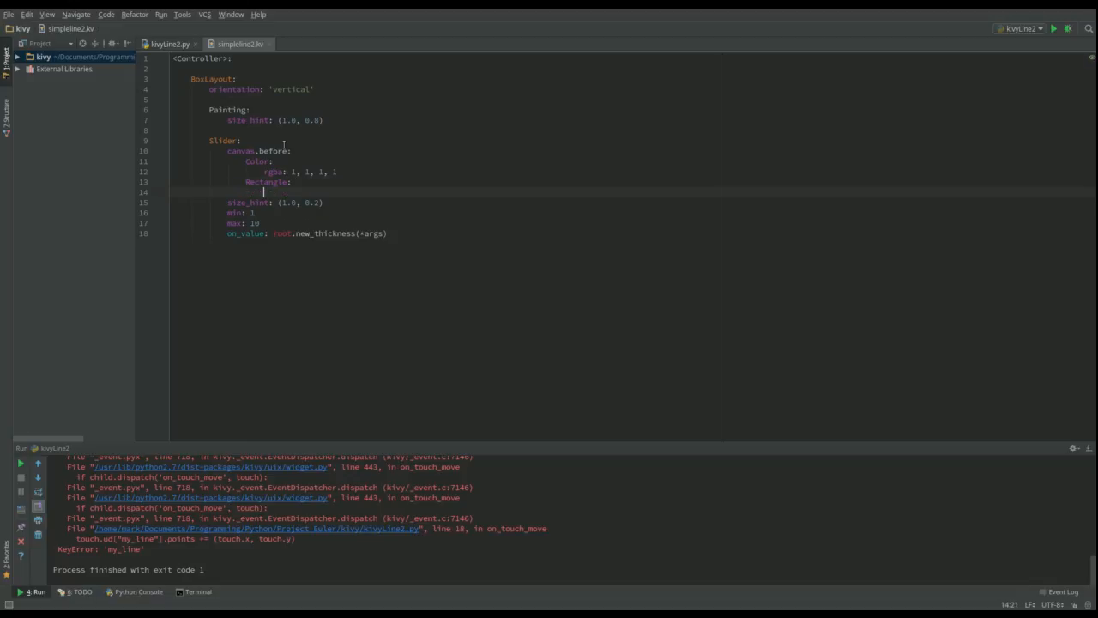
type("pos:")
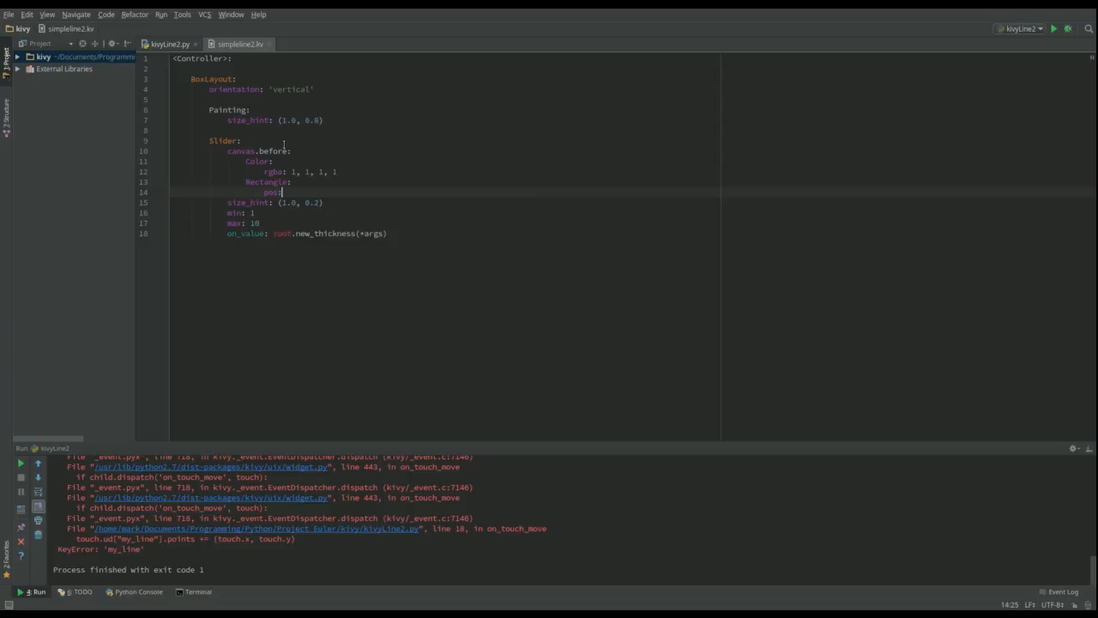
type("self.pos")
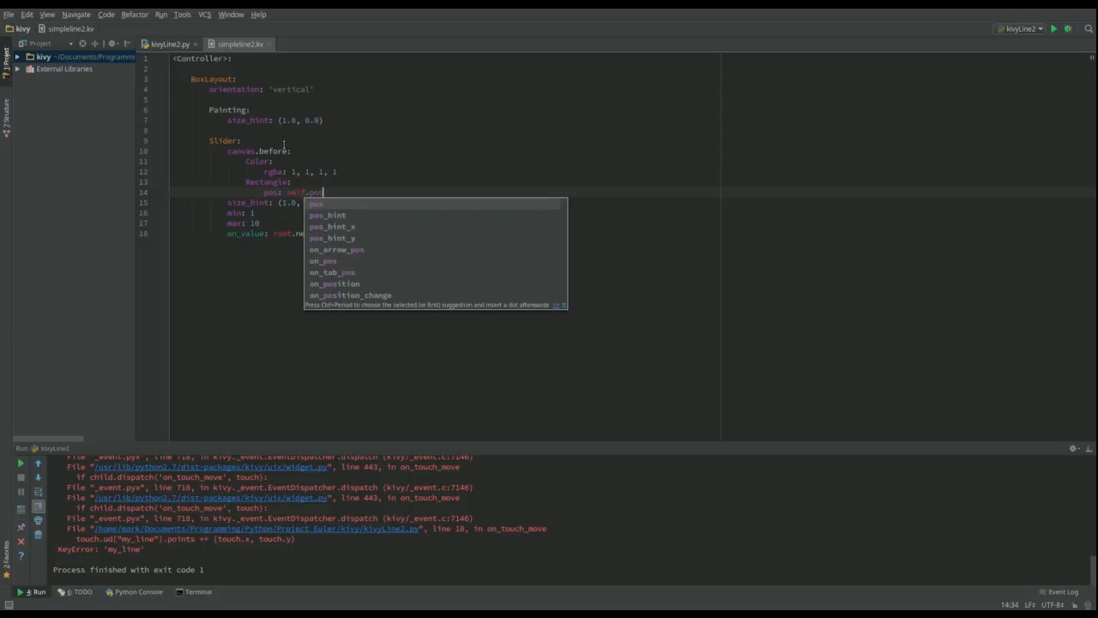
key("Escape")
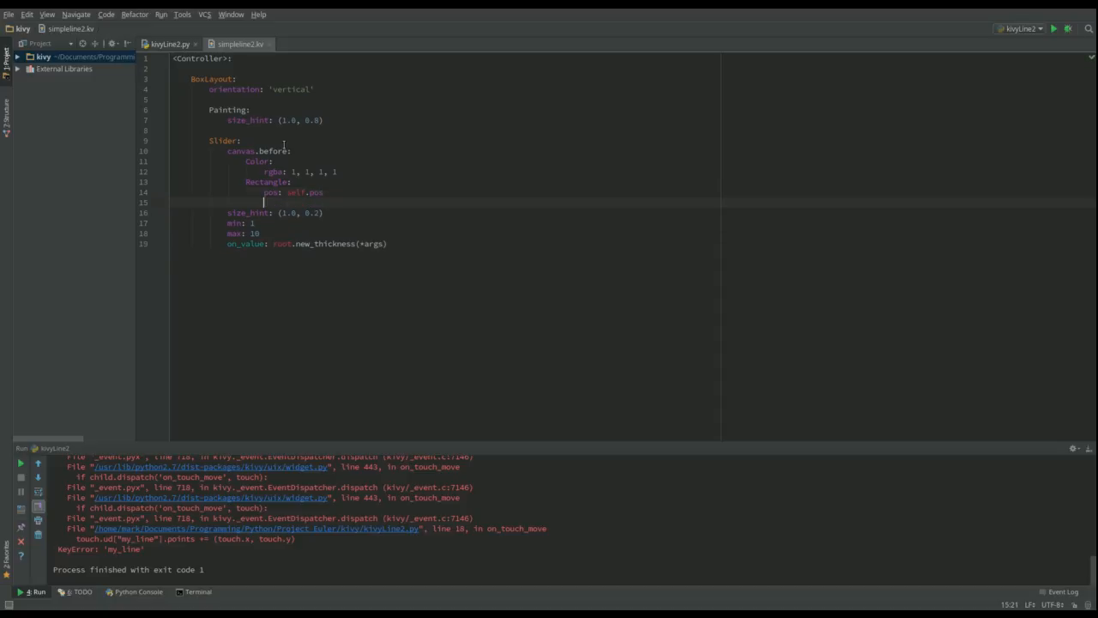
type("size:")
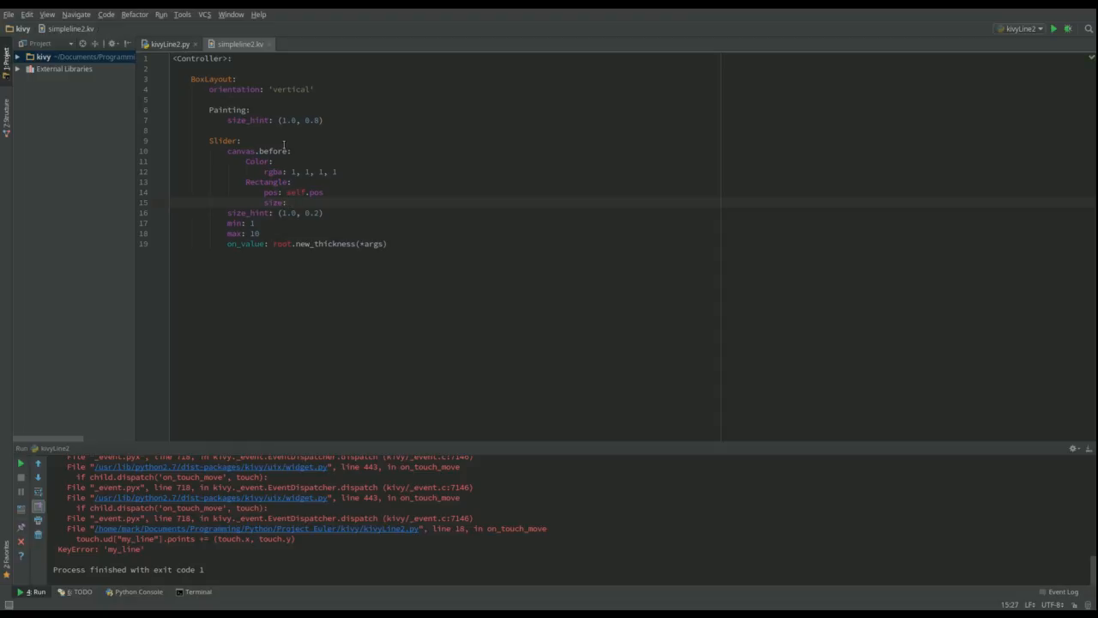
type("self.size")
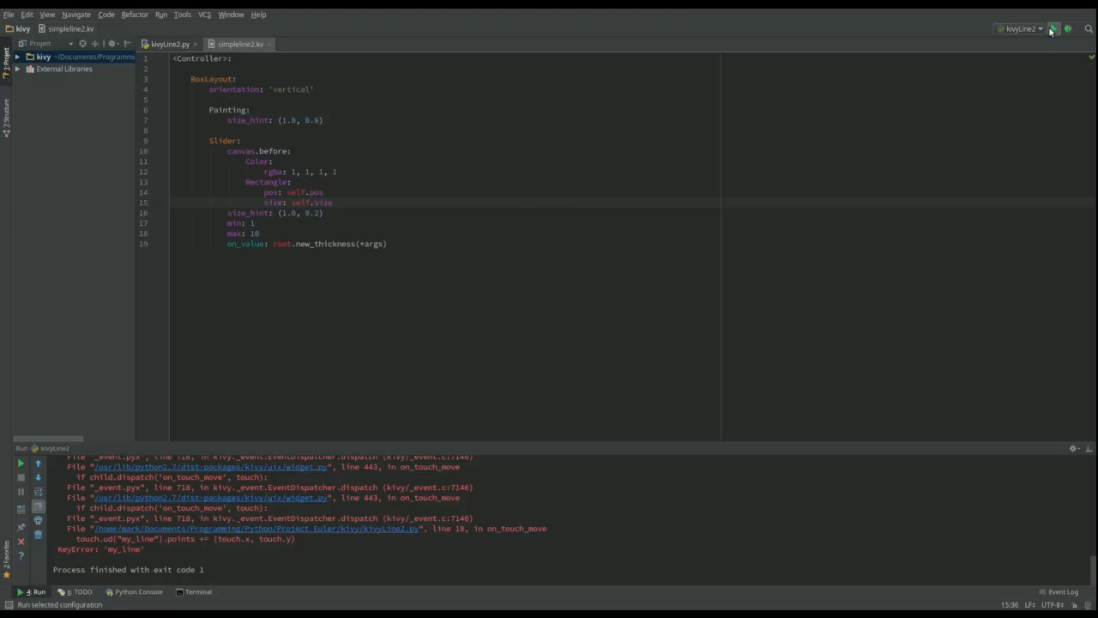
Step: Run the app to see the slider's white background, then return to kivyLine2.py
left_click(1054, 29)
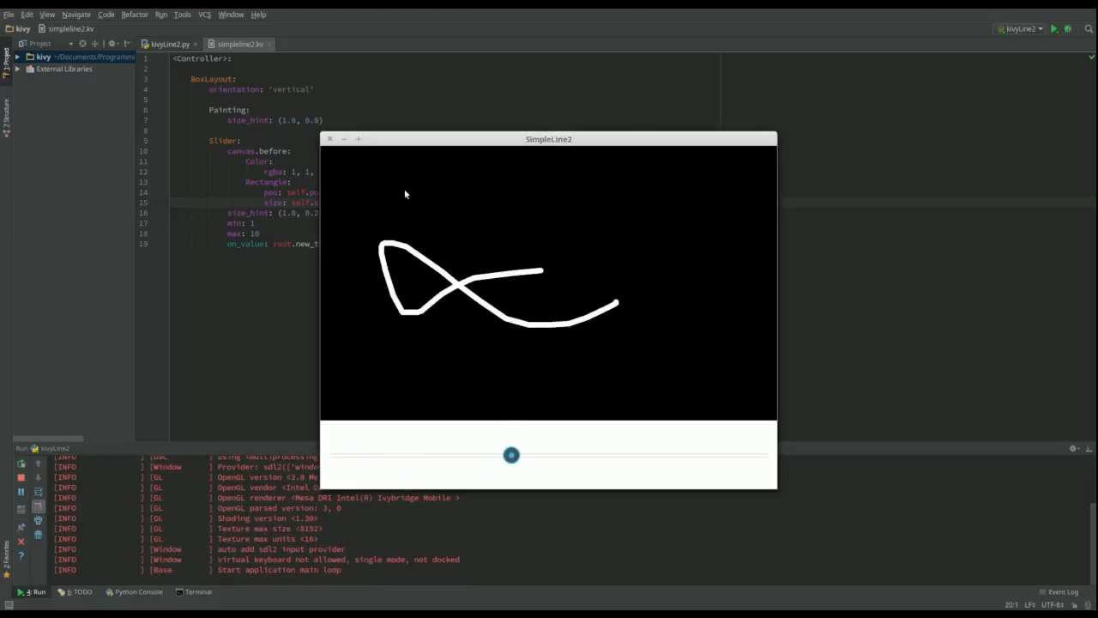
left_click(329, 137)
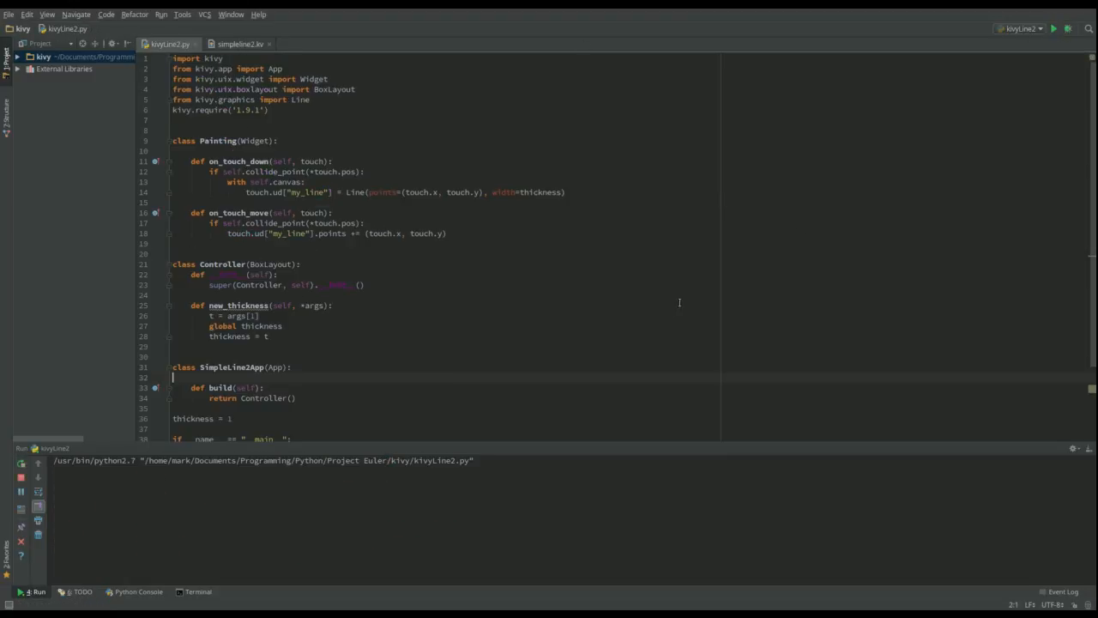
Step: Add a line = False class attribute to Painting
left_click(1057, 29)
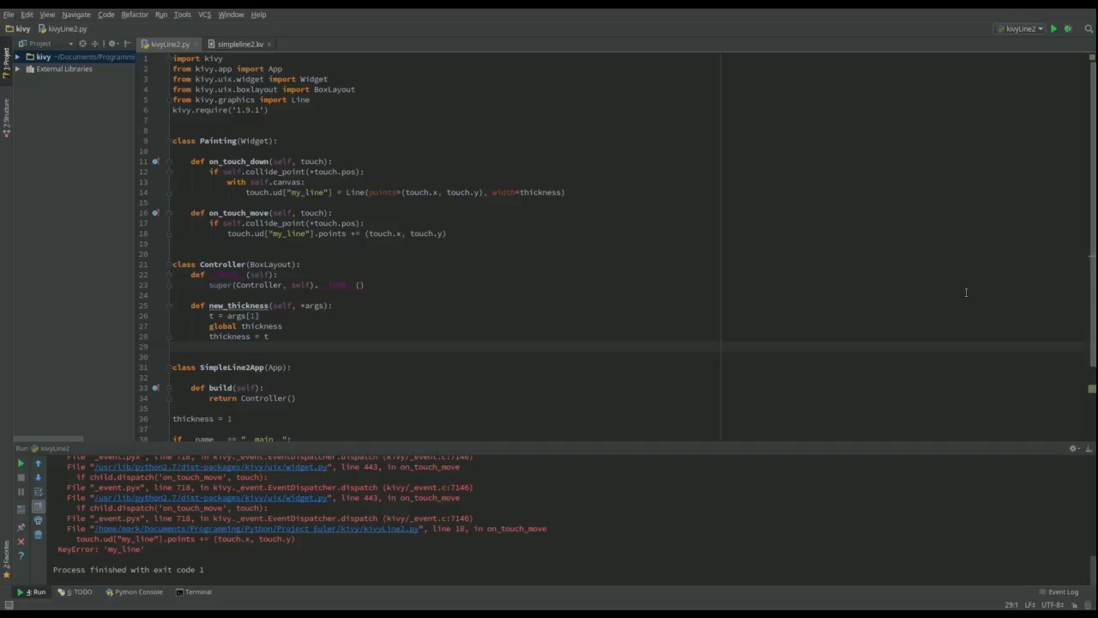
scroll("down", 3)
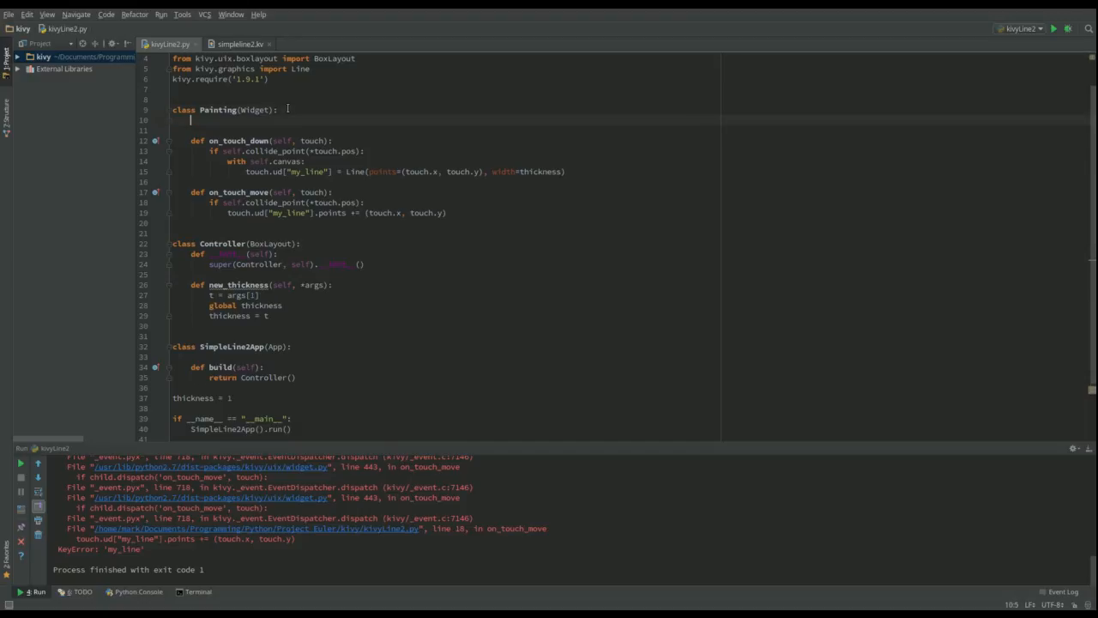
type("line")
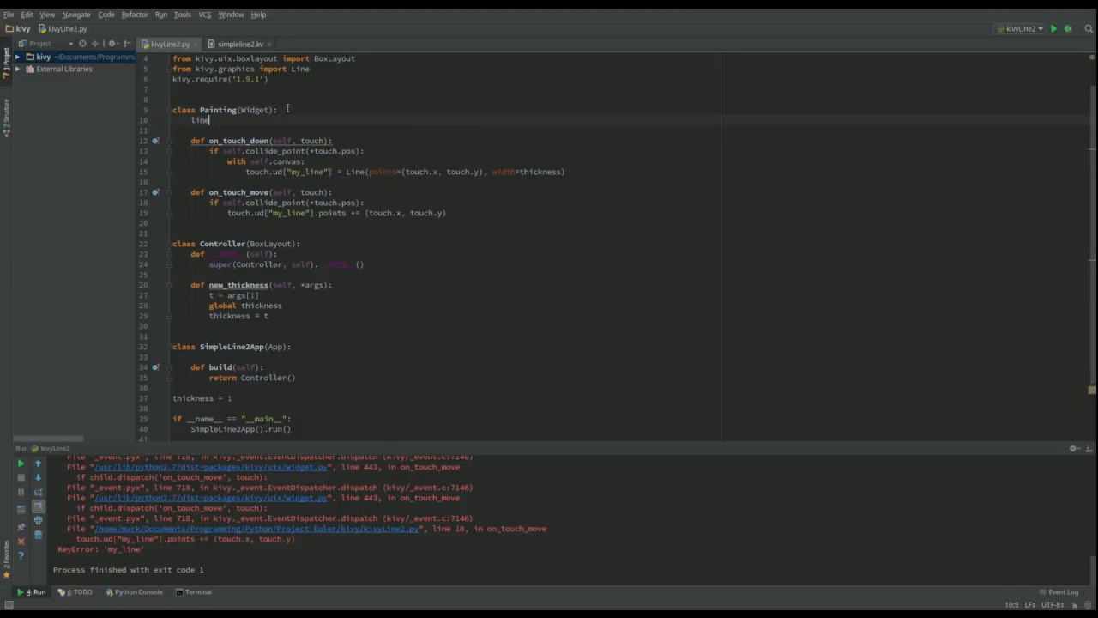
type("= f")
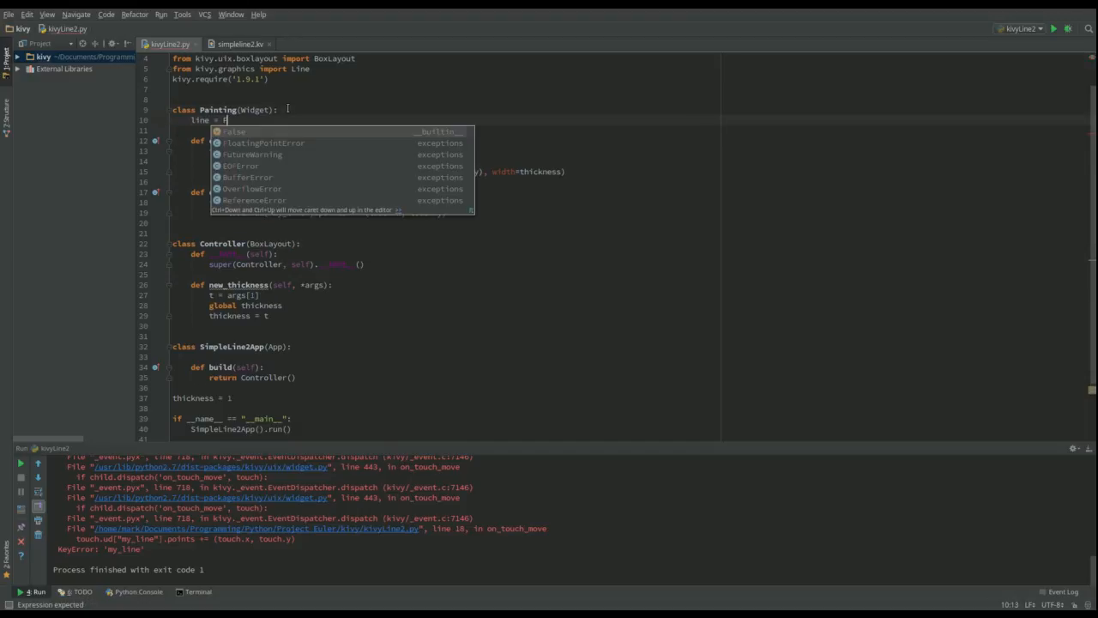
type("alse")
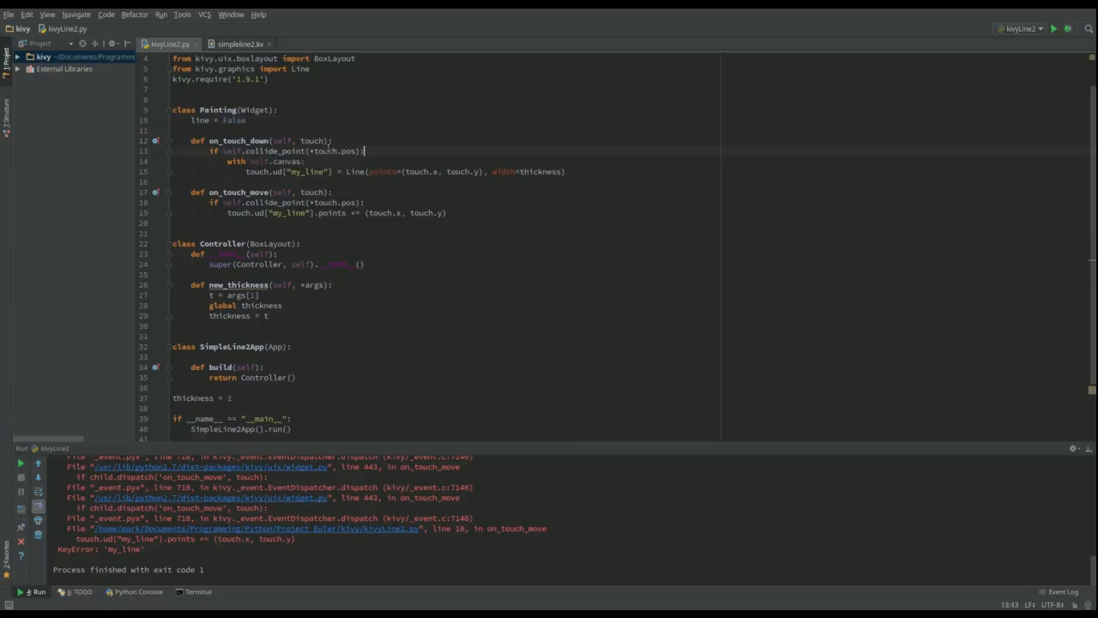
Step: Set self.line = True in on_touch_down and require self.line in on_touch_move's condition
type("self.line =")
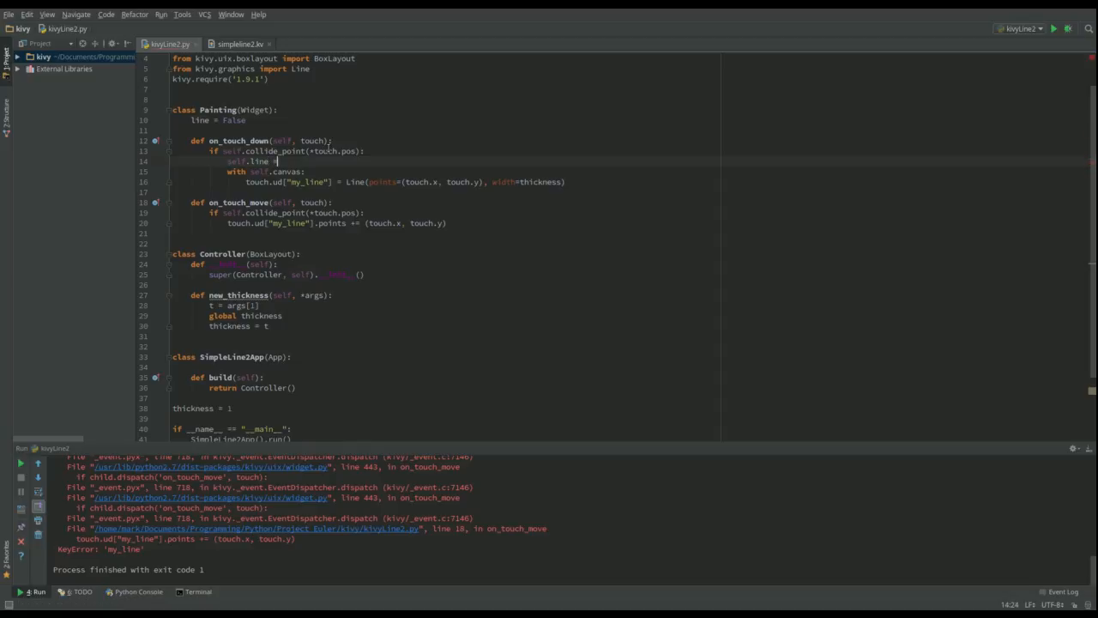
type("True")
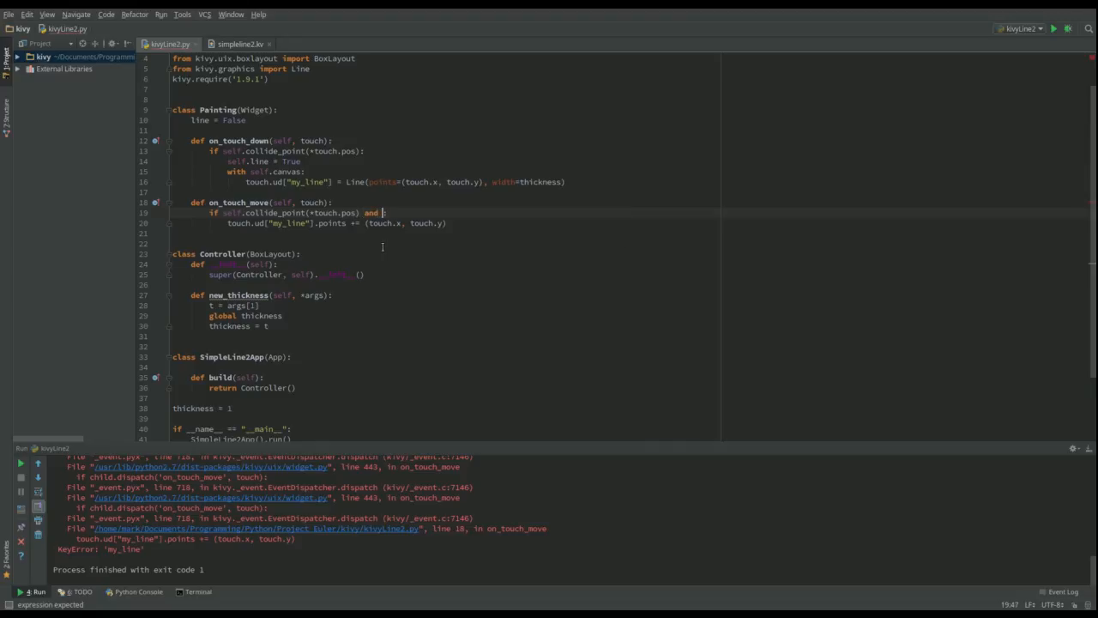
type("self")
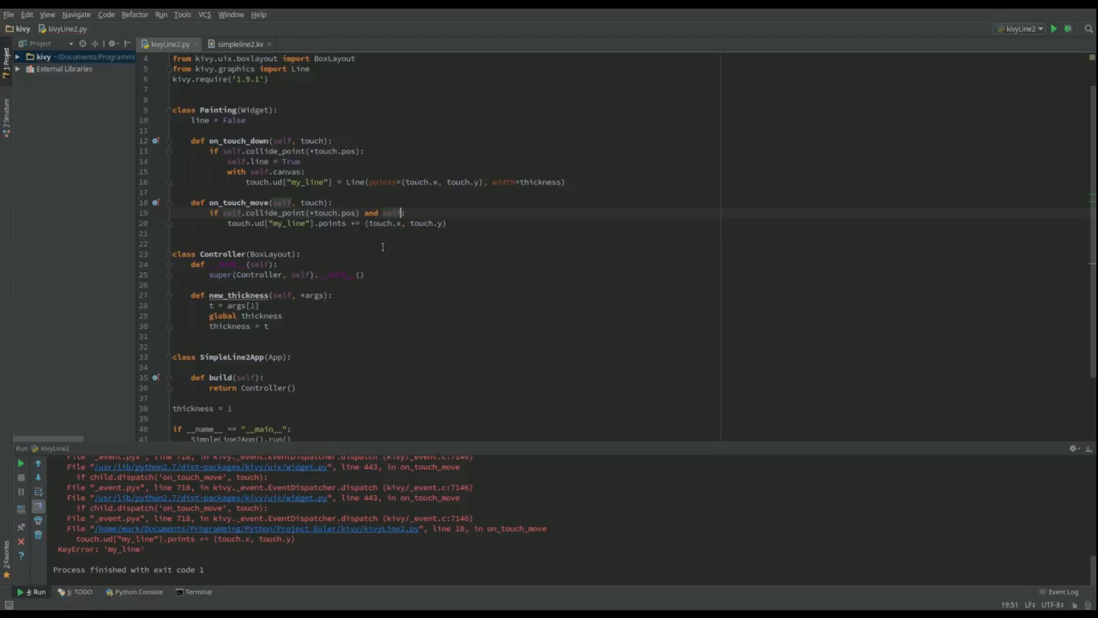
type(".L")
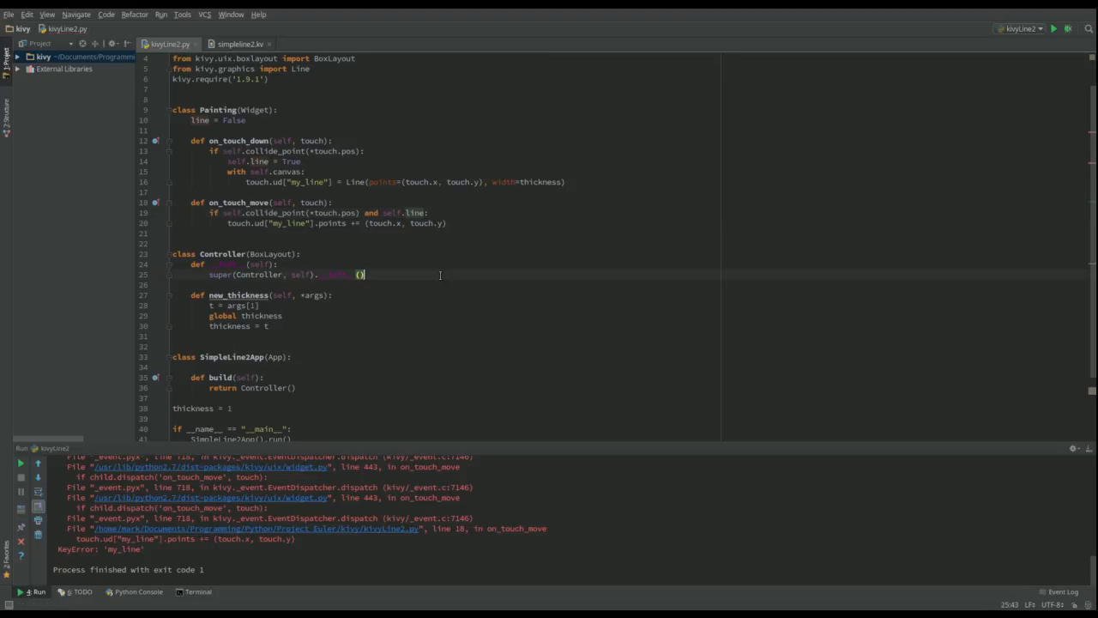
mouse_move(1057, 28)
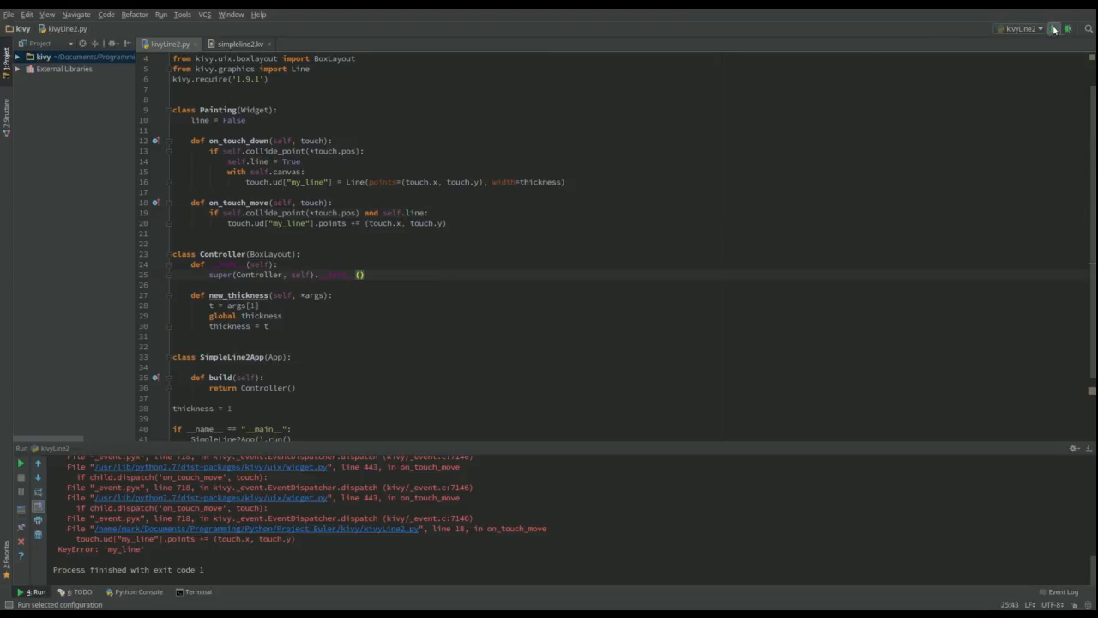
left_click(1057, 27)
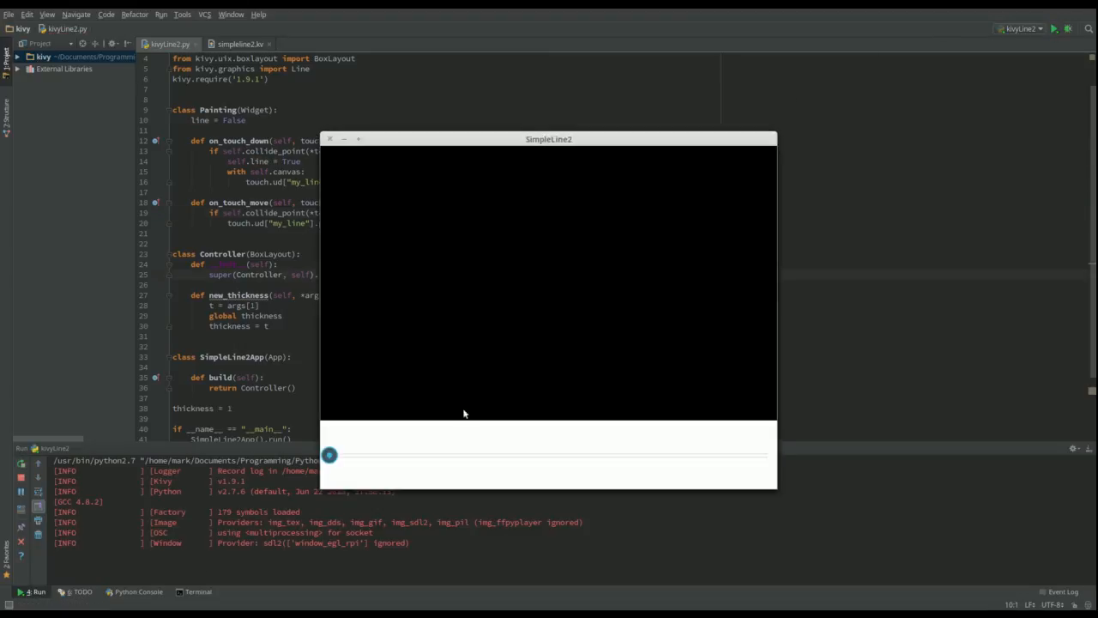
left_click_drag(329, 455, 528, 455)
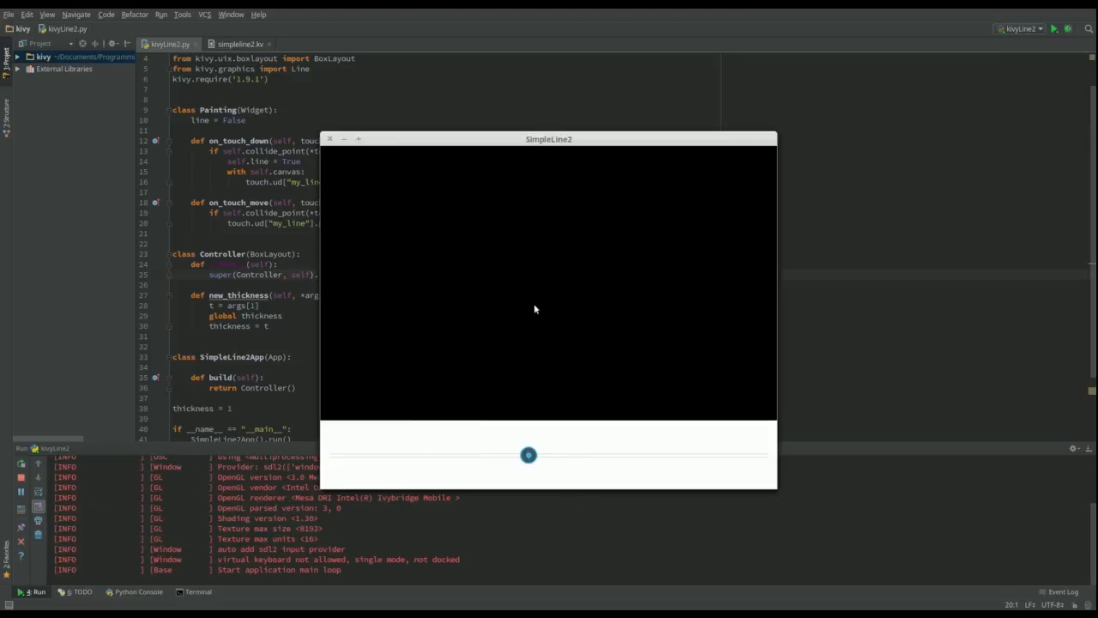
left_click_drag(528, 455, 539, 454)
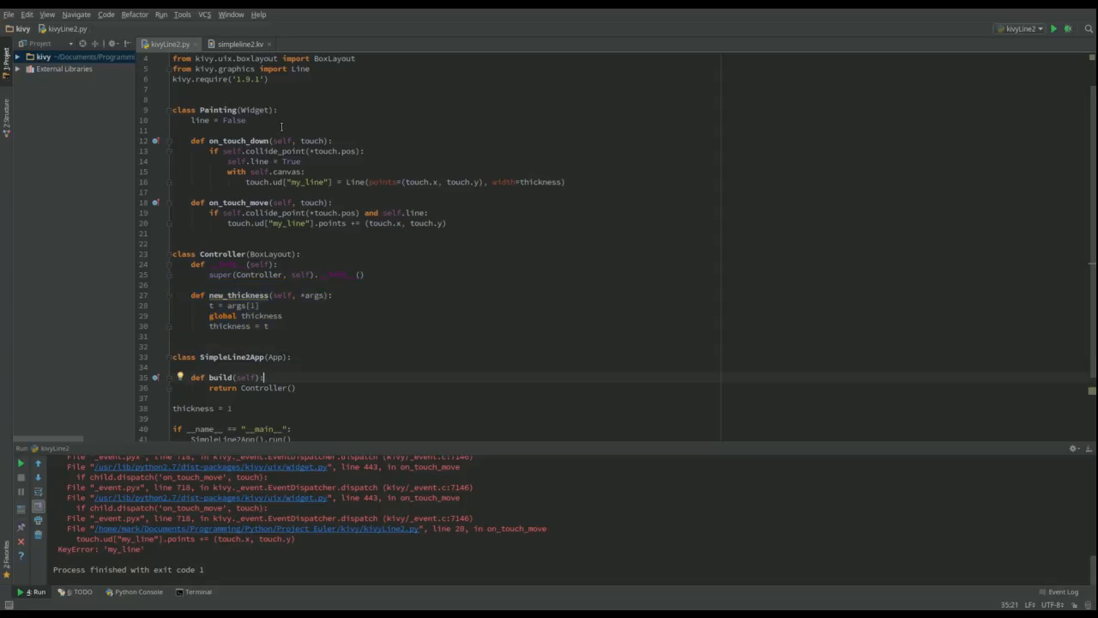
mouse_move(464, 223)
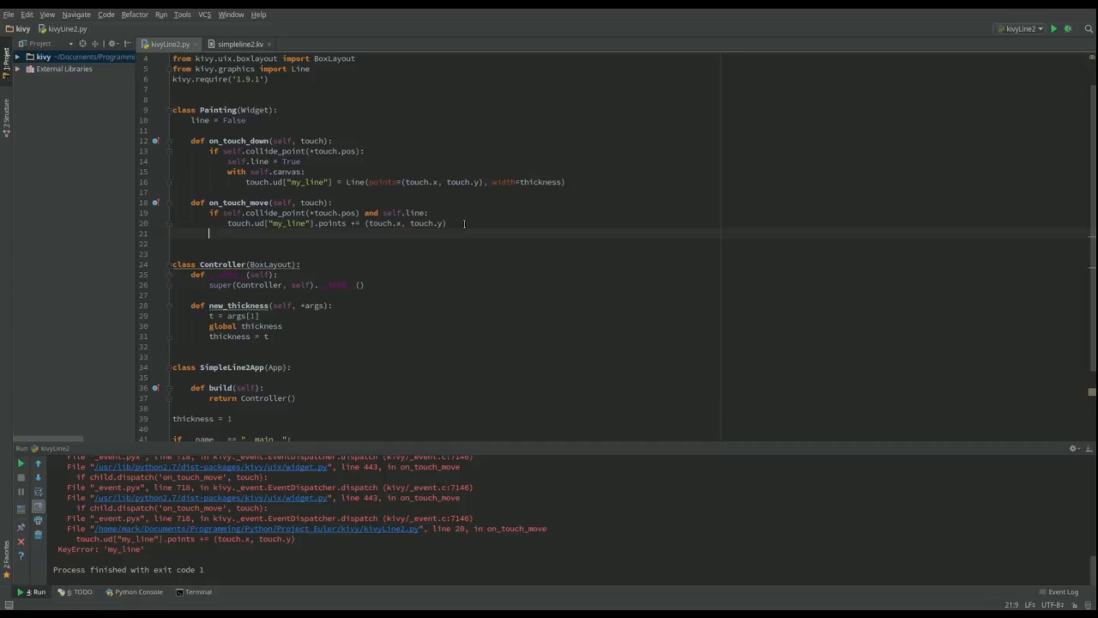
Step: Add def on_touch_up(self, touch): setting self.line = False, and run the app again
type("def")
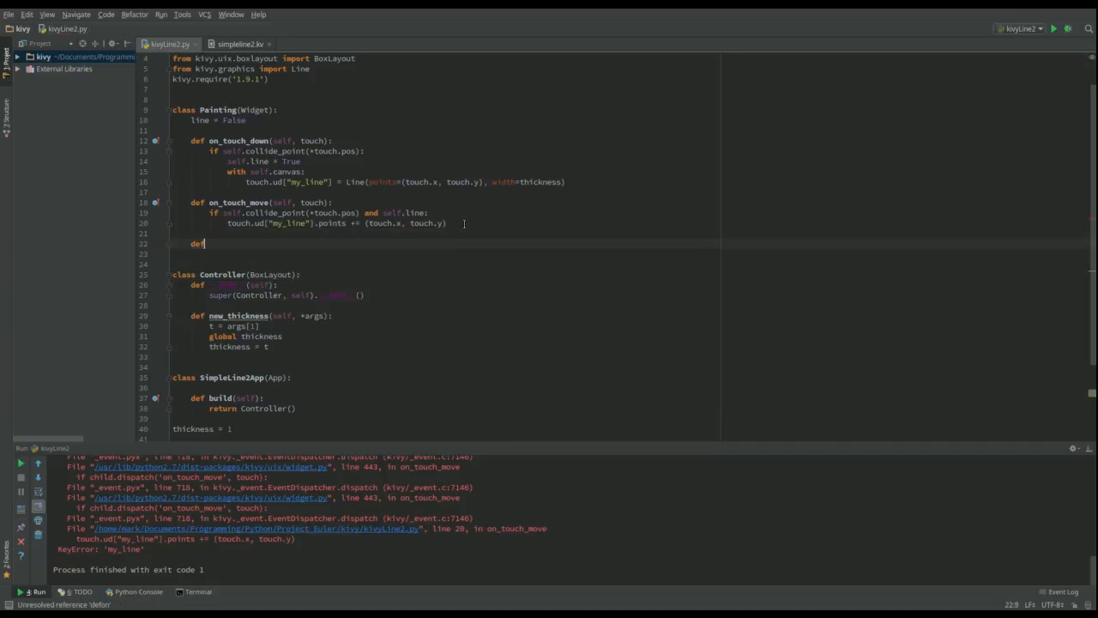
type("on_touch_up(self, touch):")
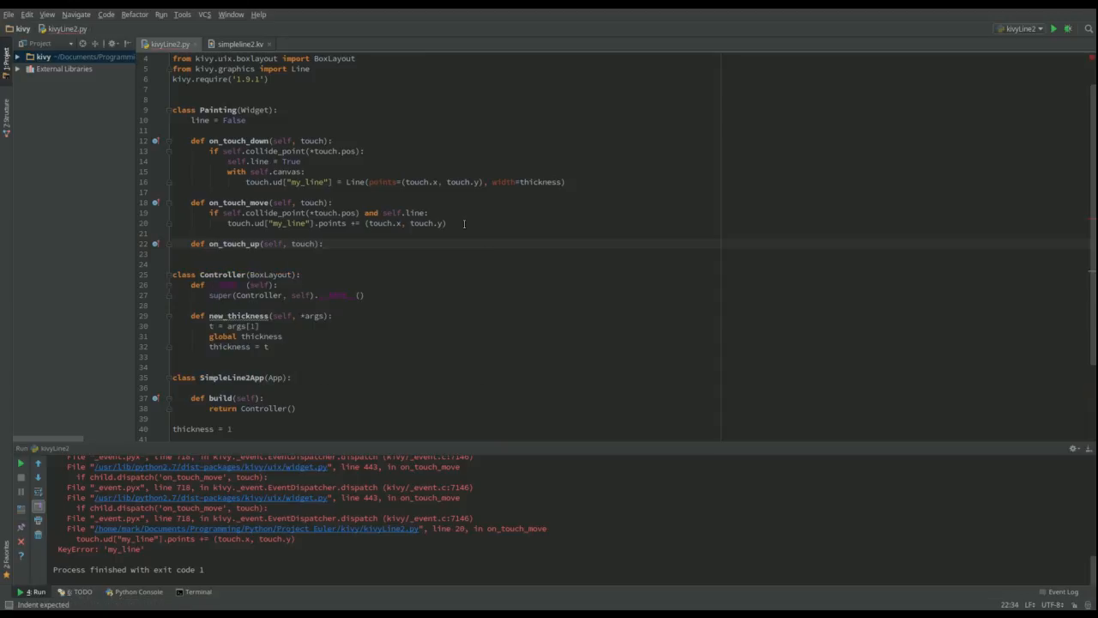
key("Return")
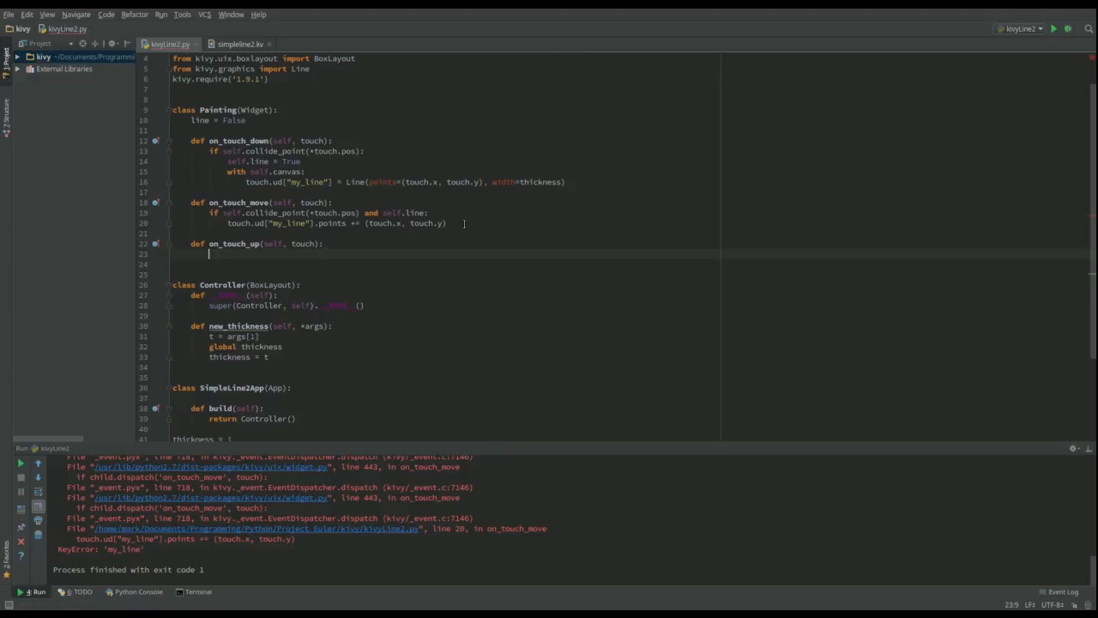
type("self")
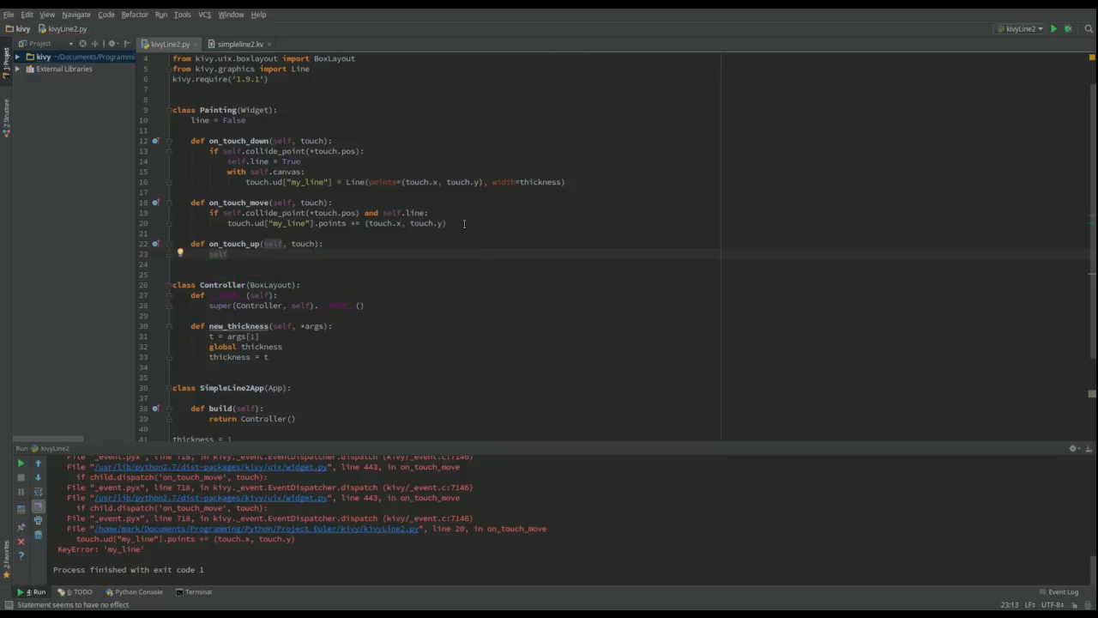
type("self.line = False")
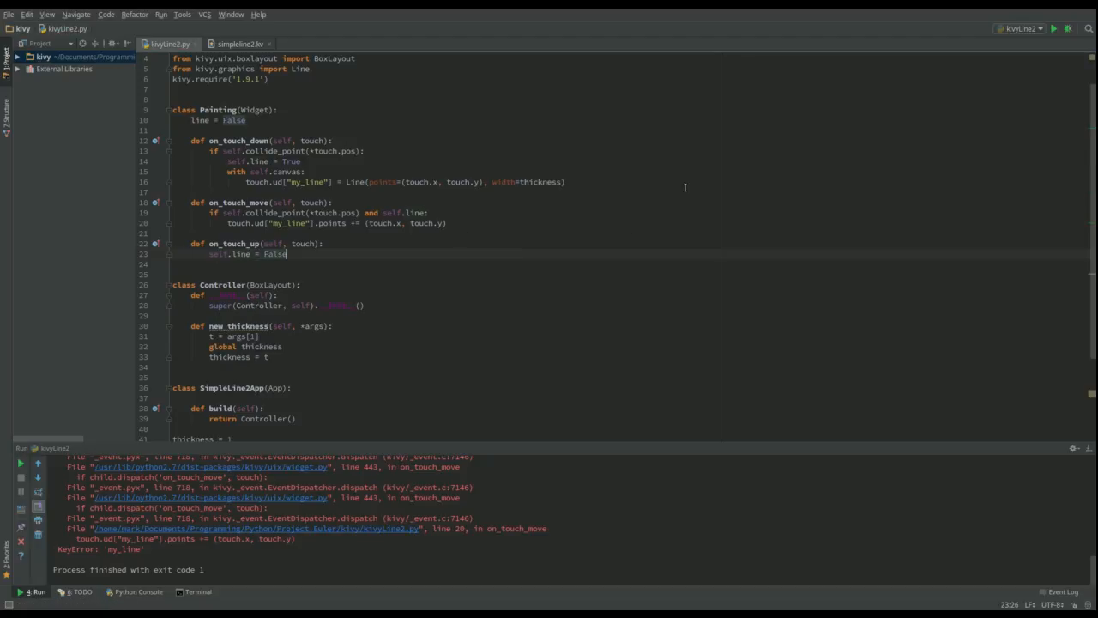
left_click(1057, 27)
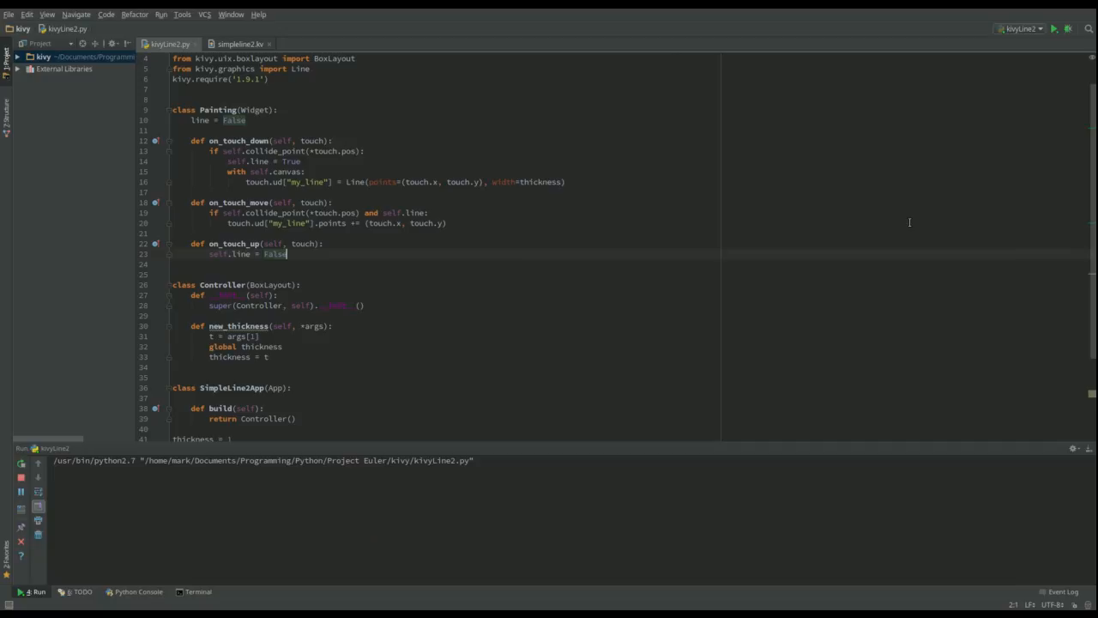
Step: Draw curved and zigzag strokes at several slider widths across the canvas without crashes
left_click(1053, 27)
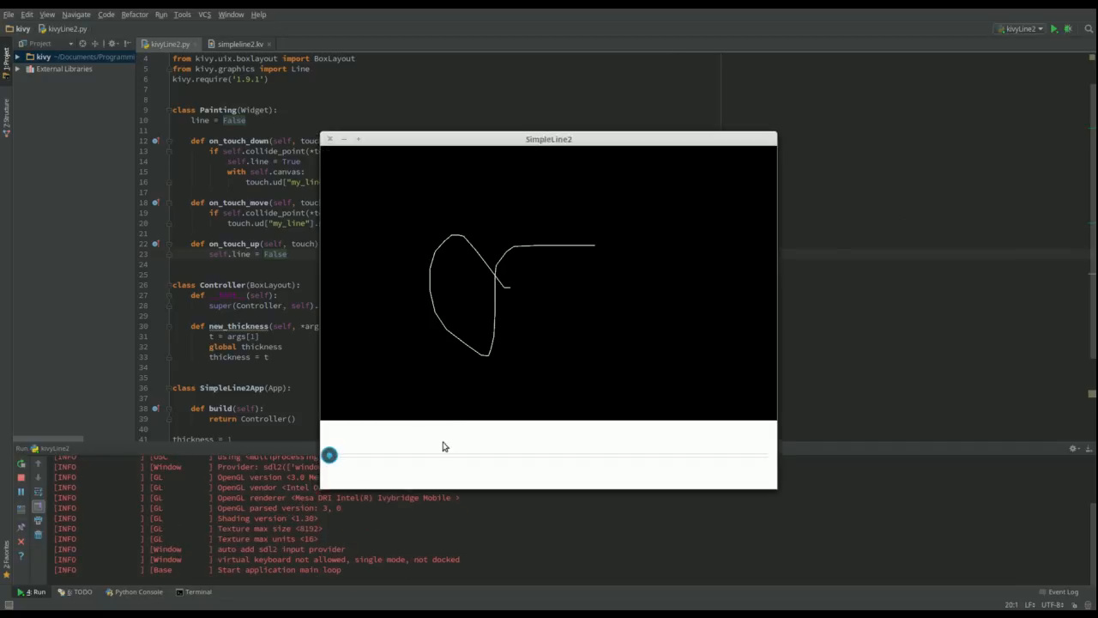
left_click_drag(497, 292, 635, 232)
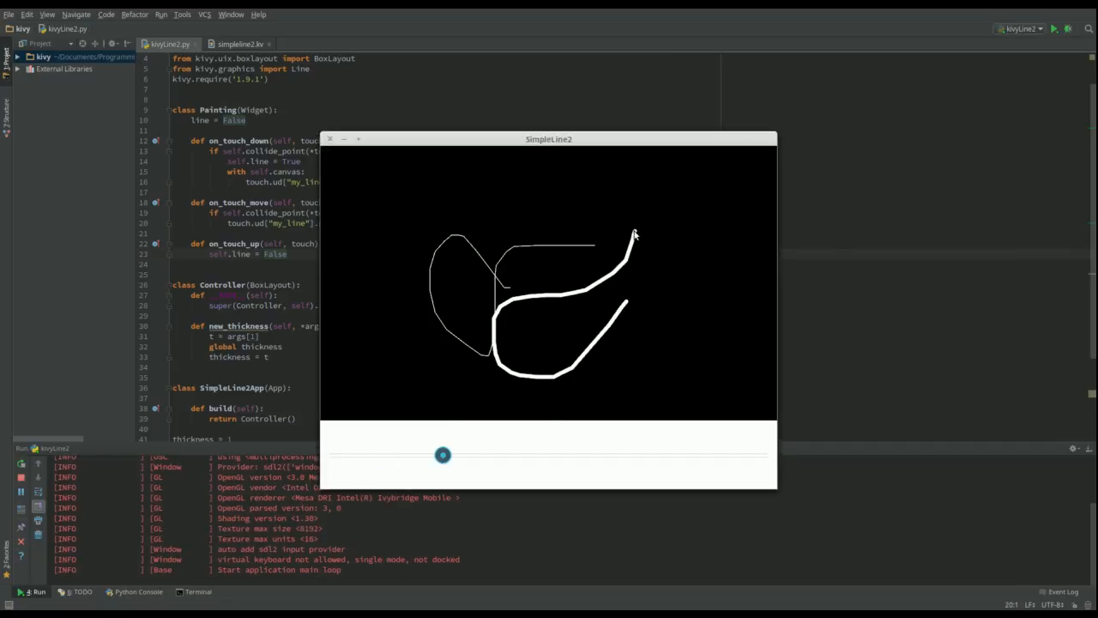
left_click_drag(442, 455, 611, 455)
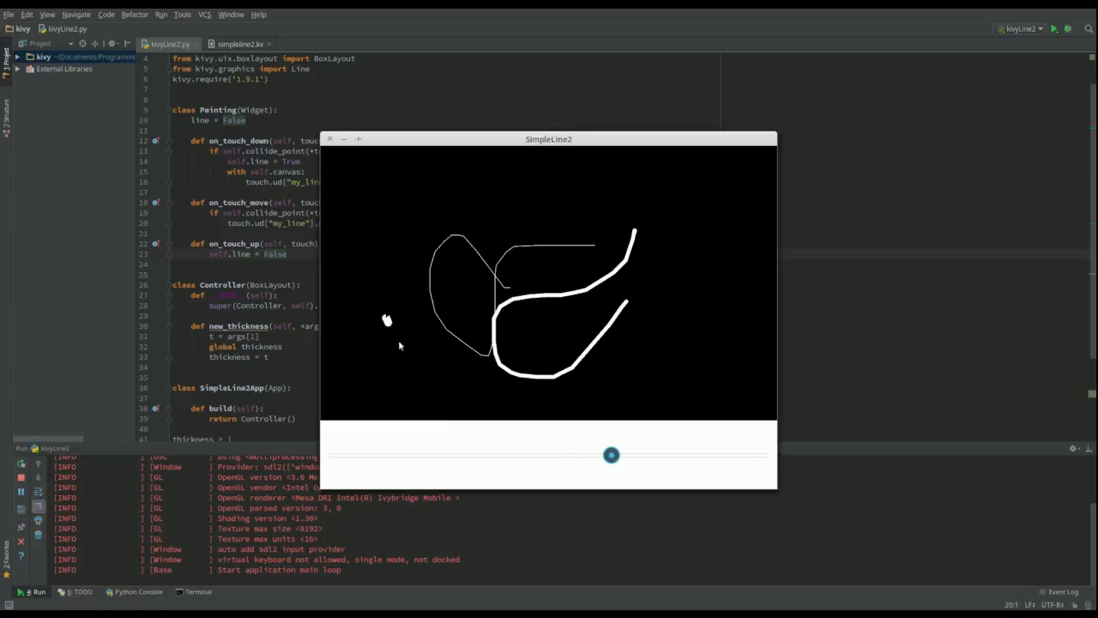
left_click_drag(386, 323, 682, 283)
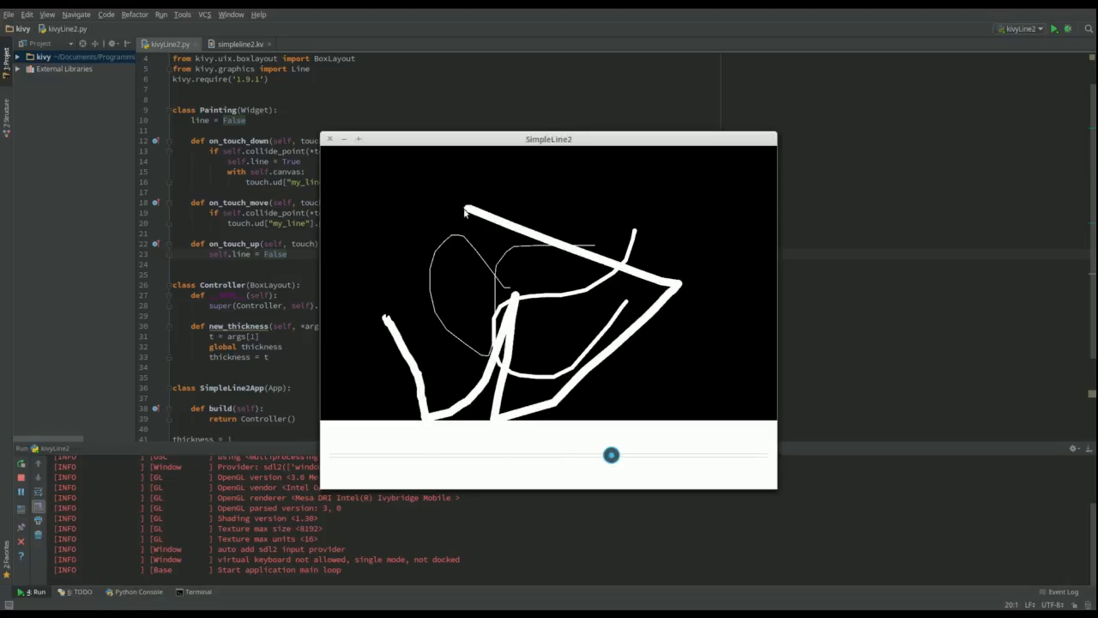
left_click_drag(610, 455, 484, 455)
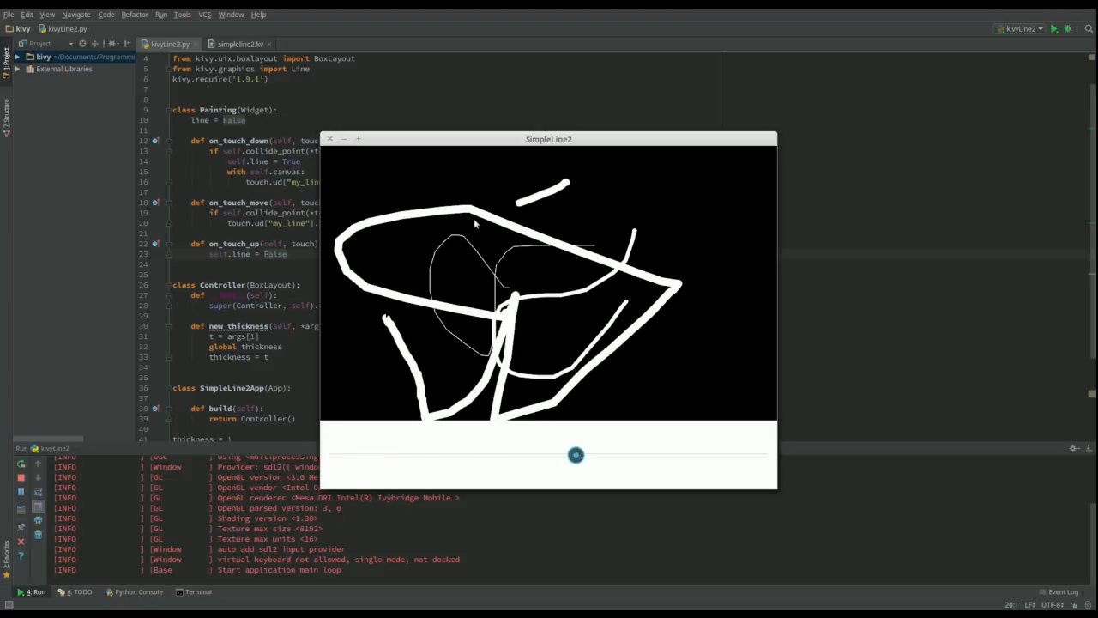
left_click_drag(577, 455, 419, 454)
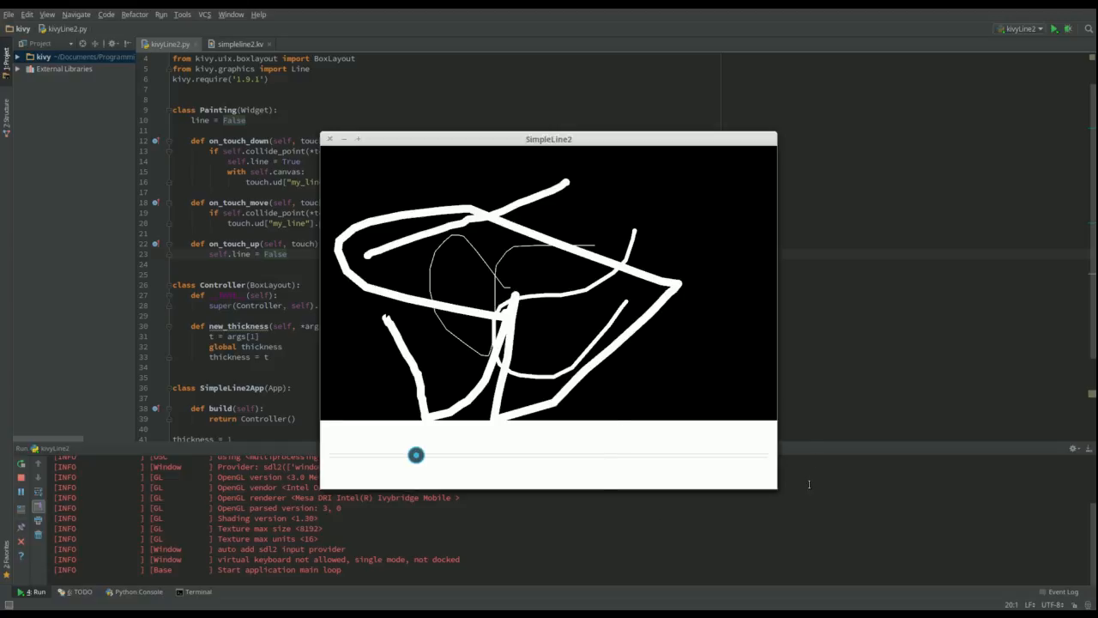
mouse_move(734, 437)
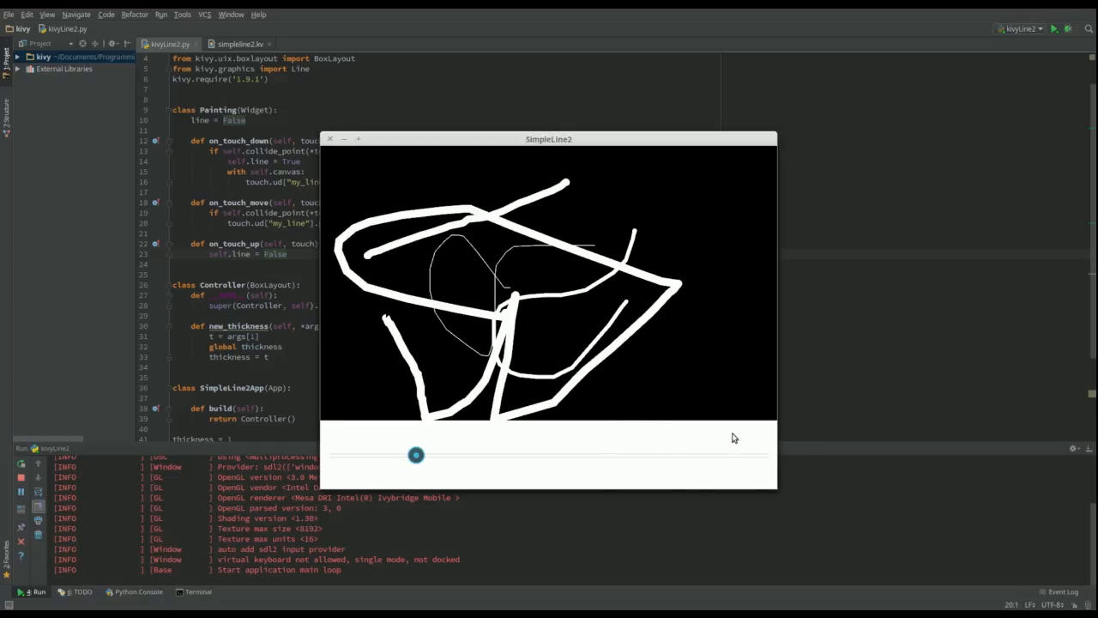
mouse_move(569, 434)
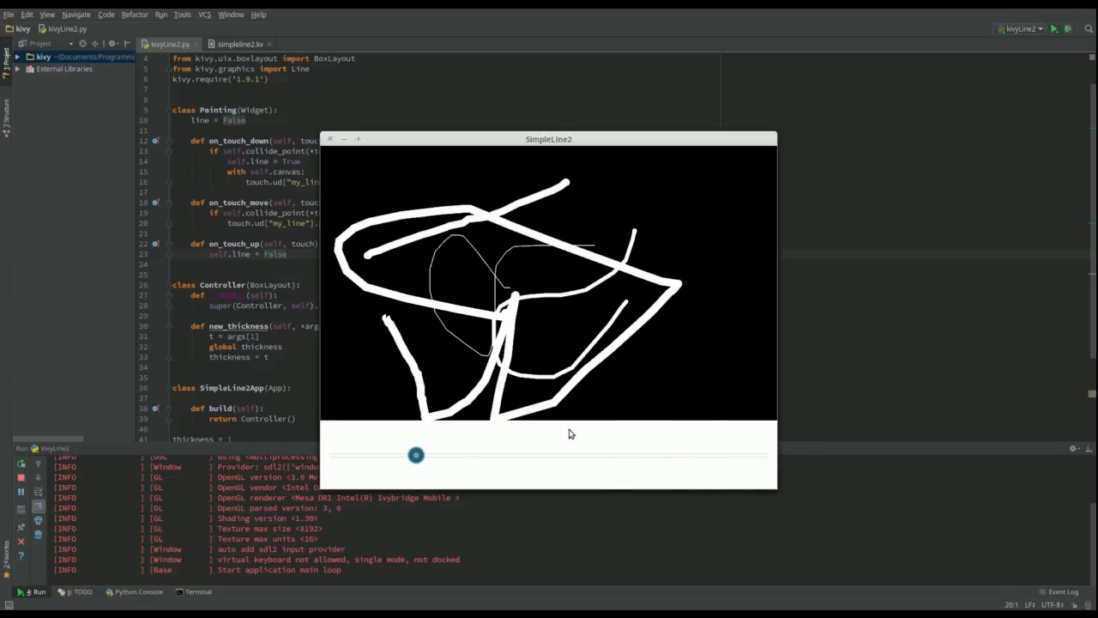